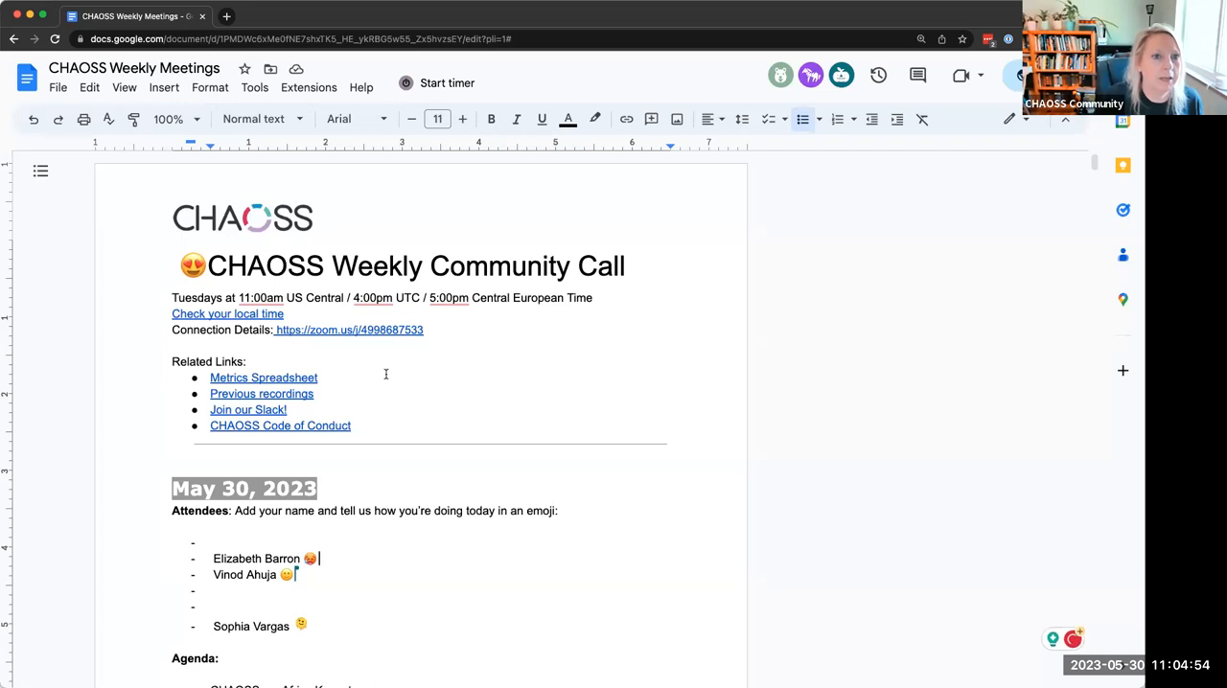
Add Kevin Lumbard and Ildiko Vancsa to the May 30 attendee bullets
scroll(down, 3)
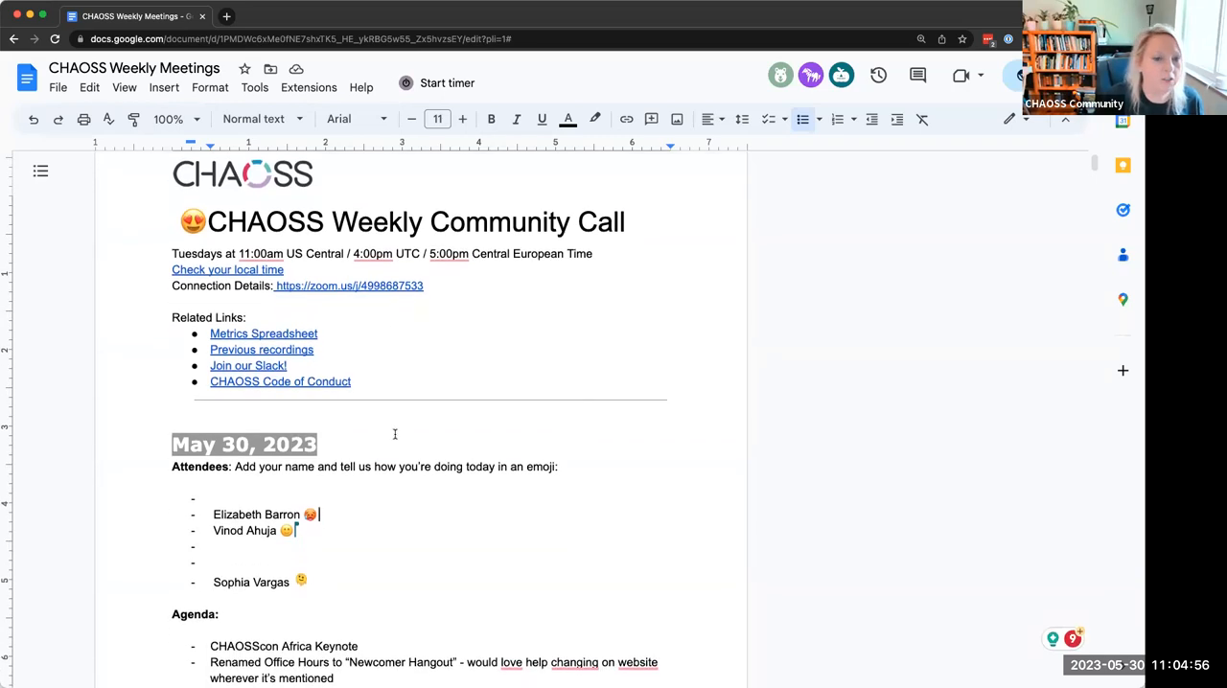
scroll(down, 3)
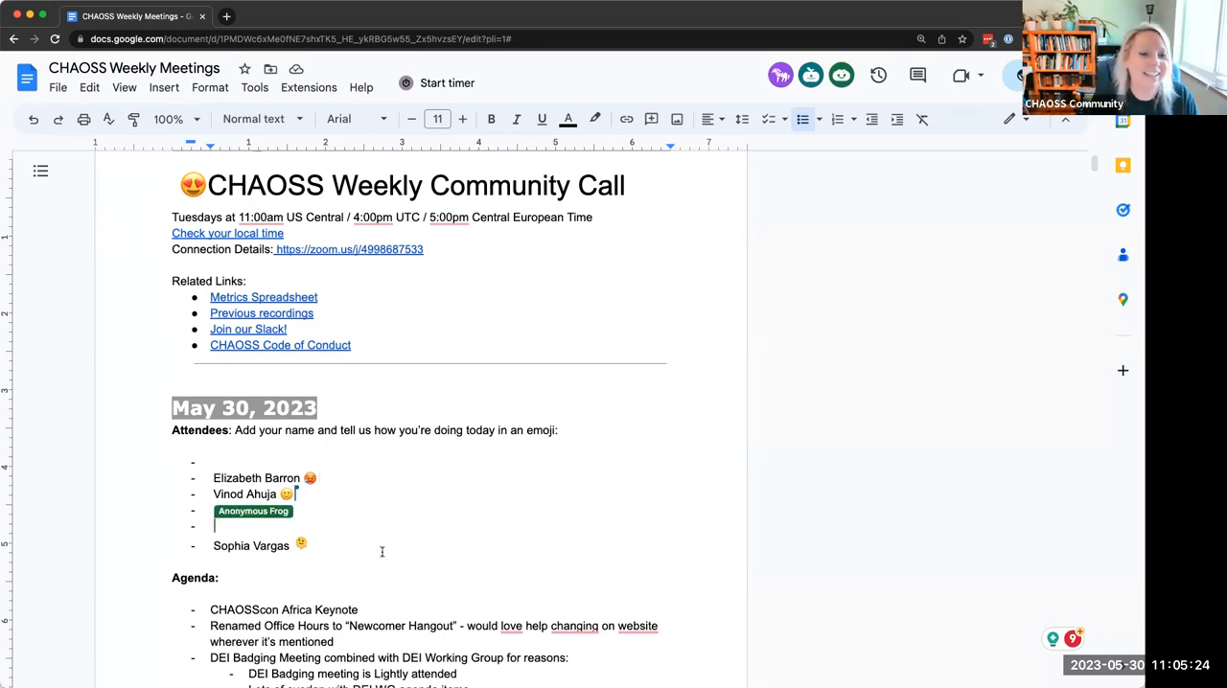
text(Kevin L)
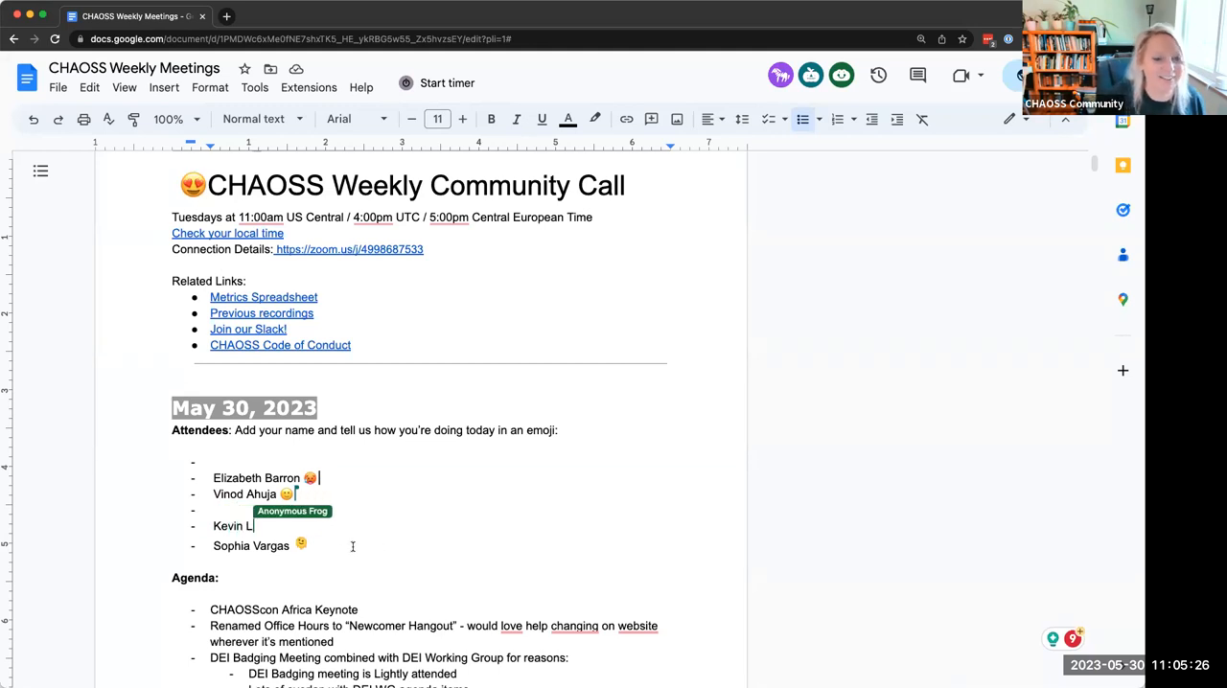
text(umbard)
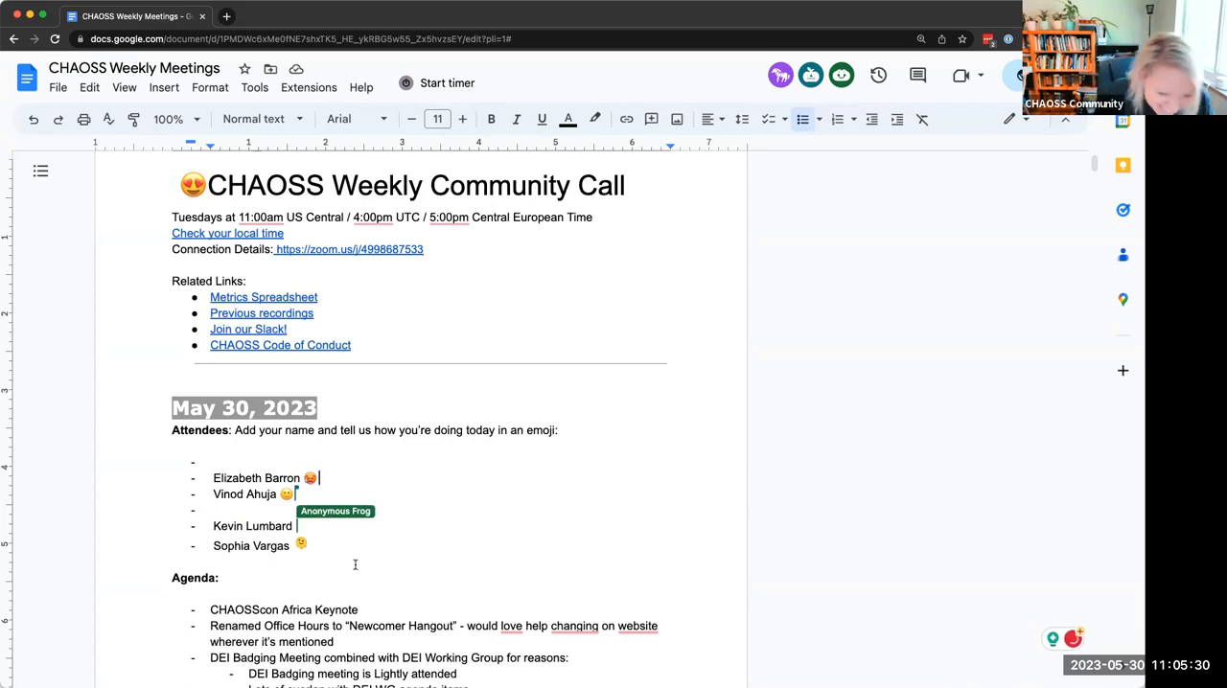
text(Iliko)
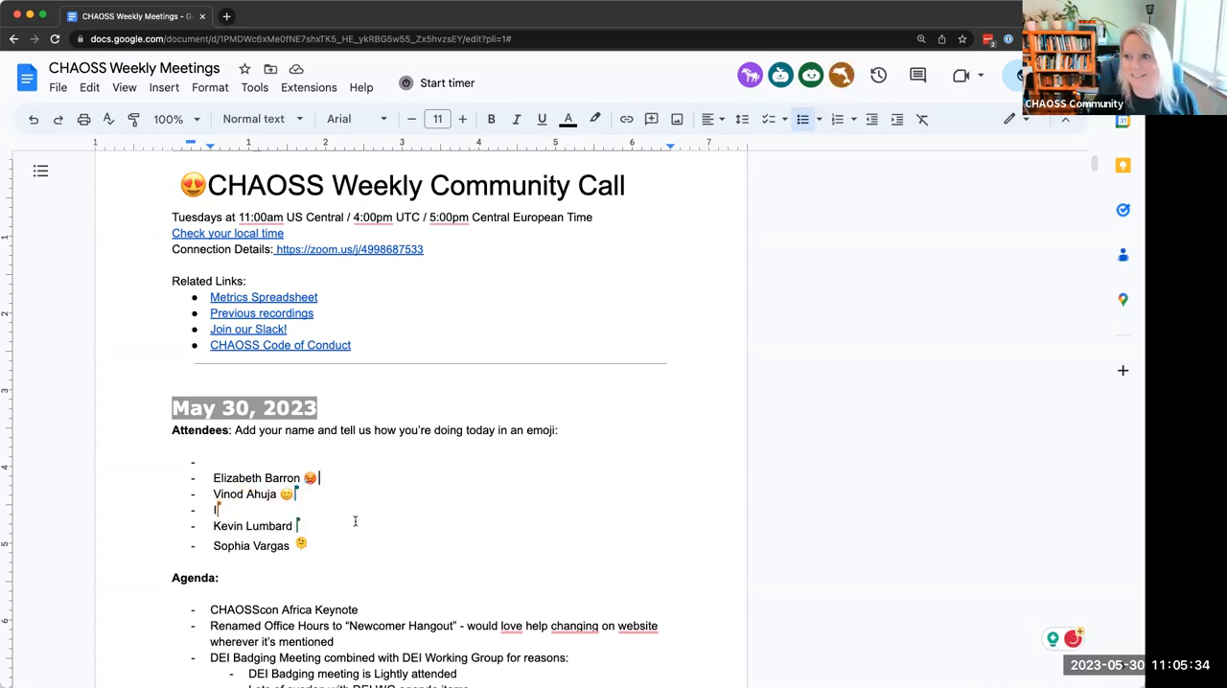
text(Ildiko Vancsa)
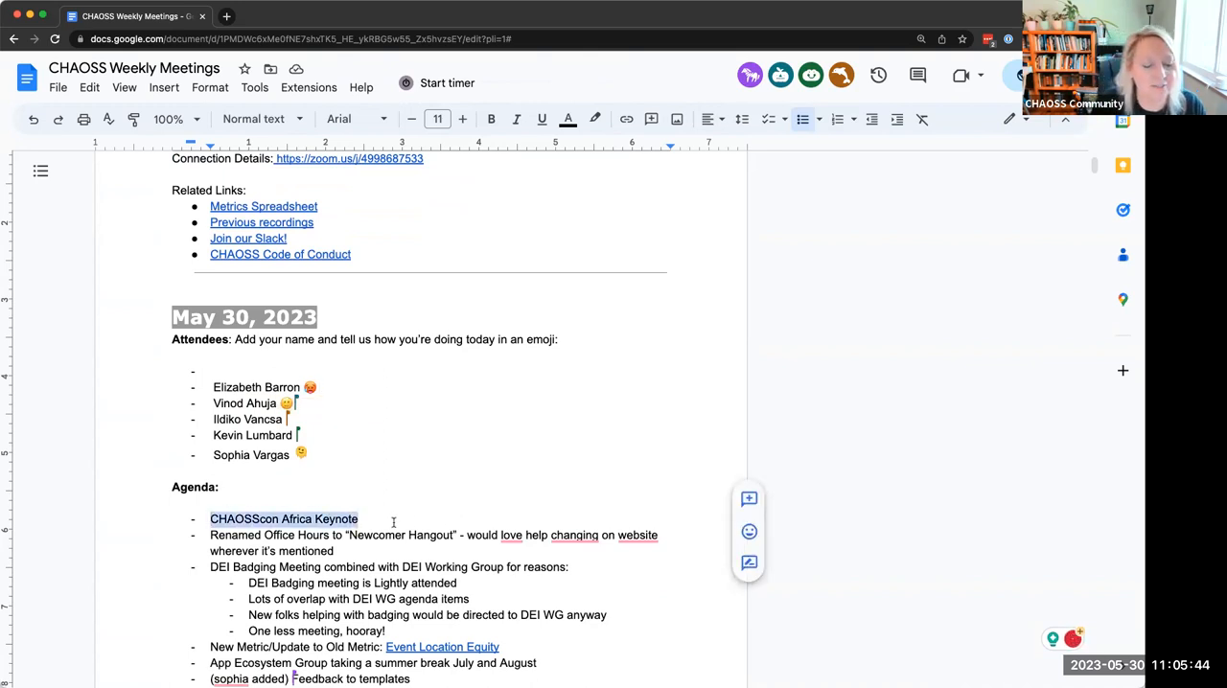
Add a June 14 sub-bullet under CHAOSScon Africa Keynote and append '- Justin Flory' to it
click(389, 519)
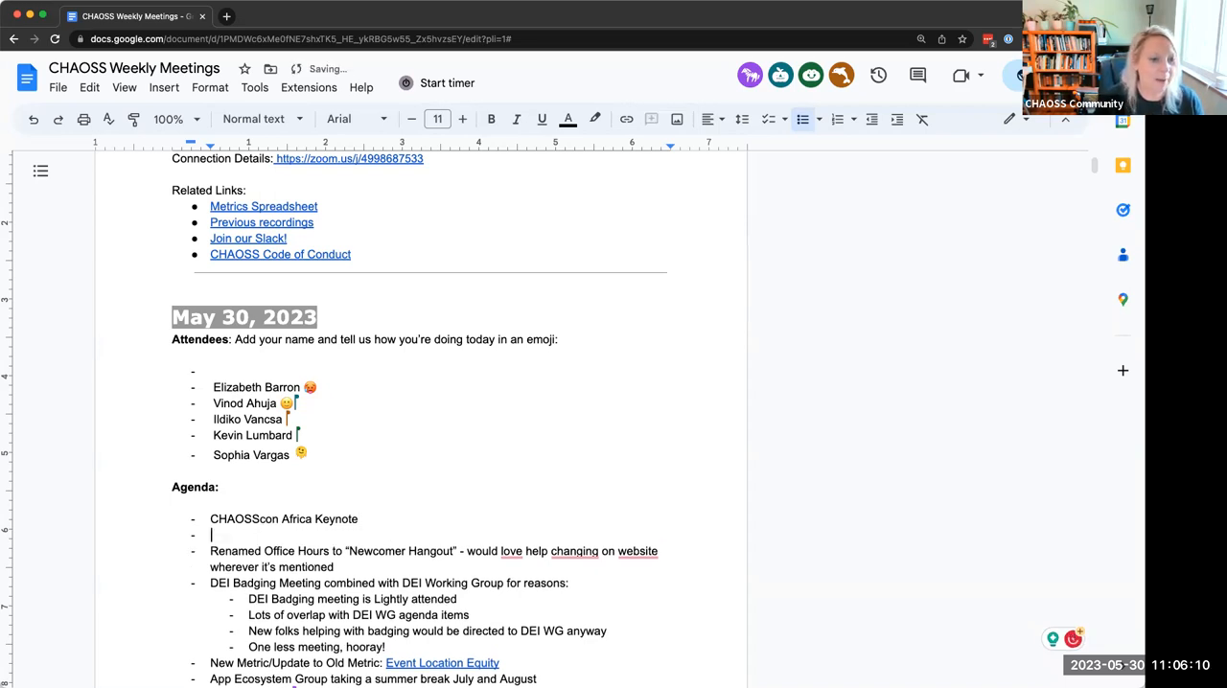
text(June 14)
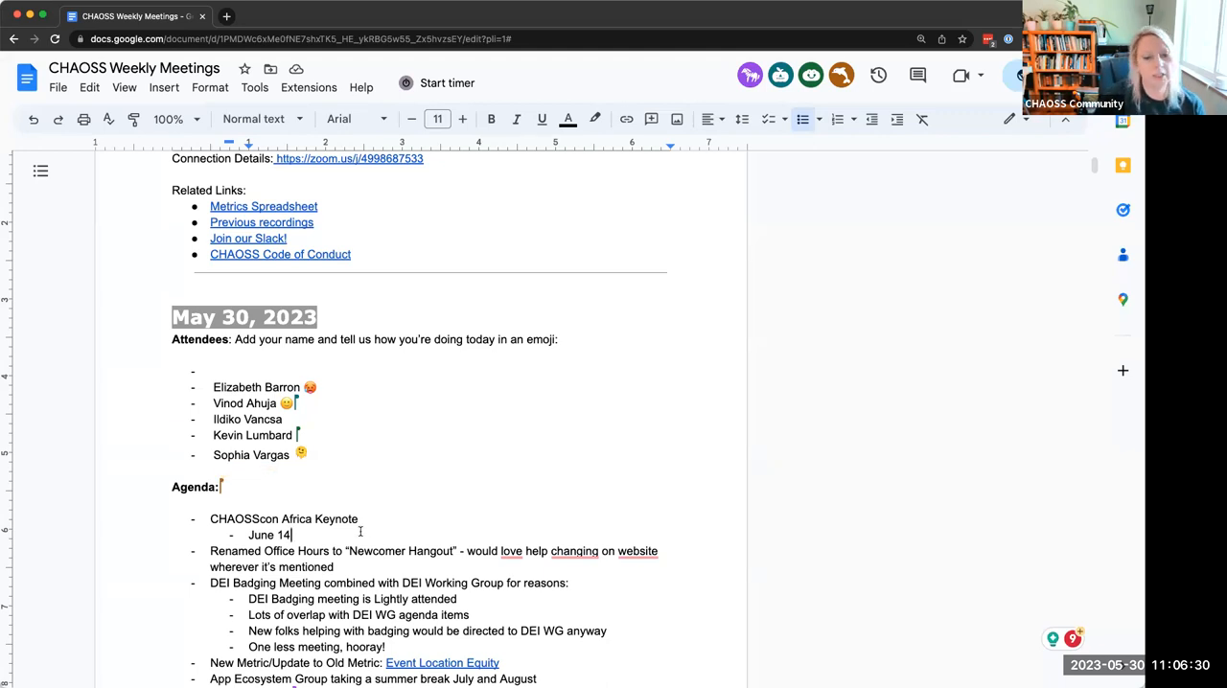
text(- J)
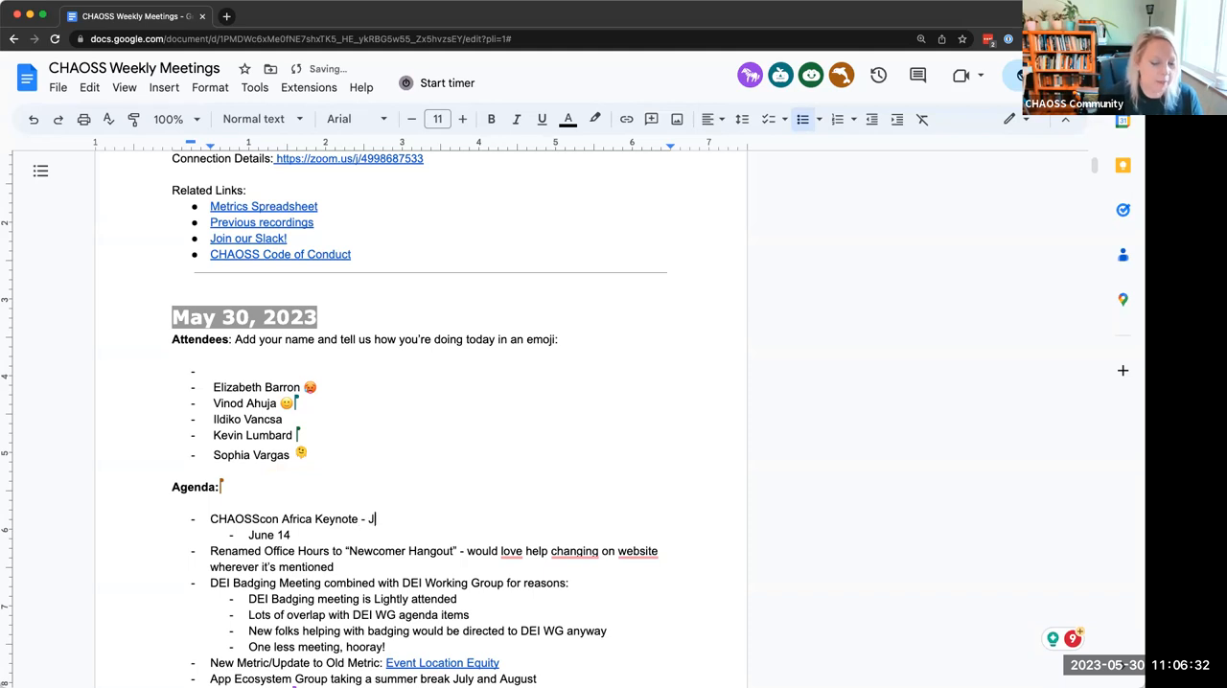
text(Justin Flo)
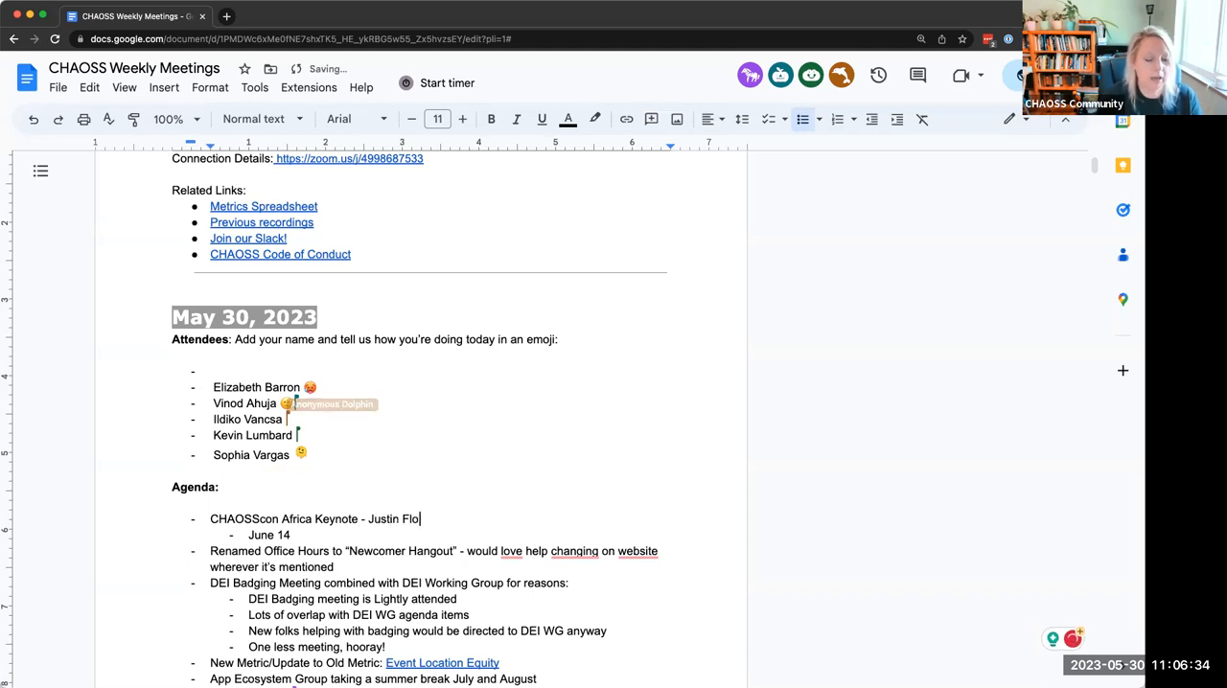
text(ry!!)
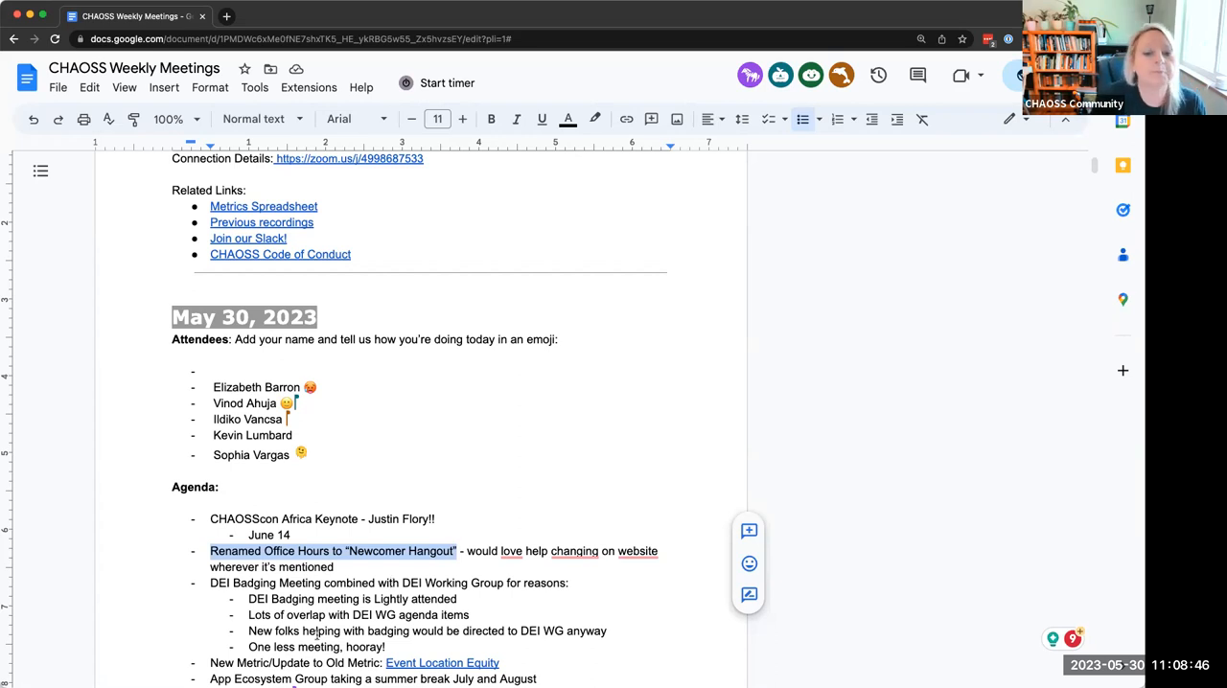
scroll(down, 3)
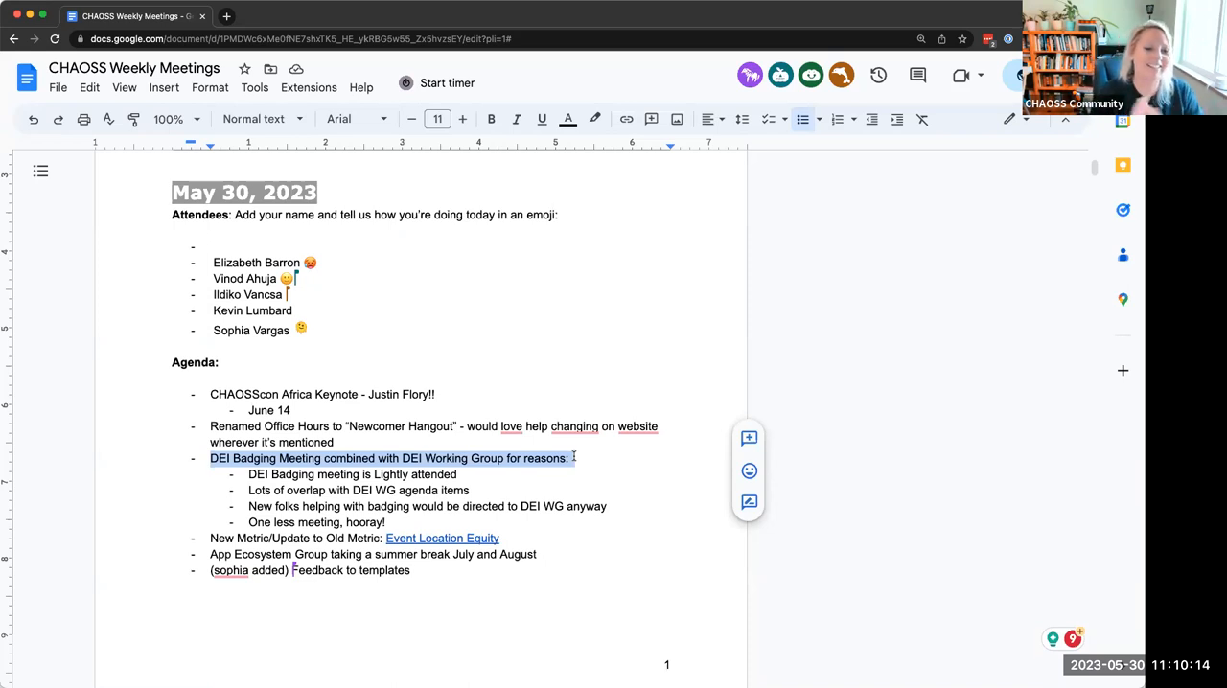
click(574, 427)
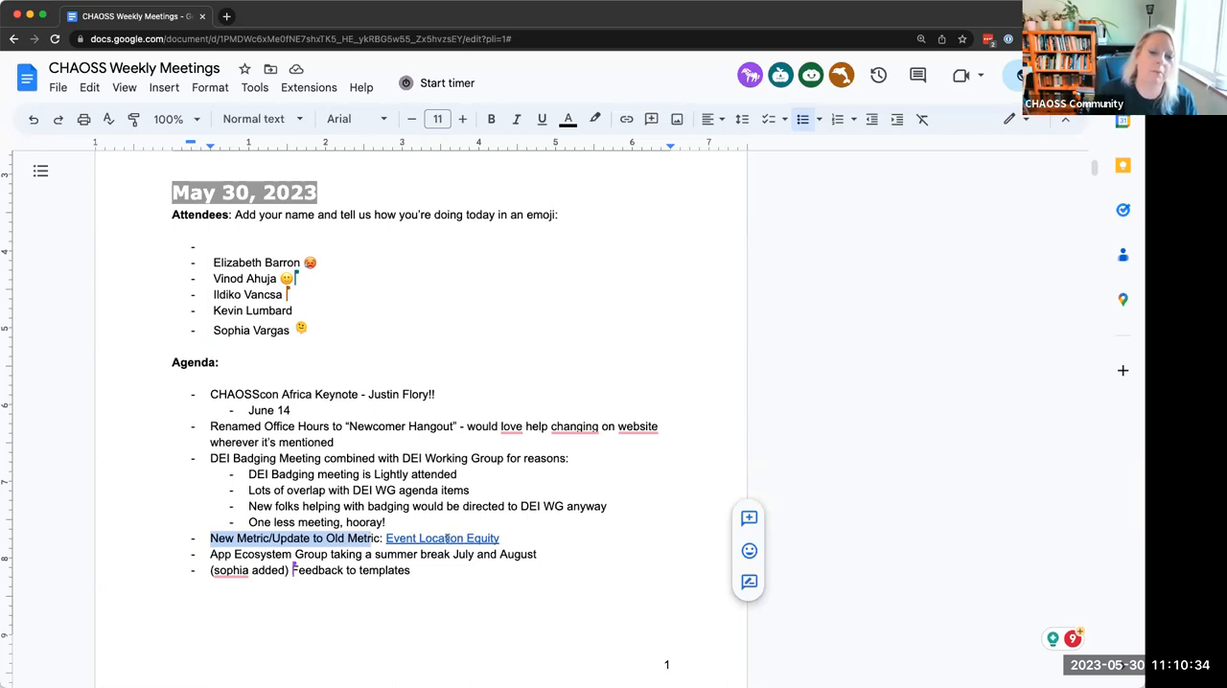
click(442, 538)
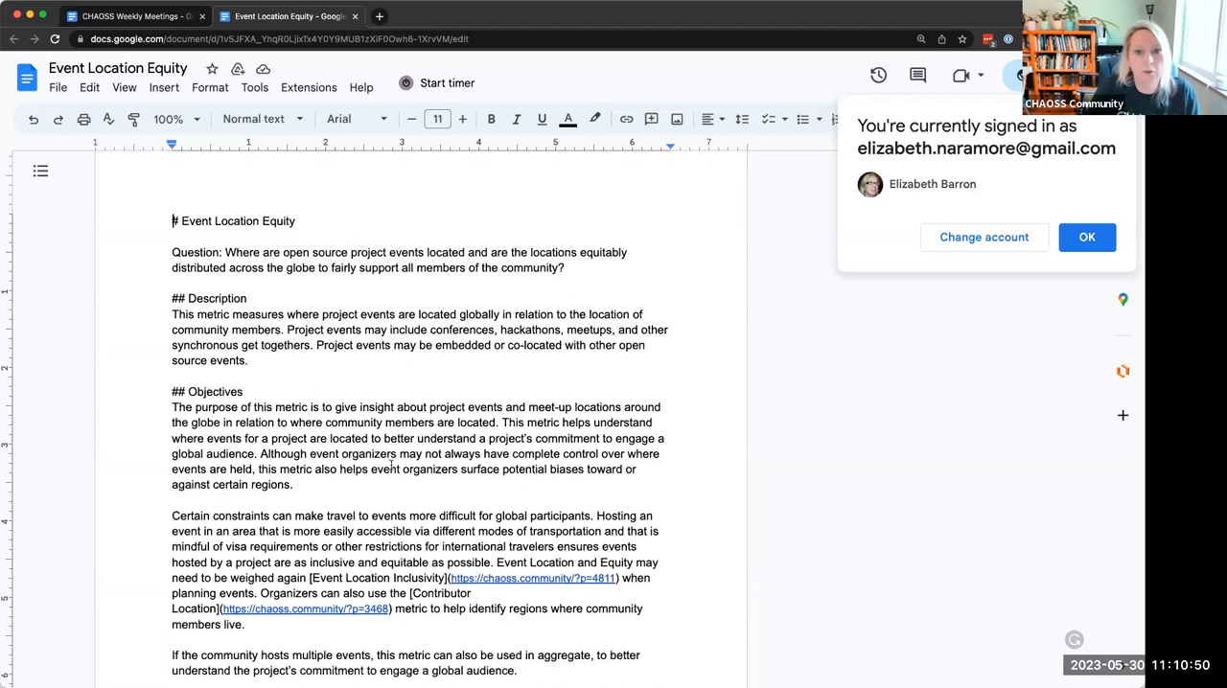
Dismiss the account notice and scroll through the Event Location Equity draft, then back up
click(1087, 236)
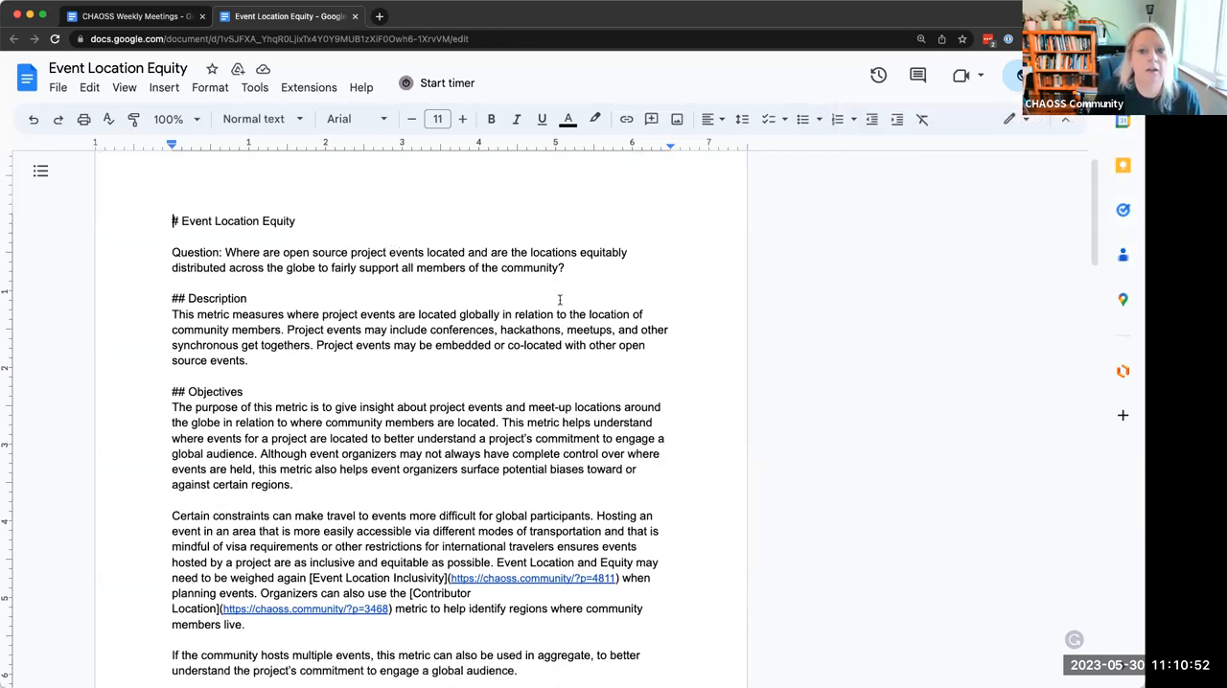
mouse_move(331, 381)
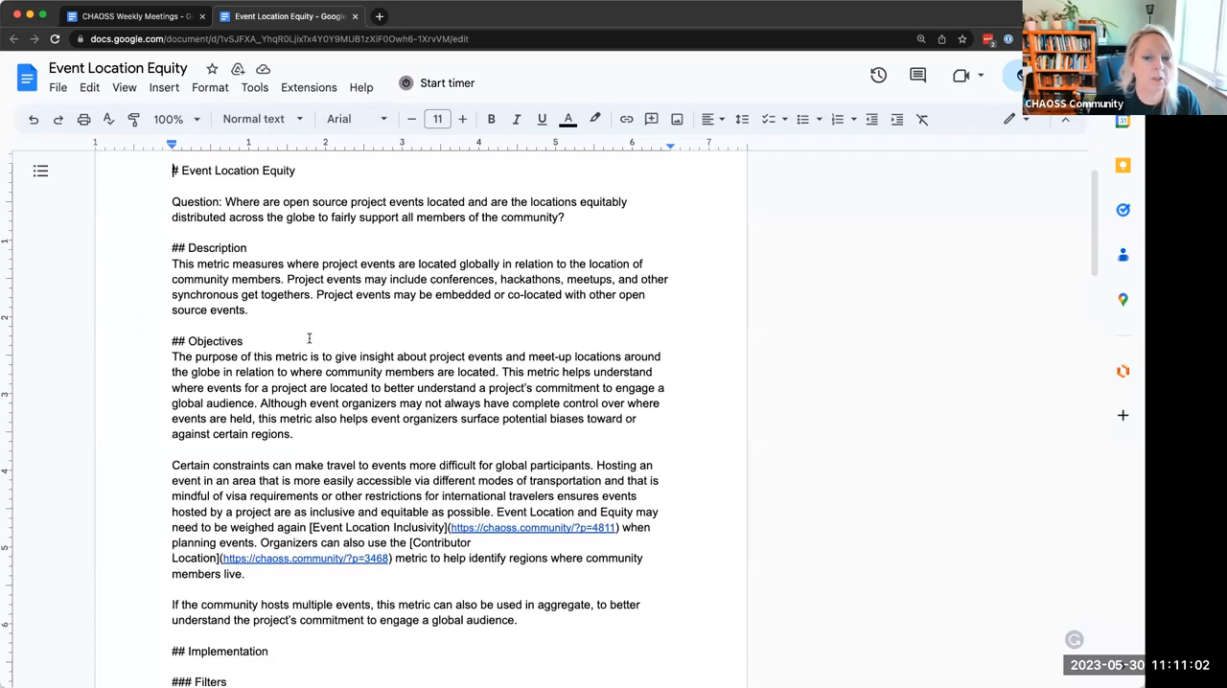
scroll(down, 3)
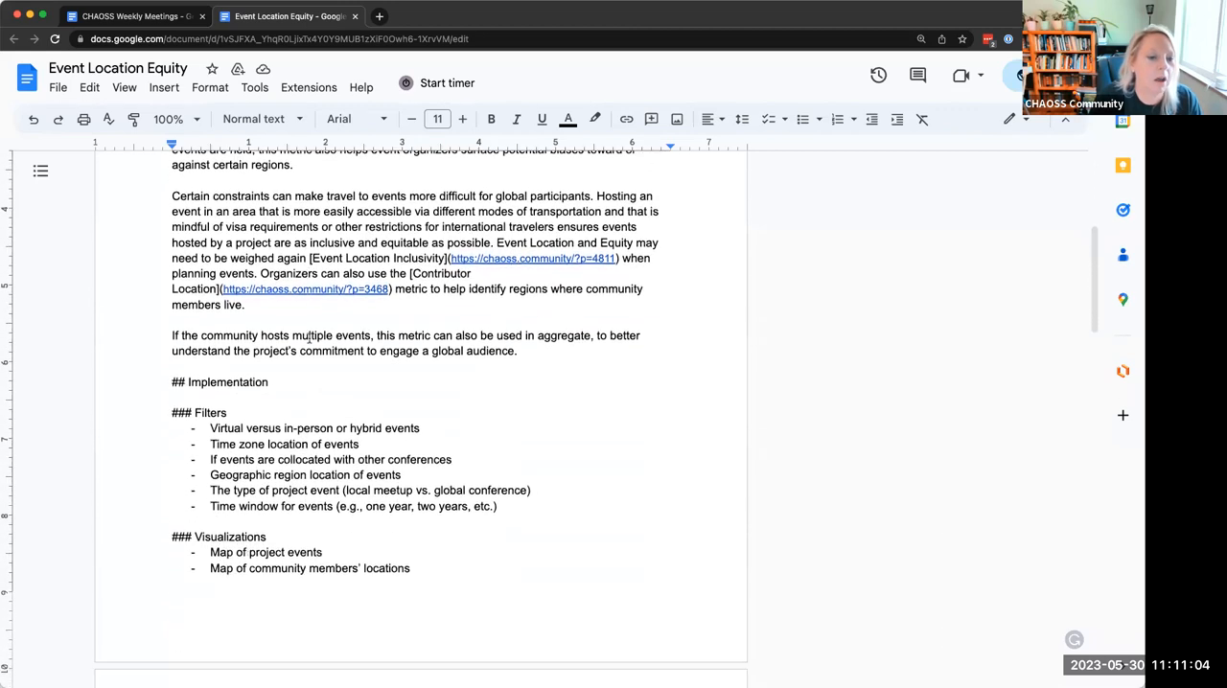
scroll(down, 3)
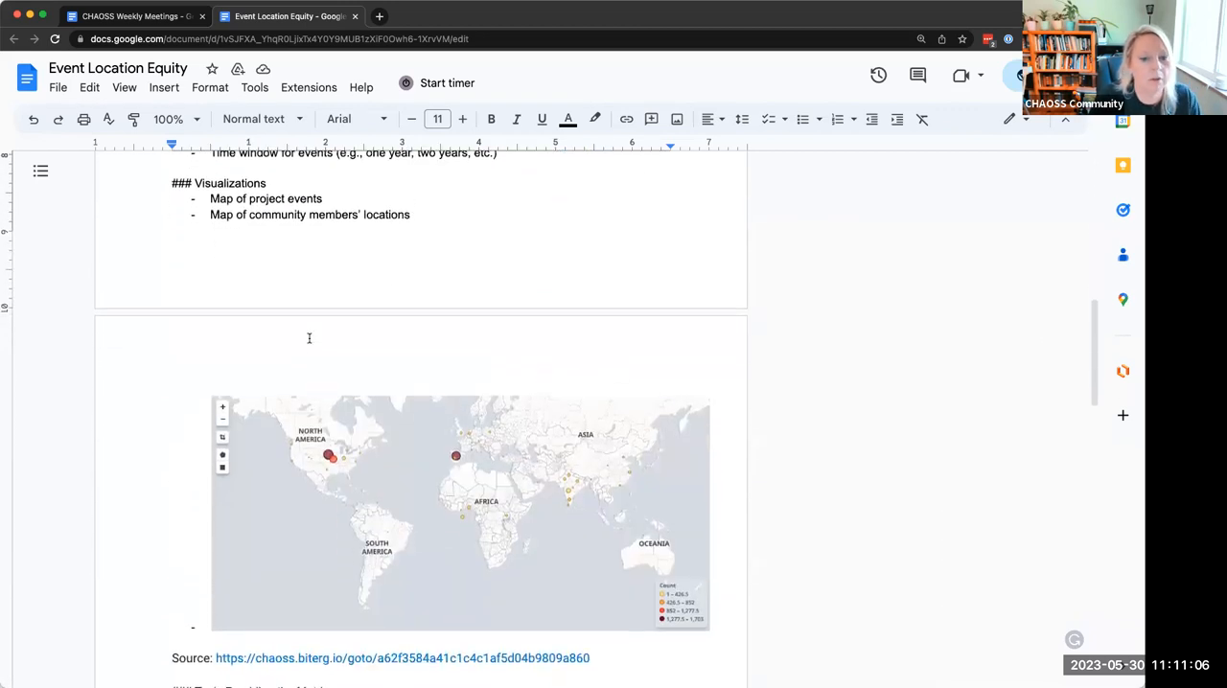
scroll(down, 3)
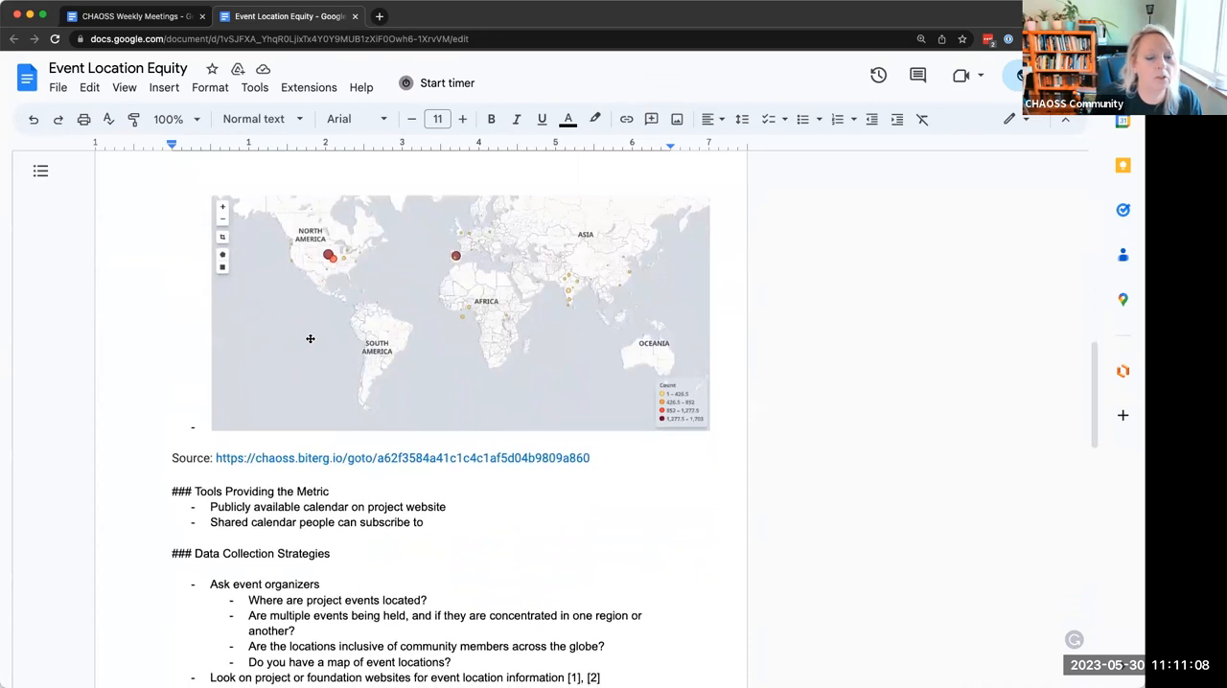
scroll(down, 3)
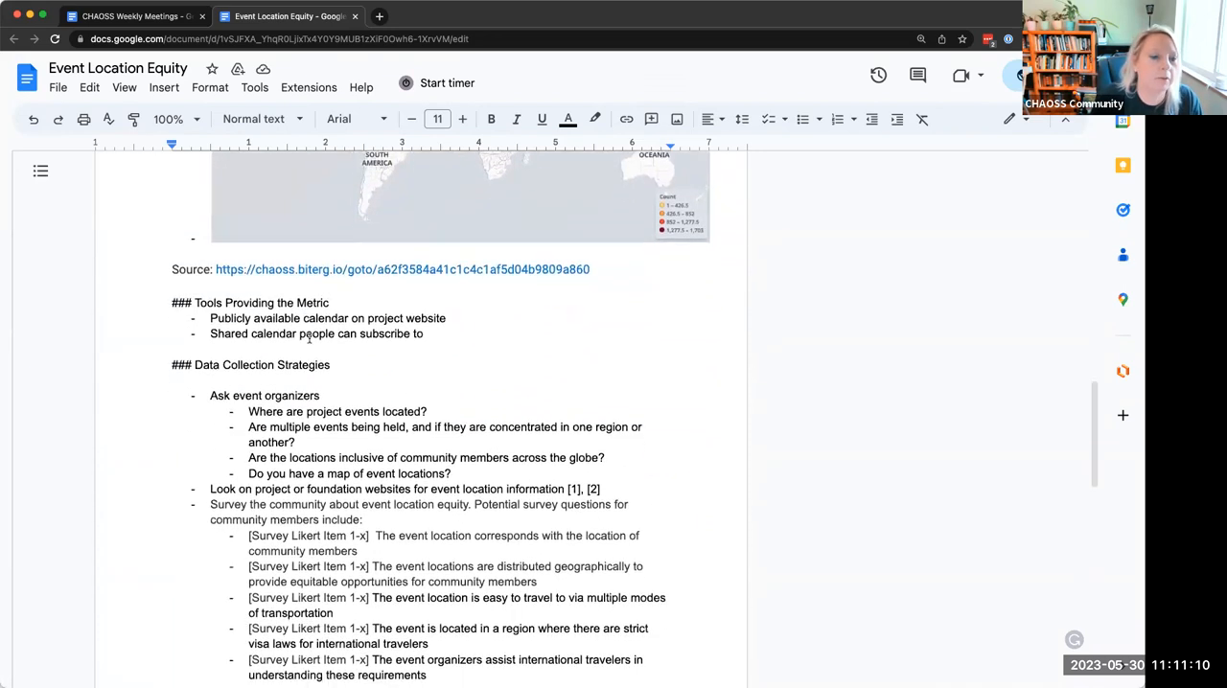
scroll(down, 3)
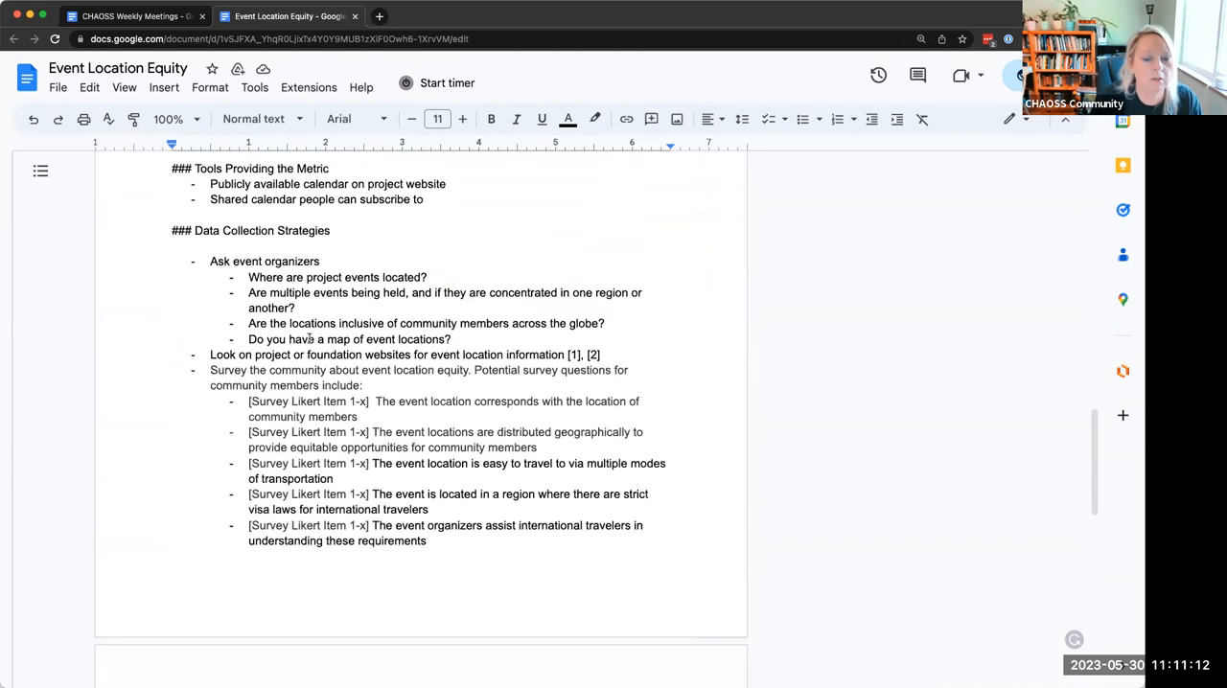
scroll(down, 3)
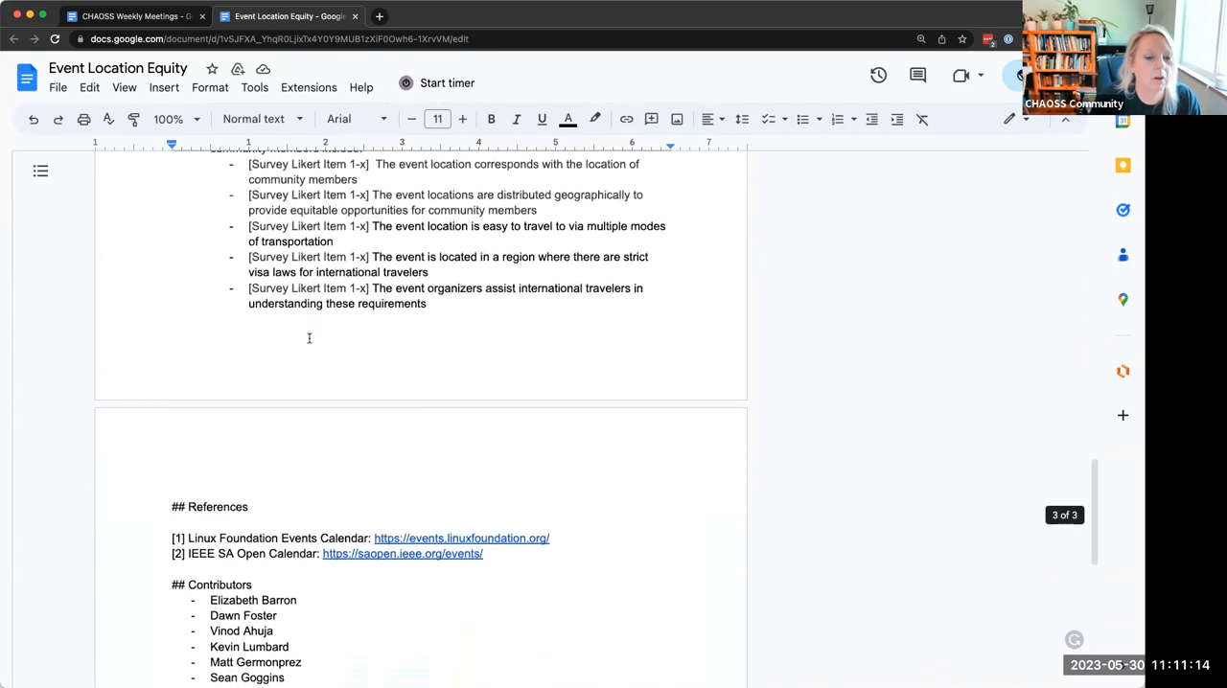
scroll(up, 3)
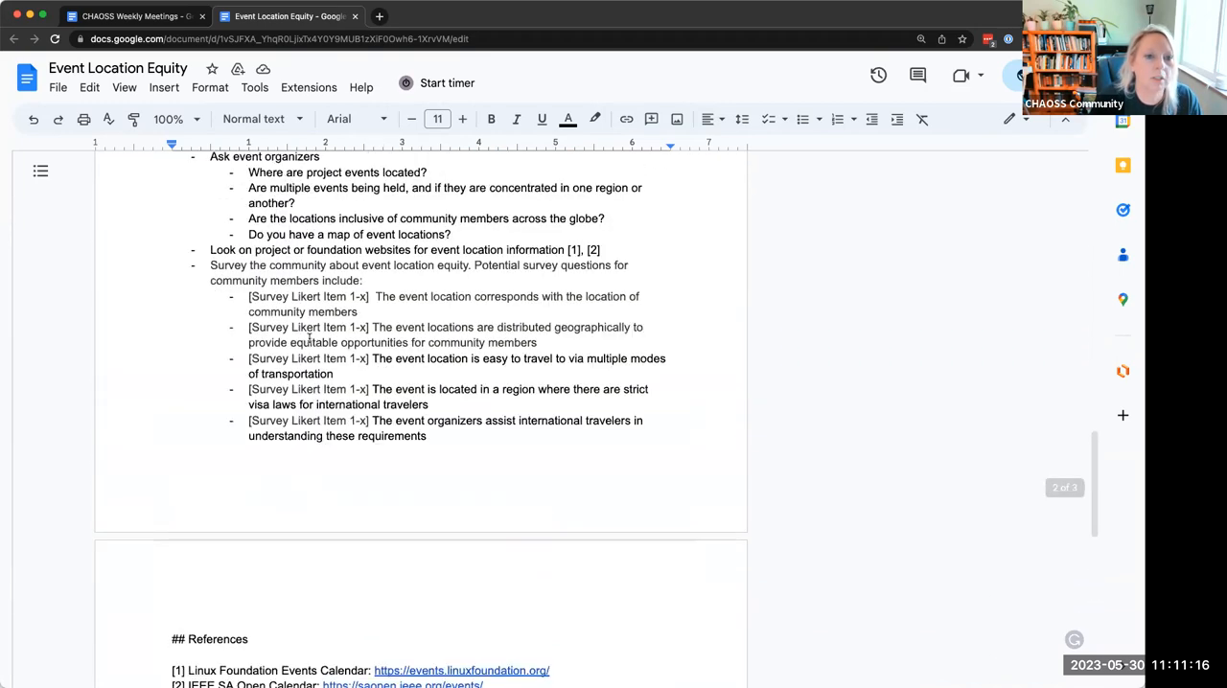
scroll(up, 3)
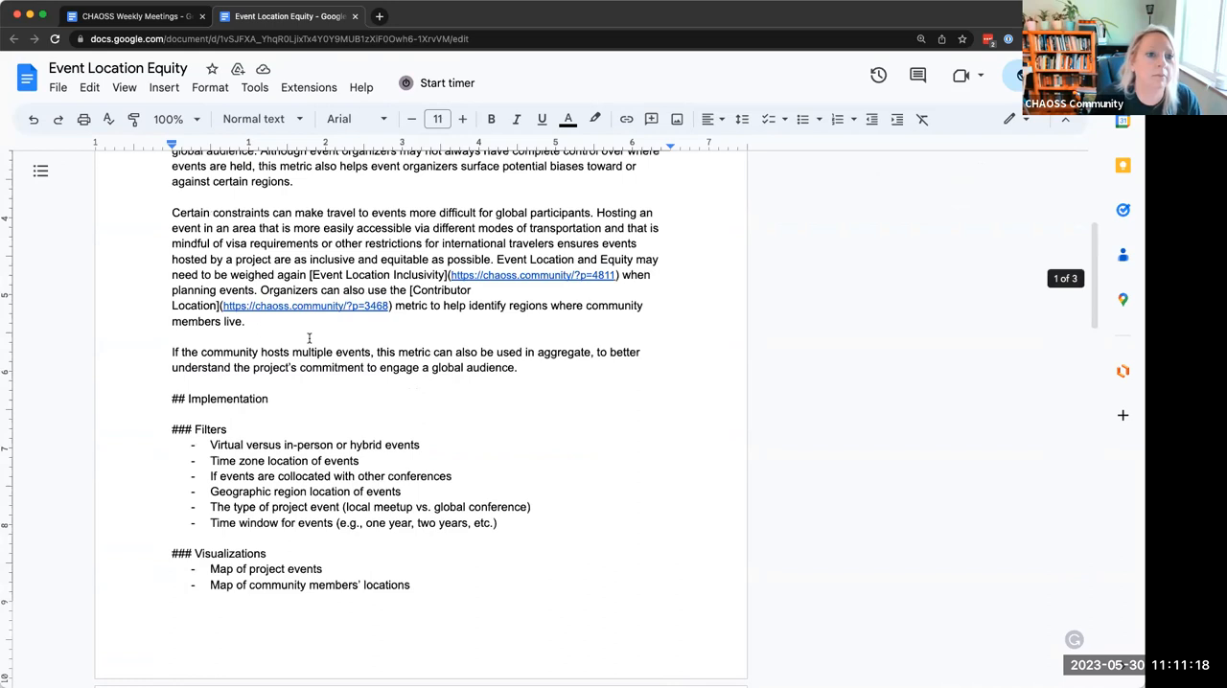
scroll(up, 3)
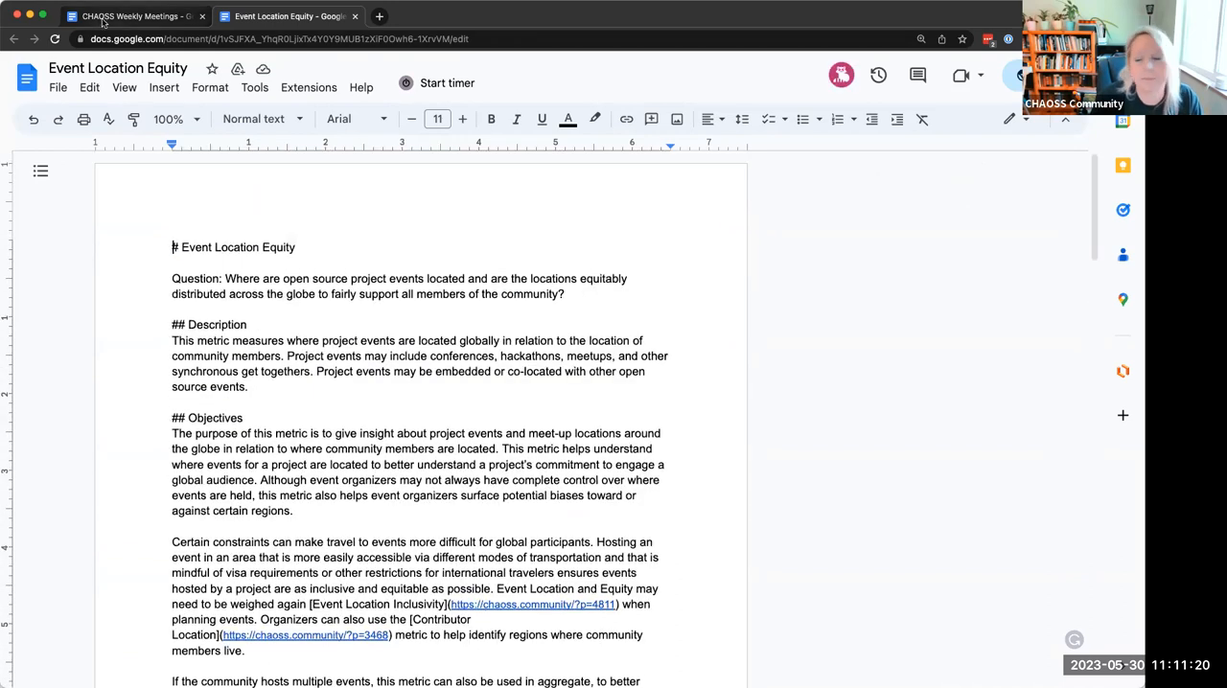
Switch back to the CHAOSS Weekly Meetings notes tab
click(134, 16)
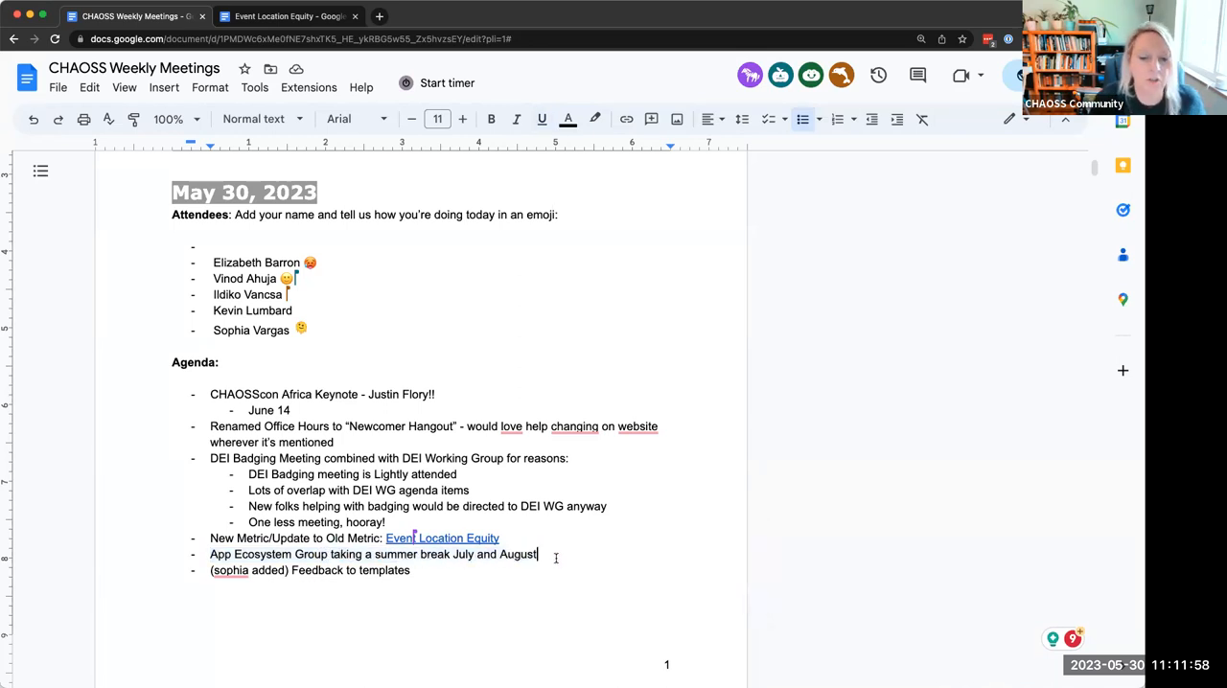
Append '- no meetings for them' to the App Ecosystem Group summer-break item
text(- no meet)
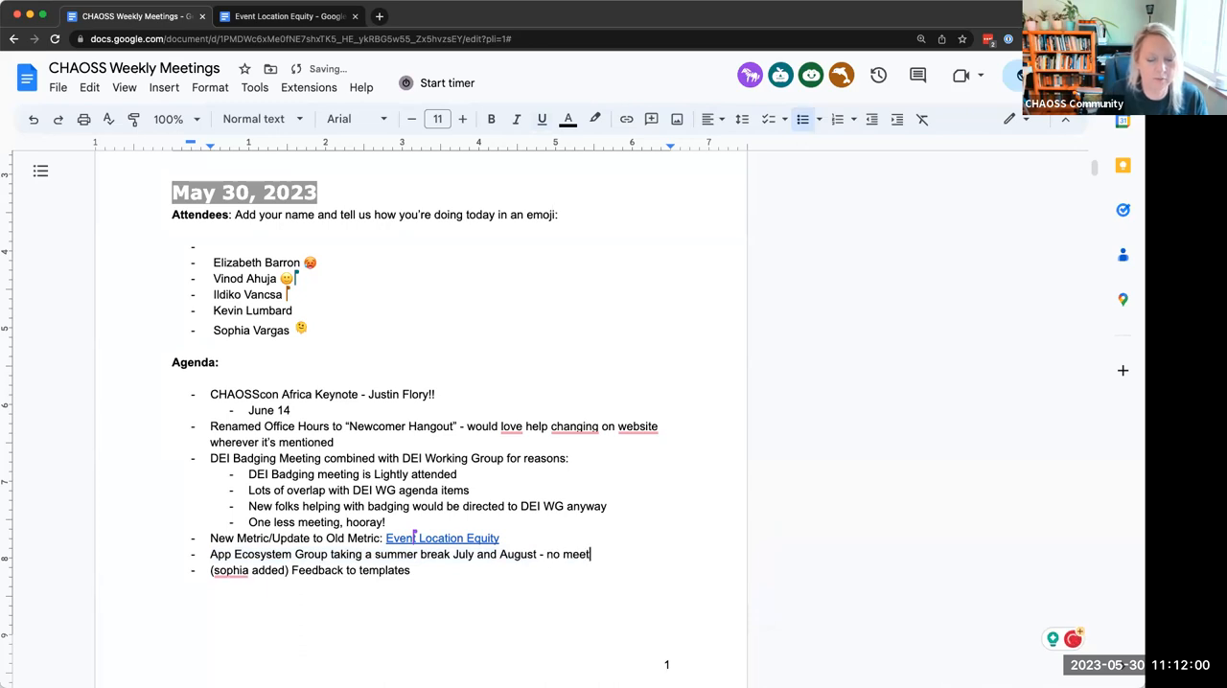
text(ings for th)
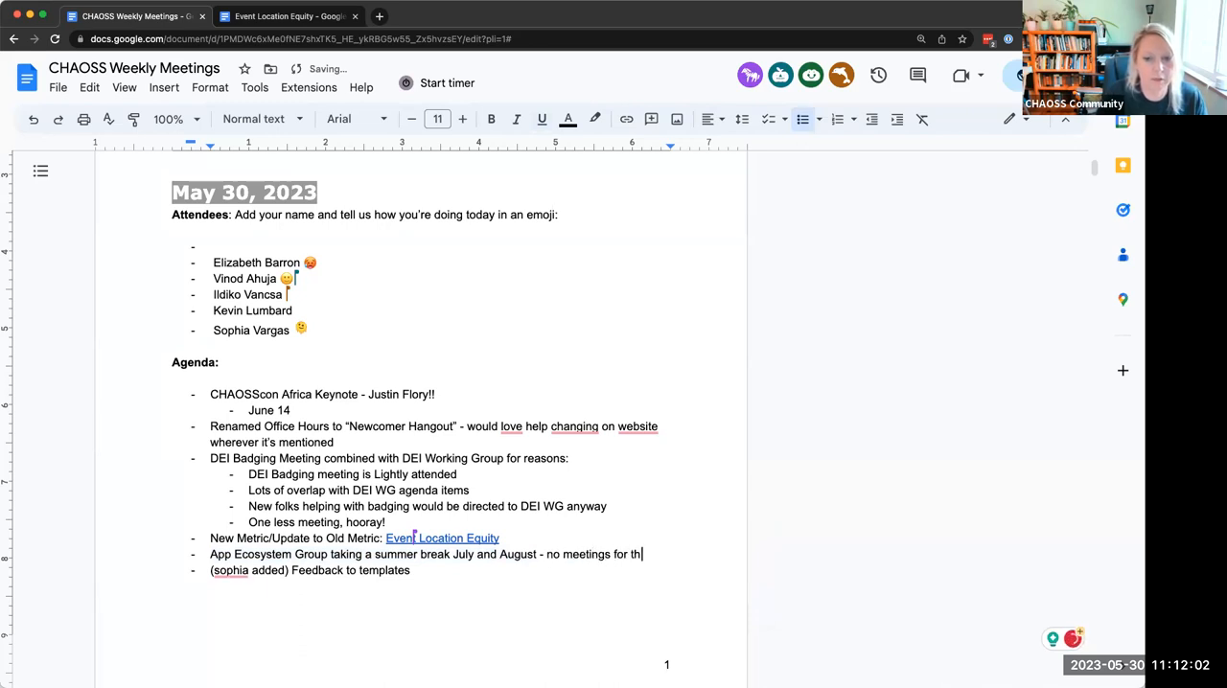
text(em)
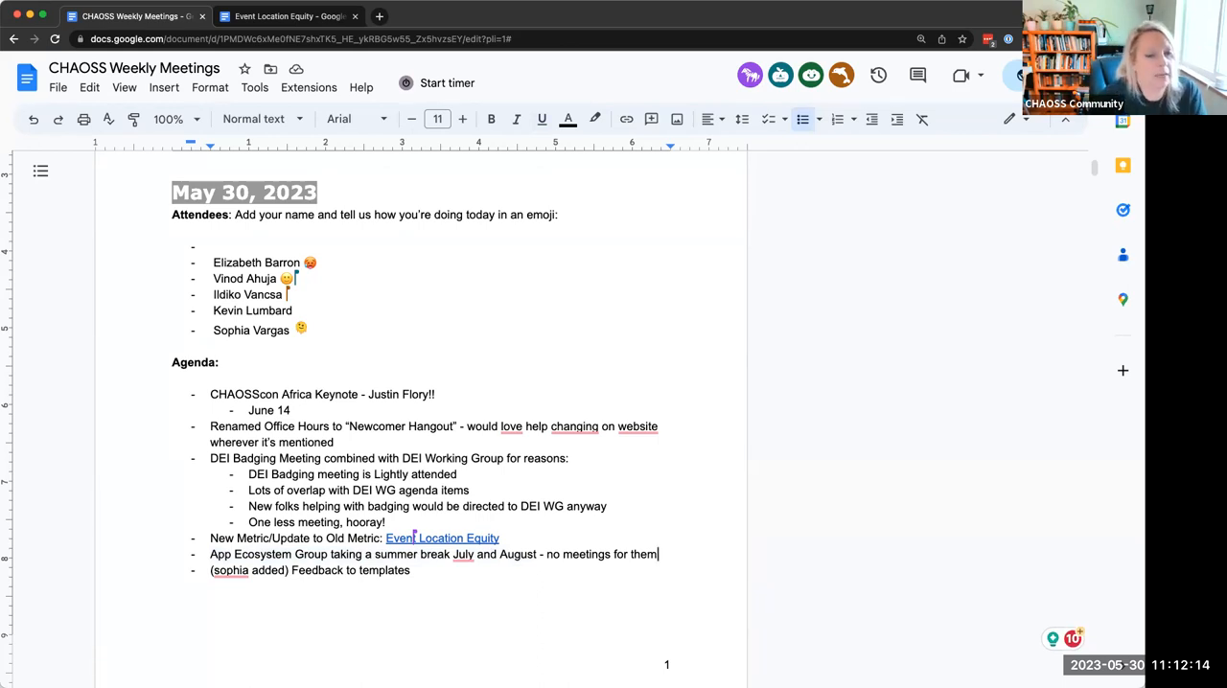
text(#)
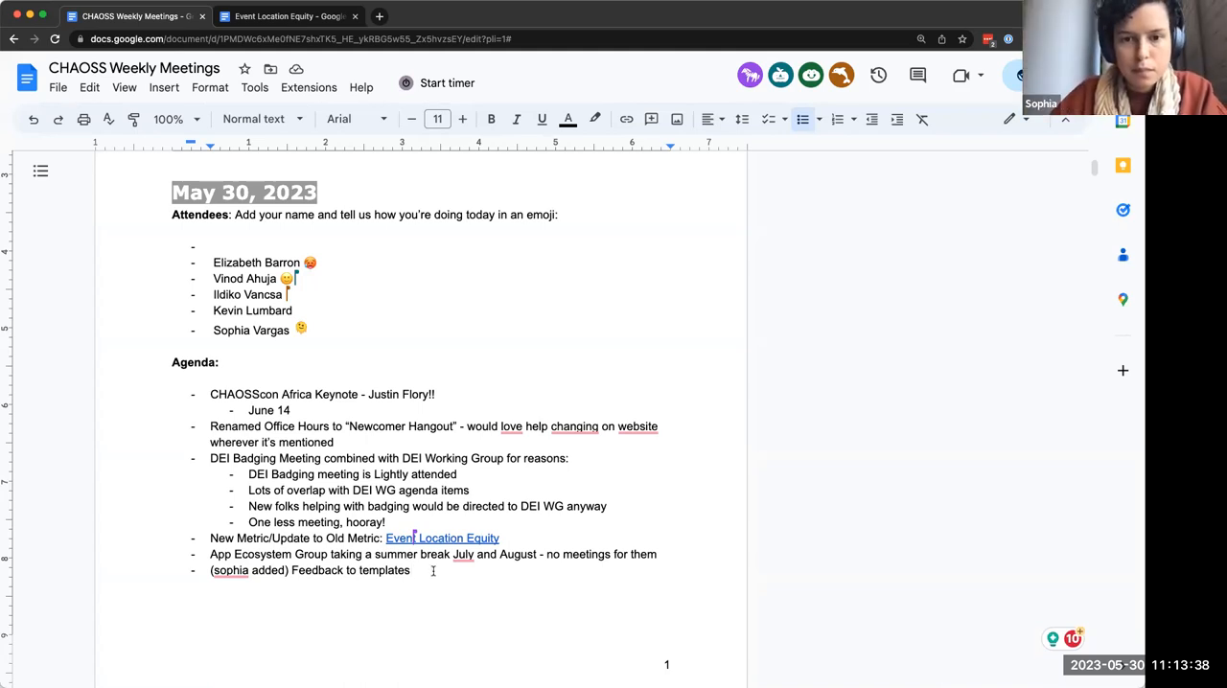
mouse_move(414, 111)
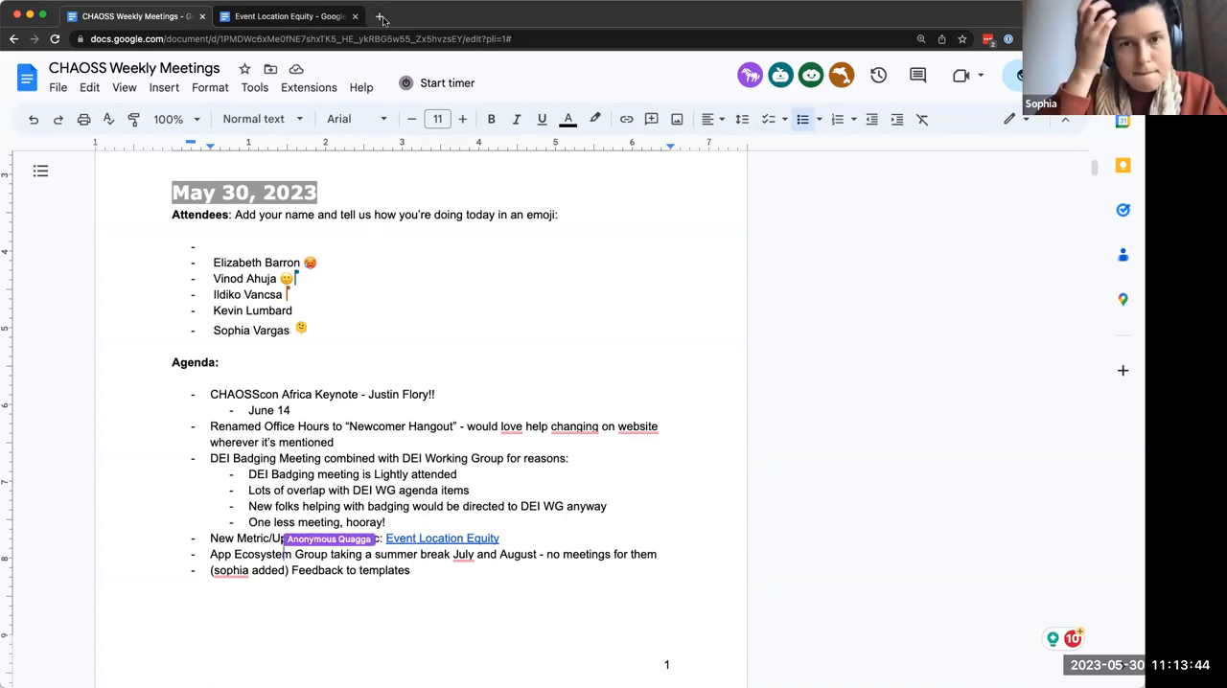
Open Metrics Models Working Group Minutes in a new tab, then return to the weekly notes
text(wg)
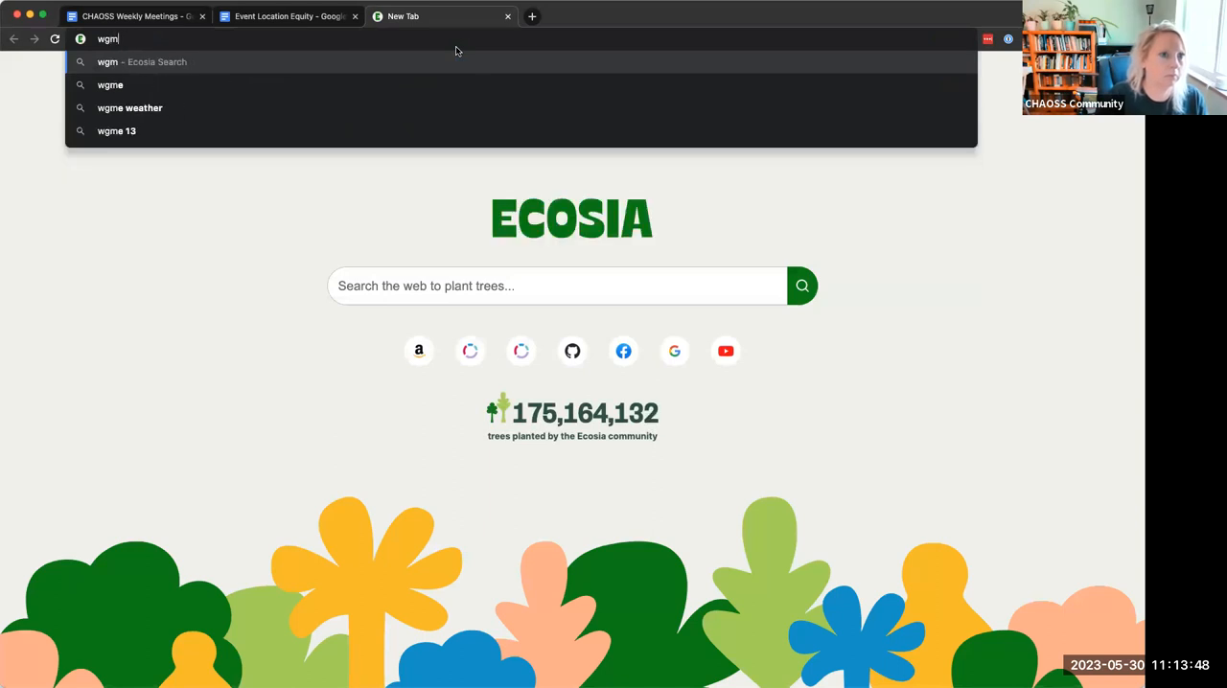
text(metr)
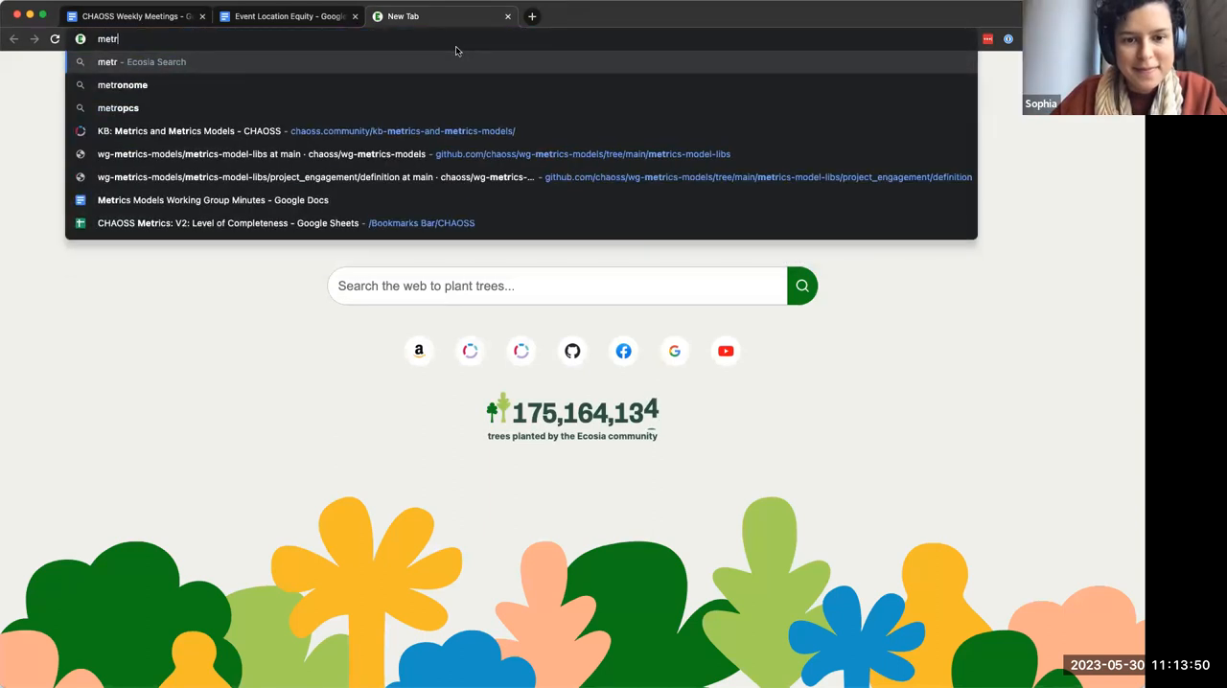
click(213, 199)
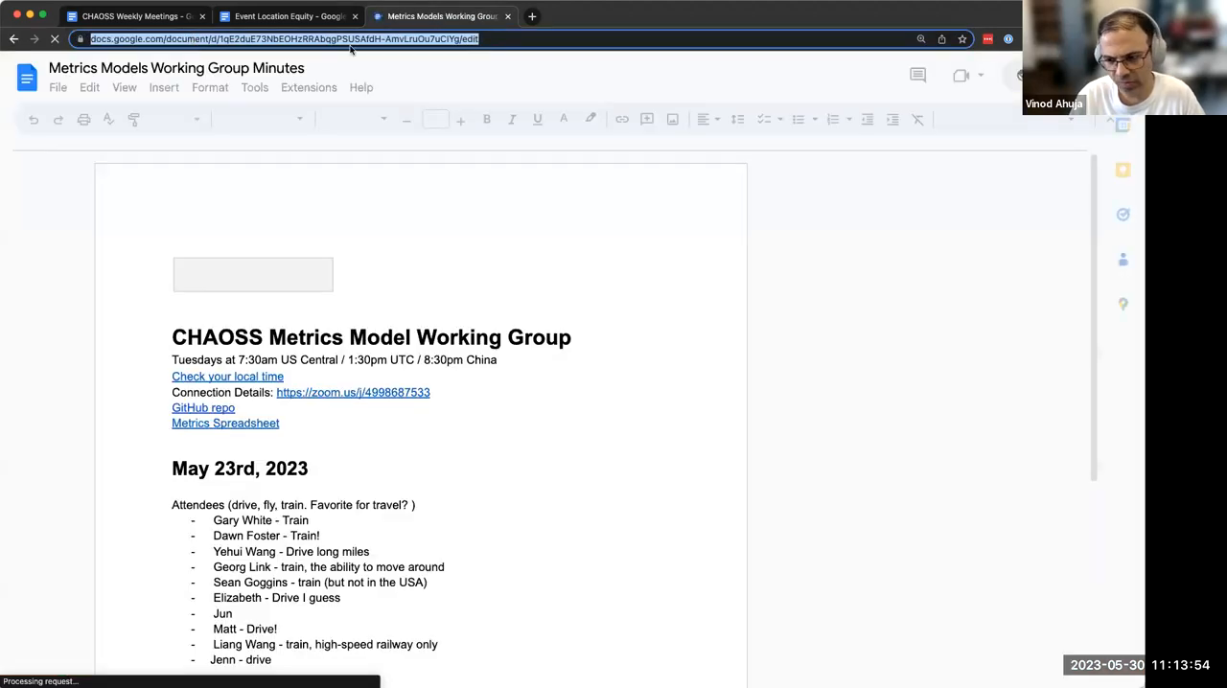
click(134, 16)
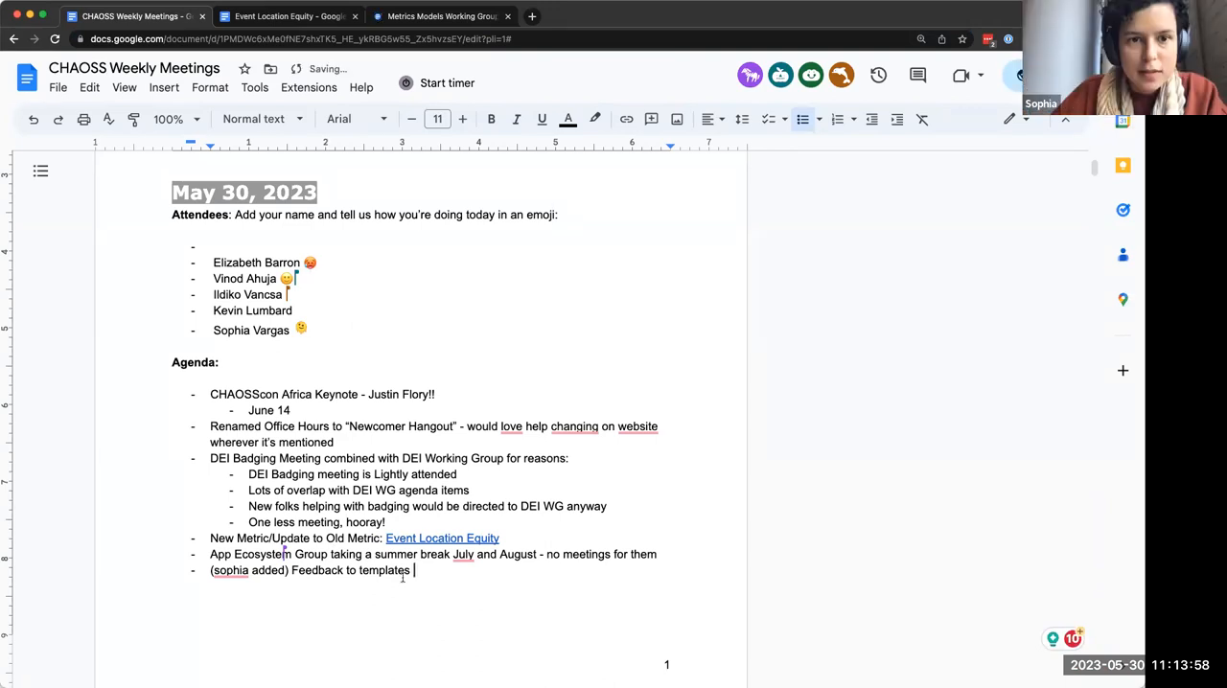
Add a 'Metrics models agenda' sub-bullet under Feedback to templates and make it a hyperlink
key(Return)
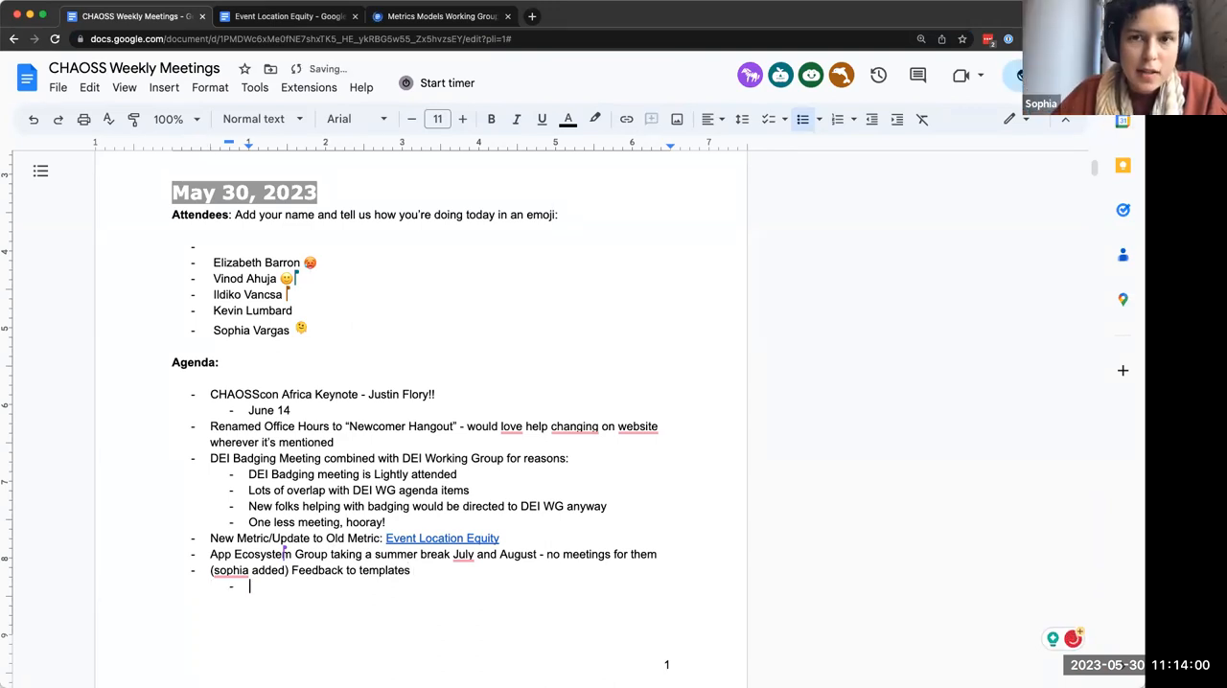
text(Metrics model)
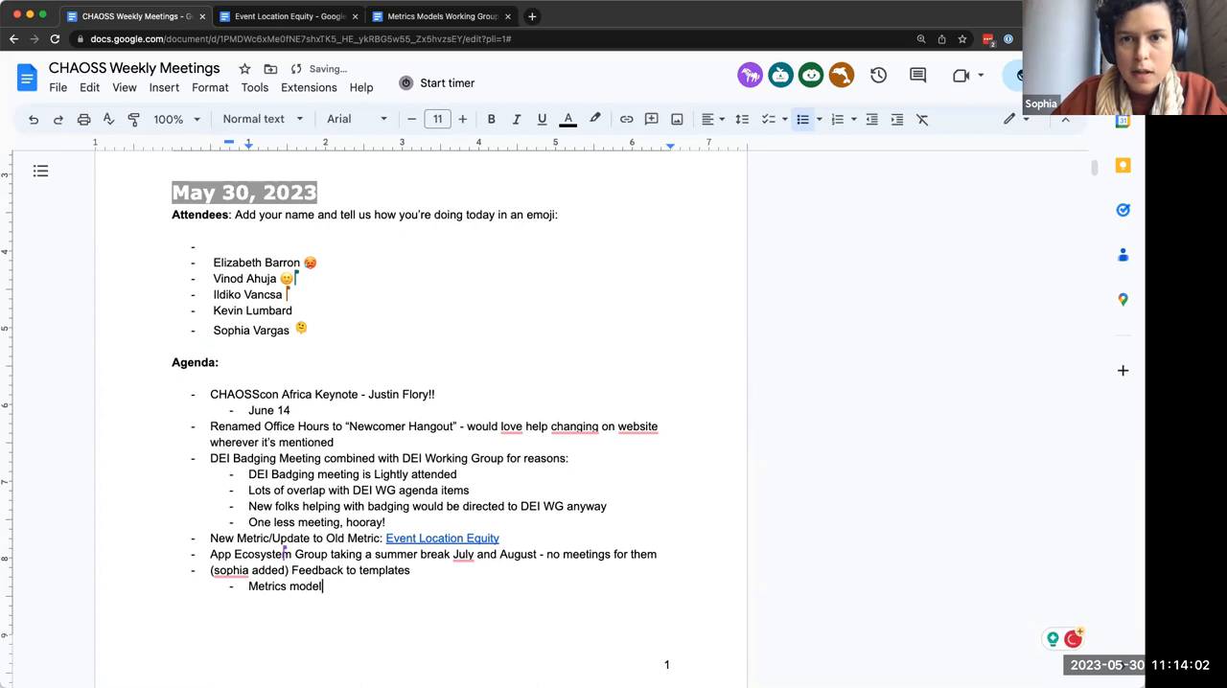
text(s agenda)
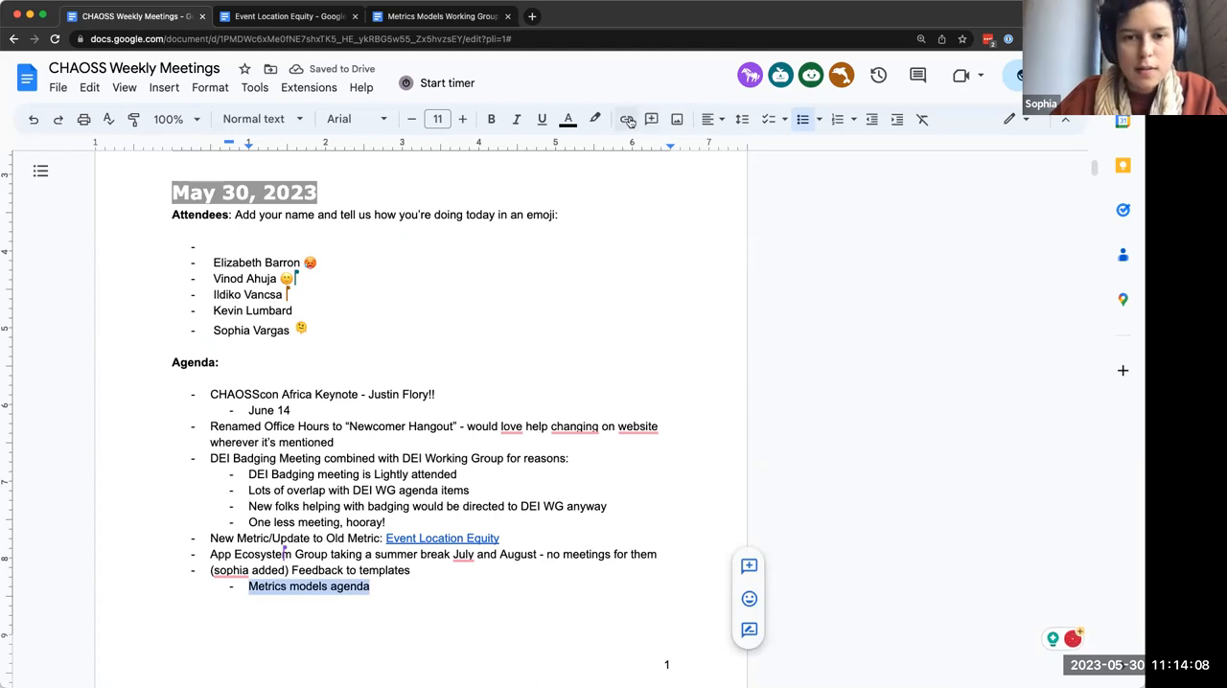
click(627, 119)
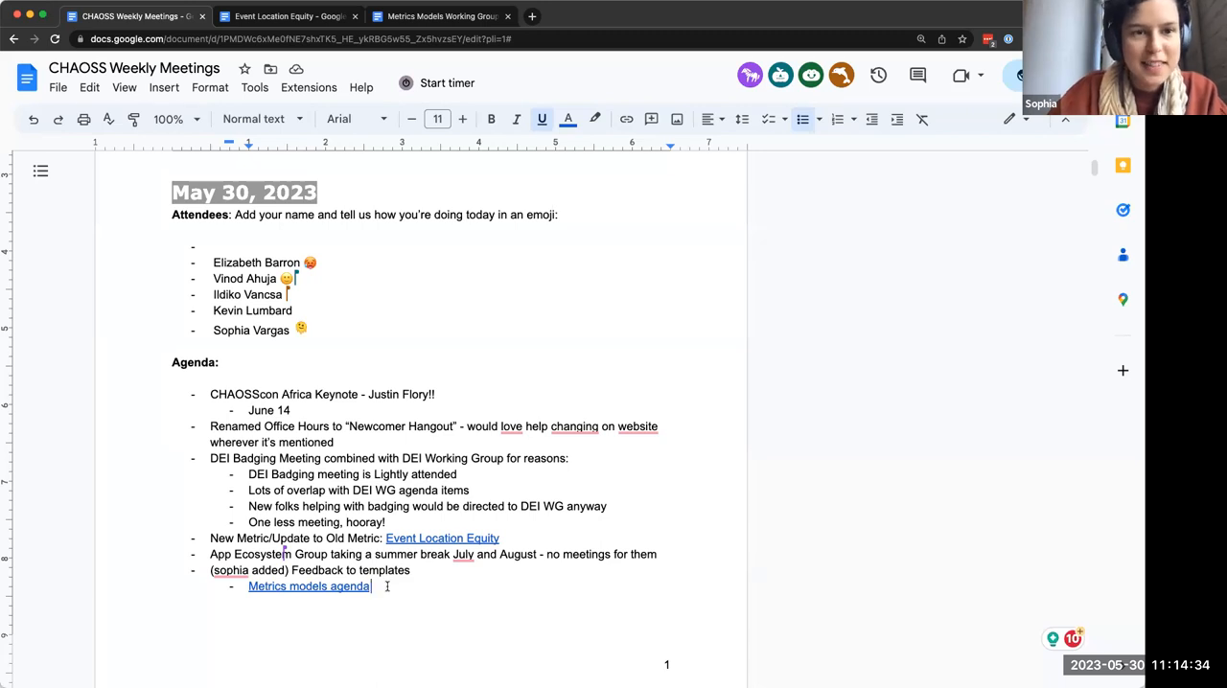
Add an AI line for Elizabeth to share the CHAOSS Zoom password with Sophia for Risk
text(A)
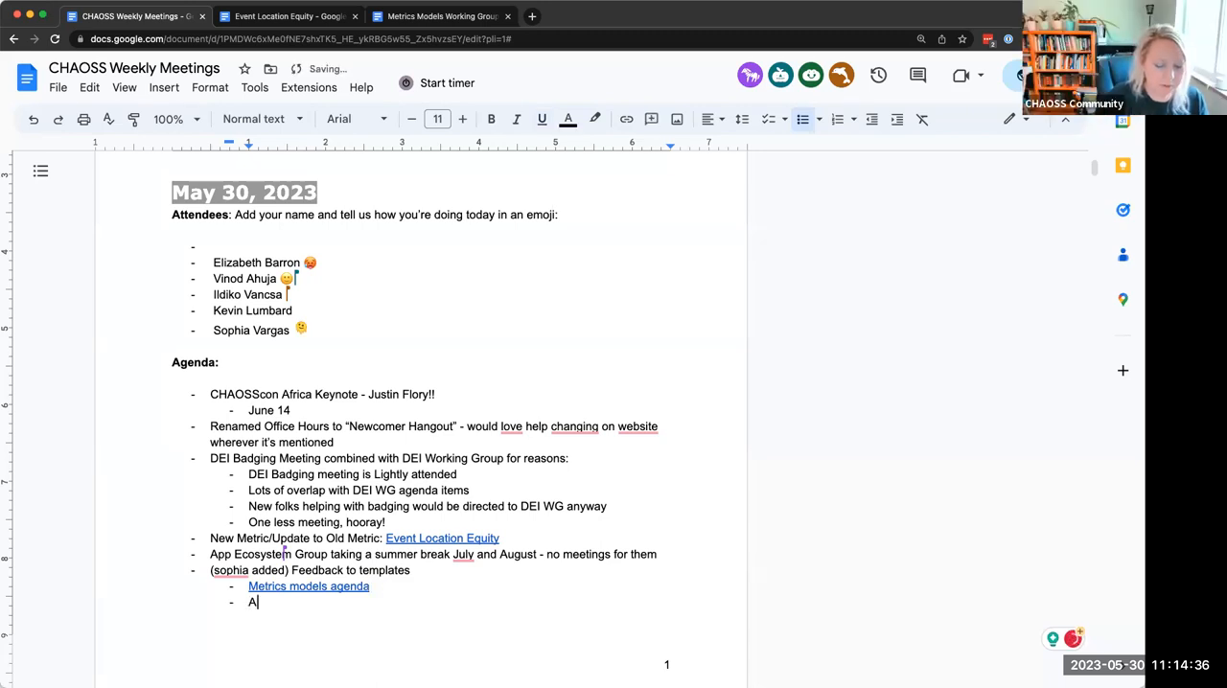
text(I Elizabeth - share the CHAOSS zoom pa)
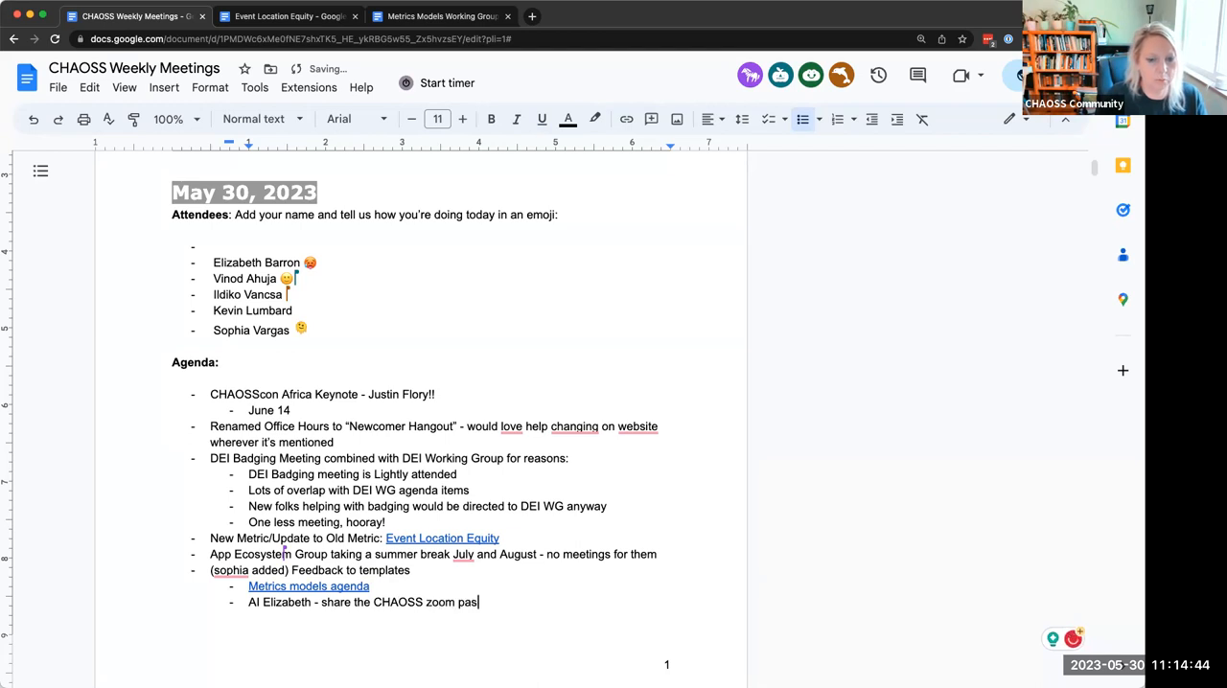
text(sword)
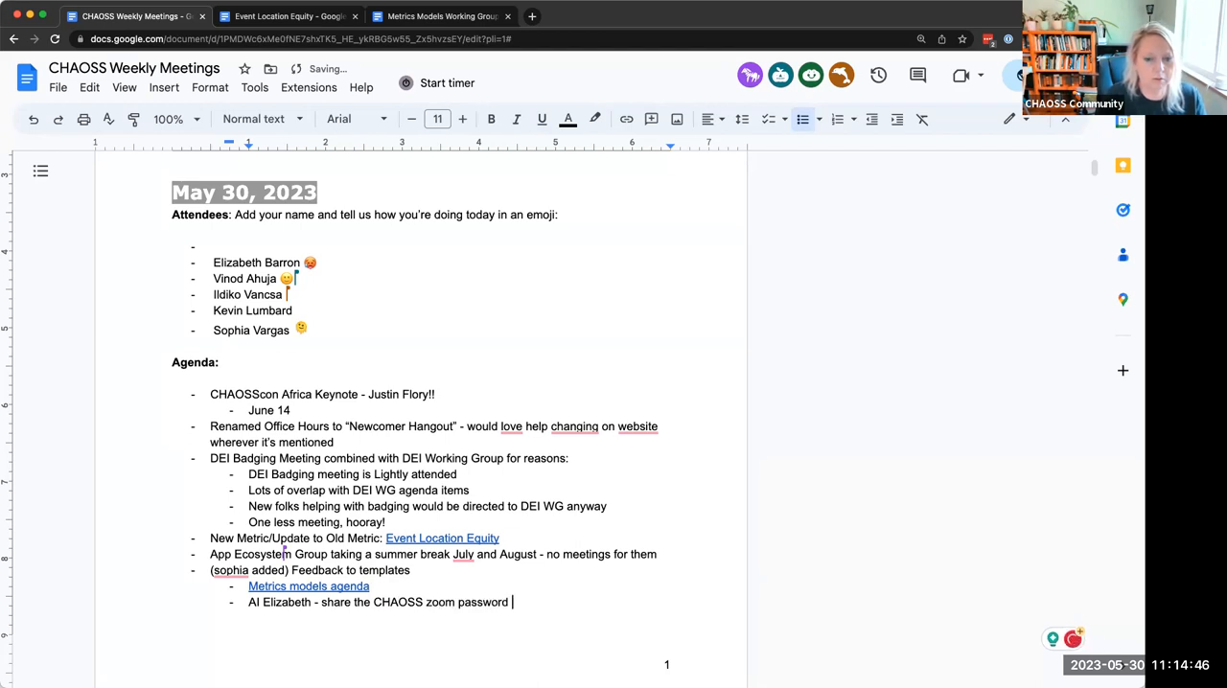
text(with Sophia for)
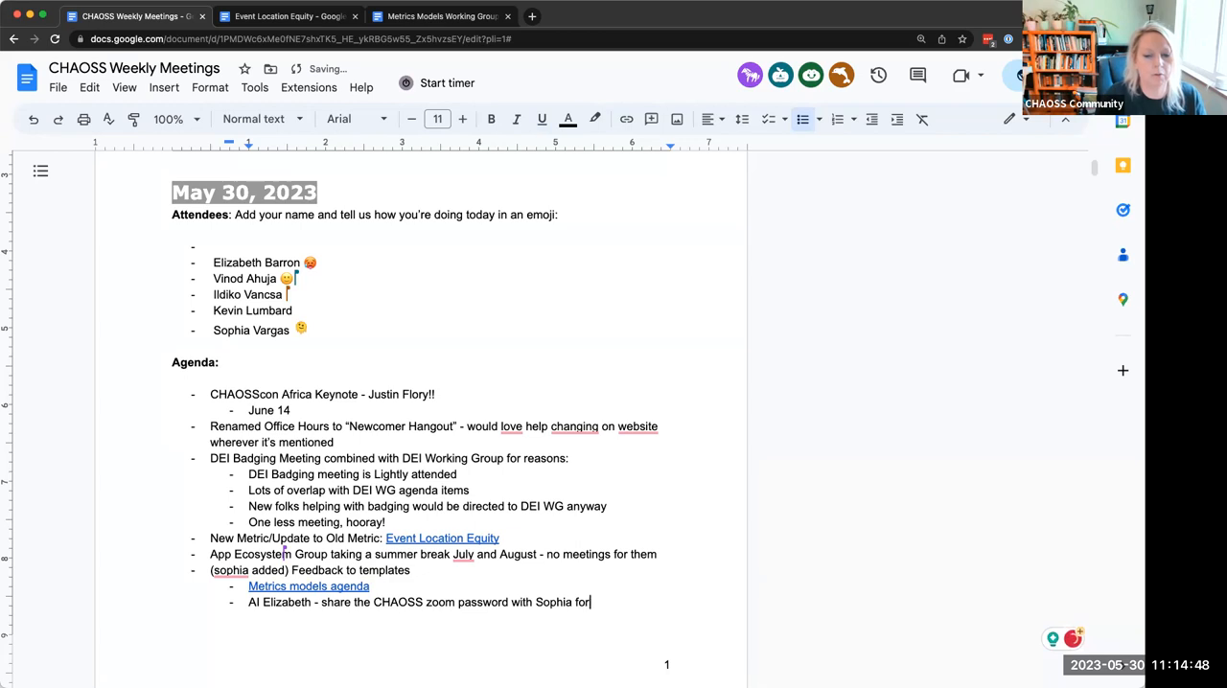
text(Risk)
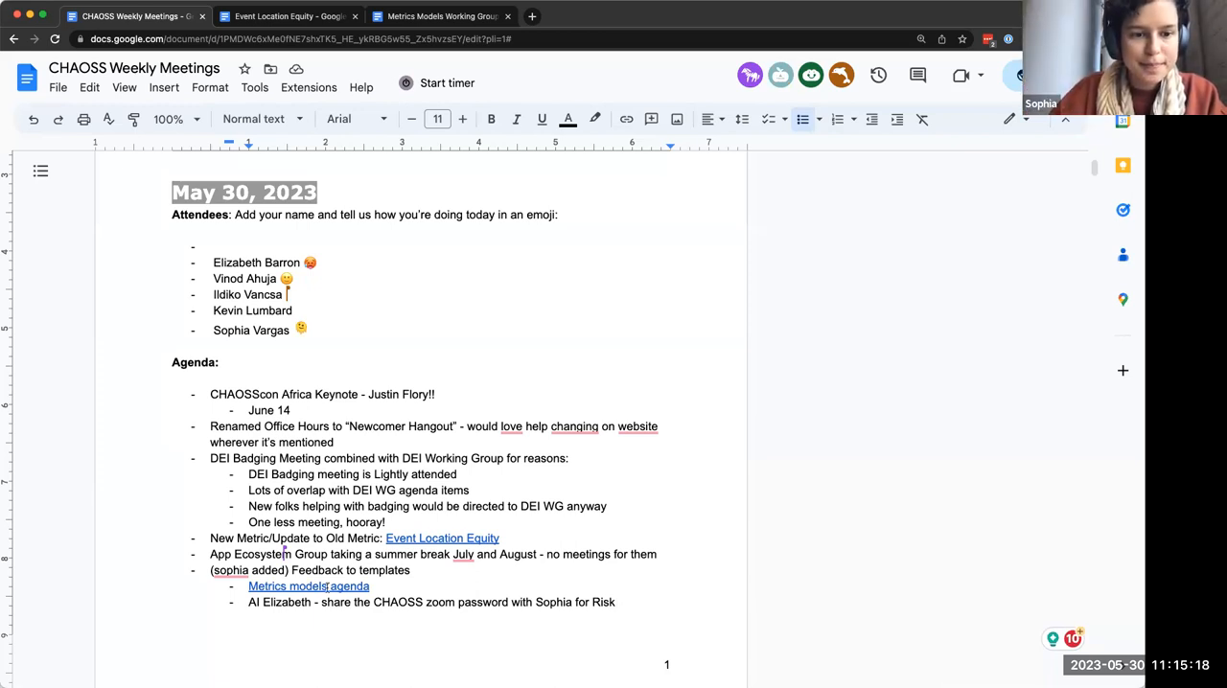
Scroll up to view the Attendees section and the full Agenda list
scroll(up, 3)
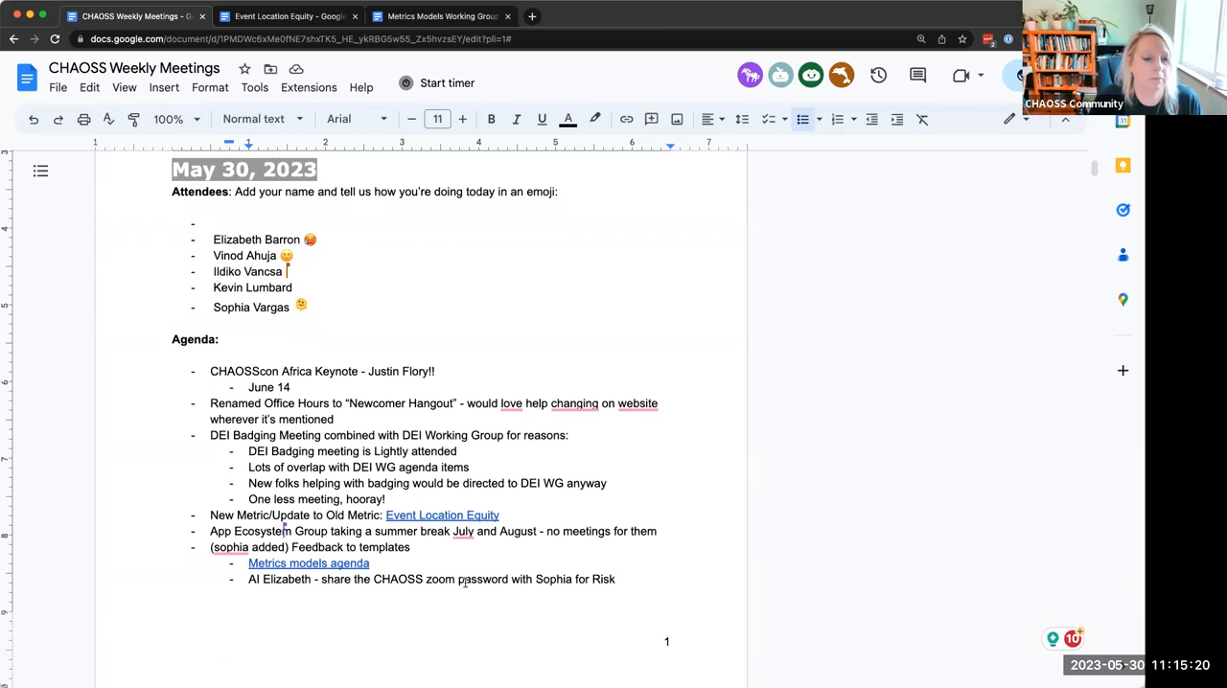
scroll(down, 3)
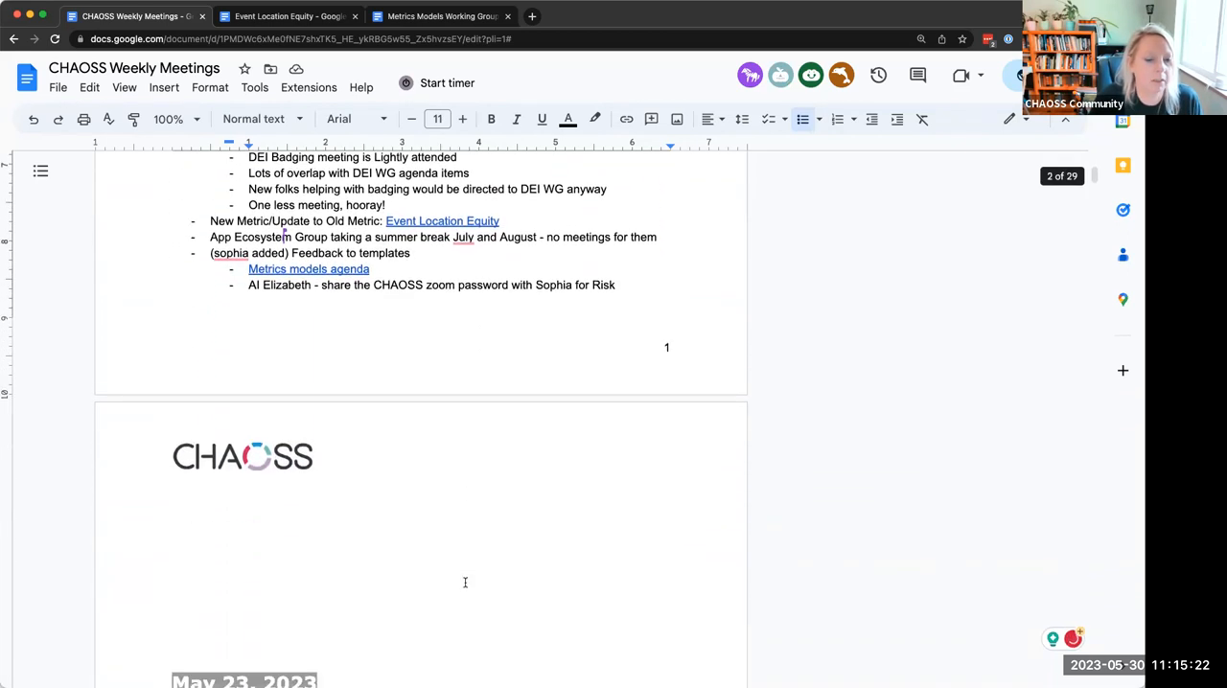
scroll(up, 3)
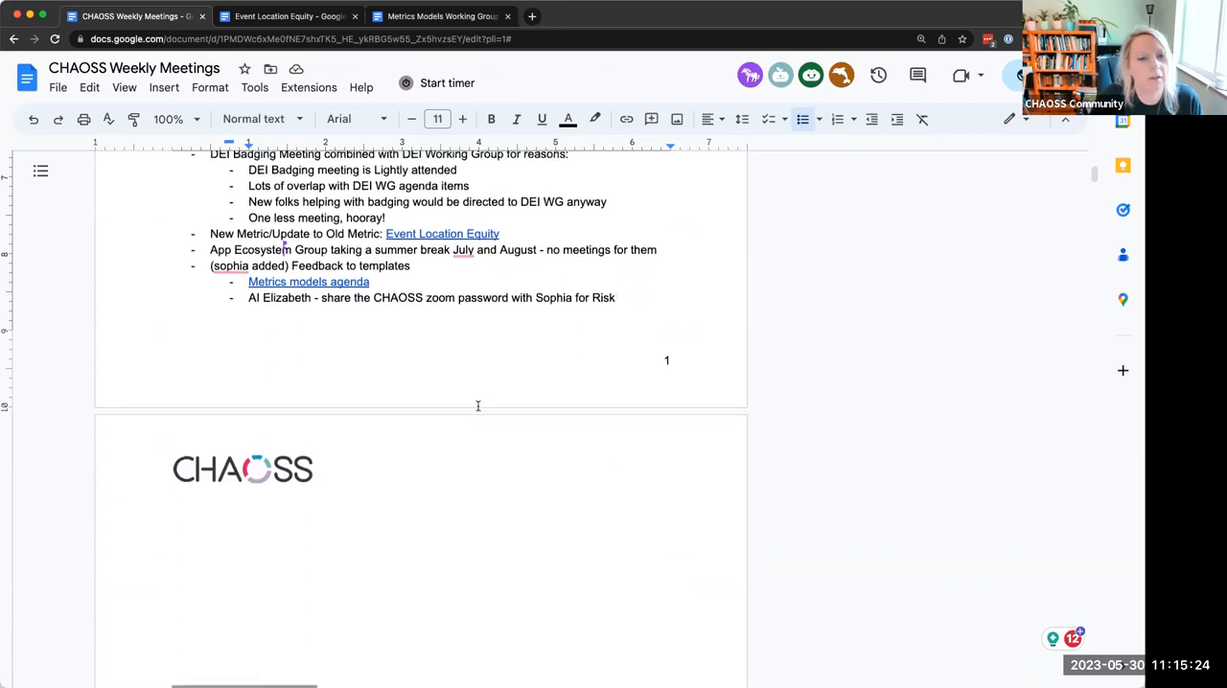
scroll(up, 3)
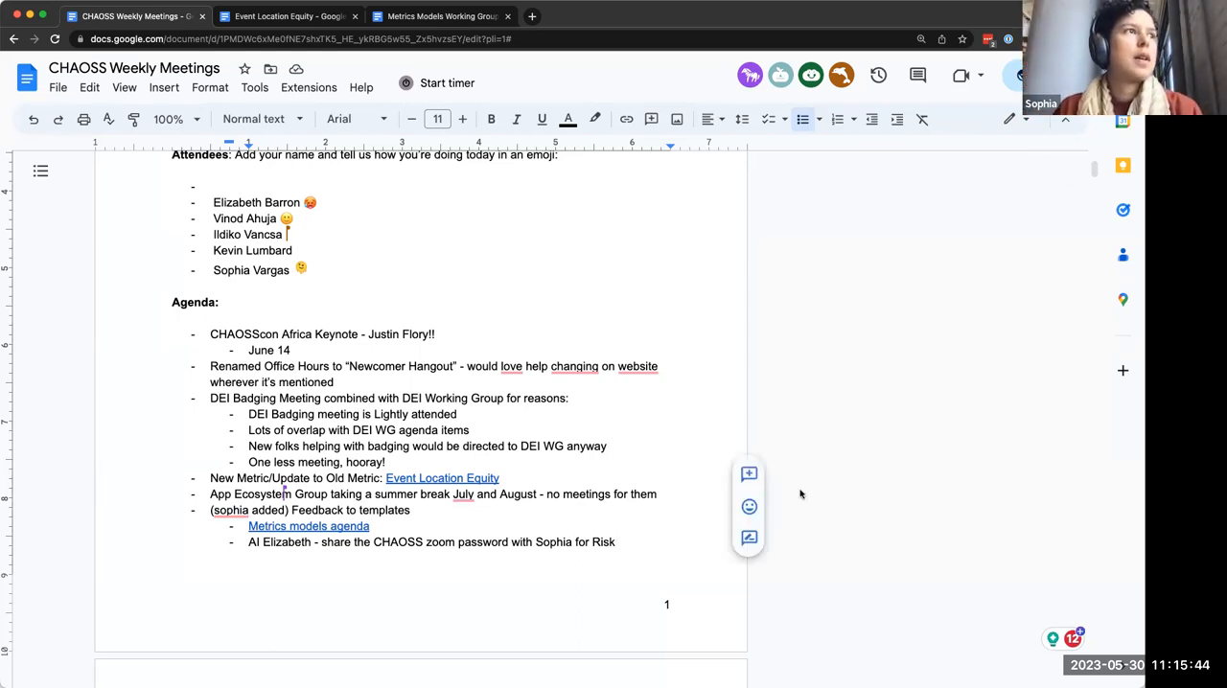
mouse_move(470, 516)
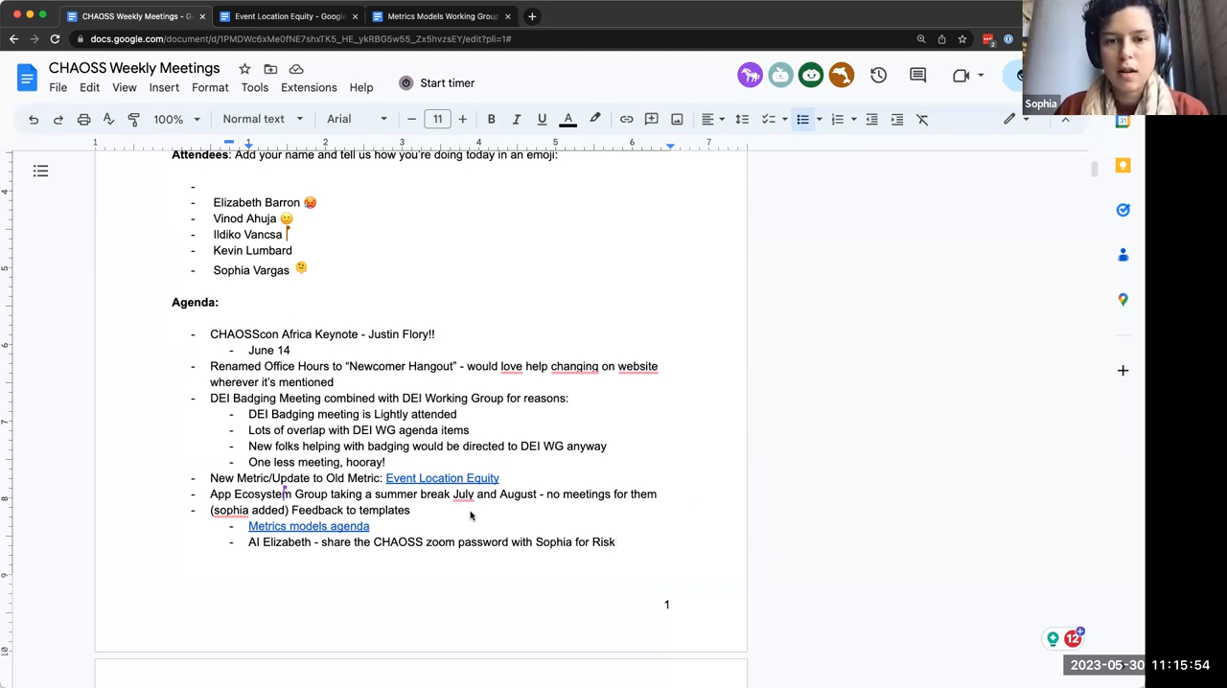
mouse_move(628, 543)
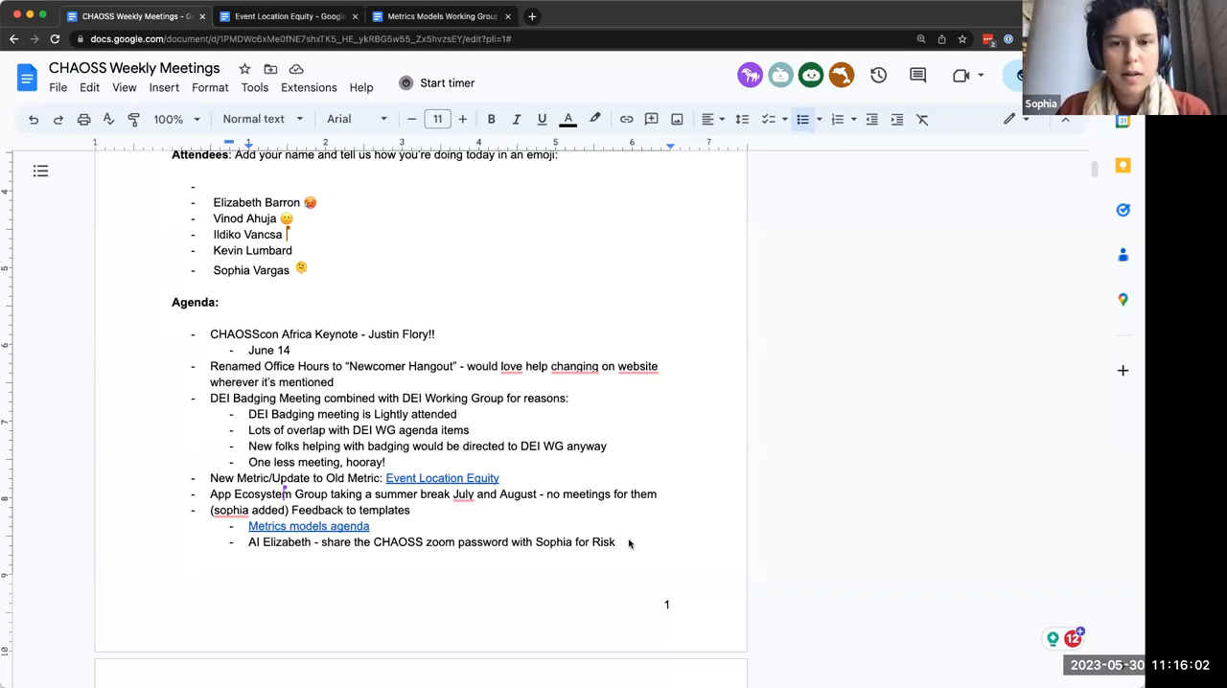
Add the agenda bullet 'Metrics around usage of projects - is this in CHAOSS scope?'
key(Return)
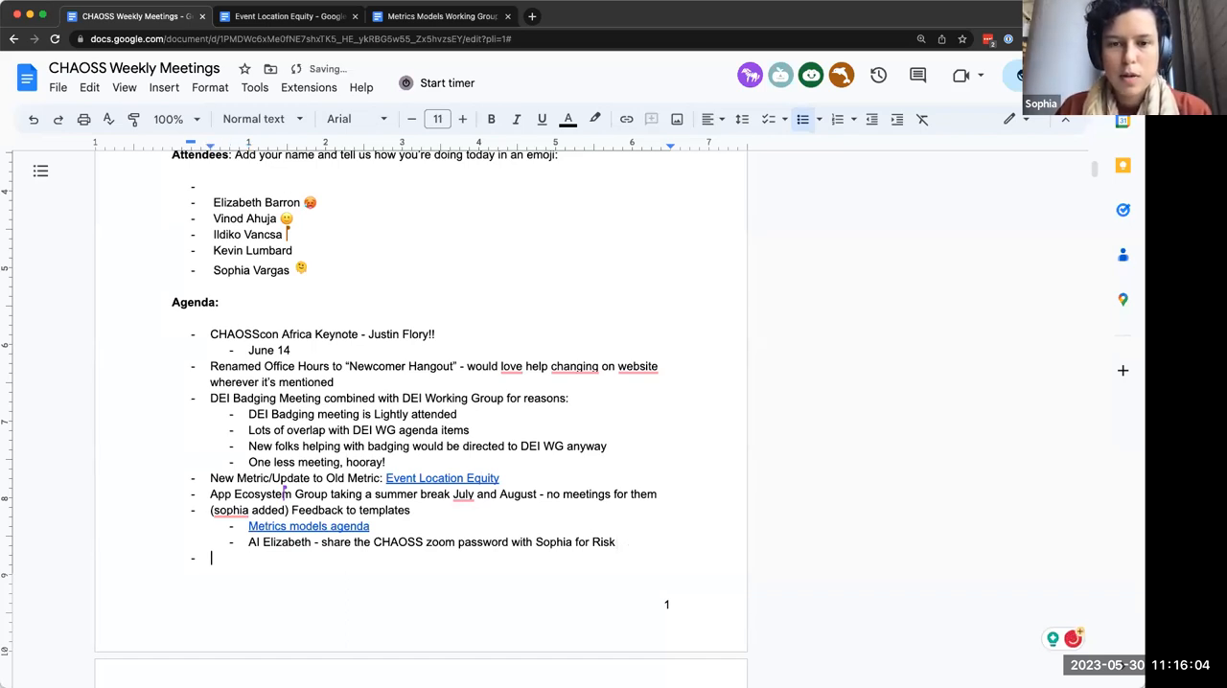
text(Metrics around usage of project)
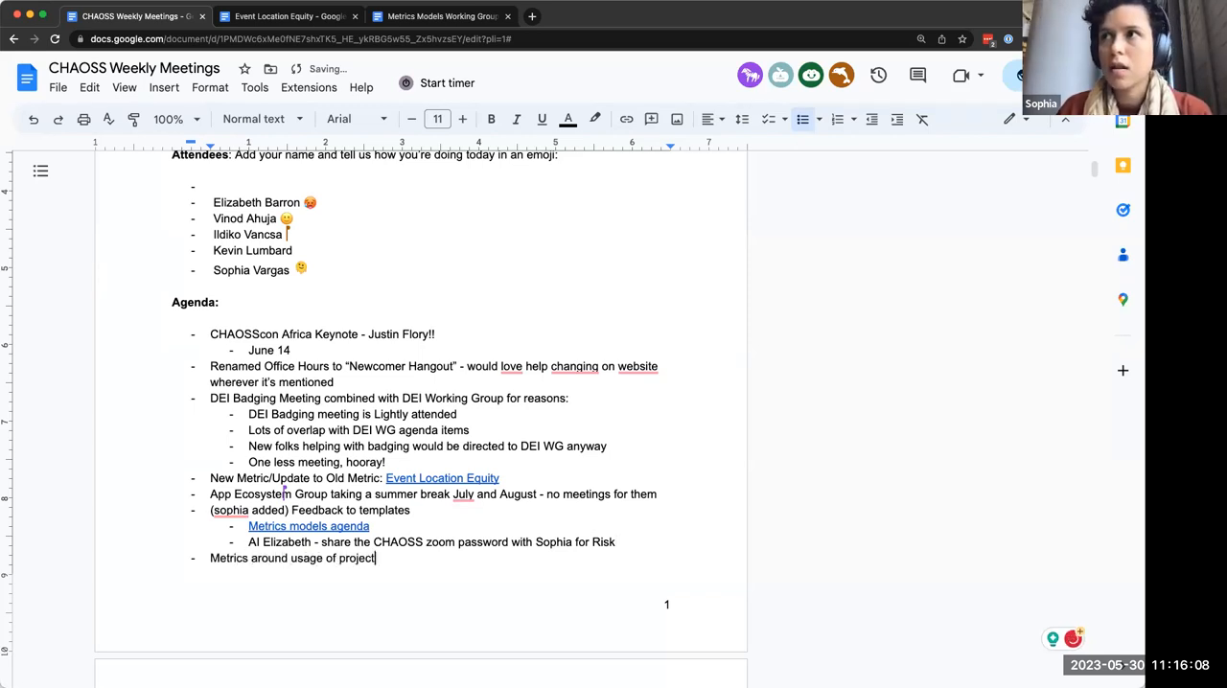
text(s)
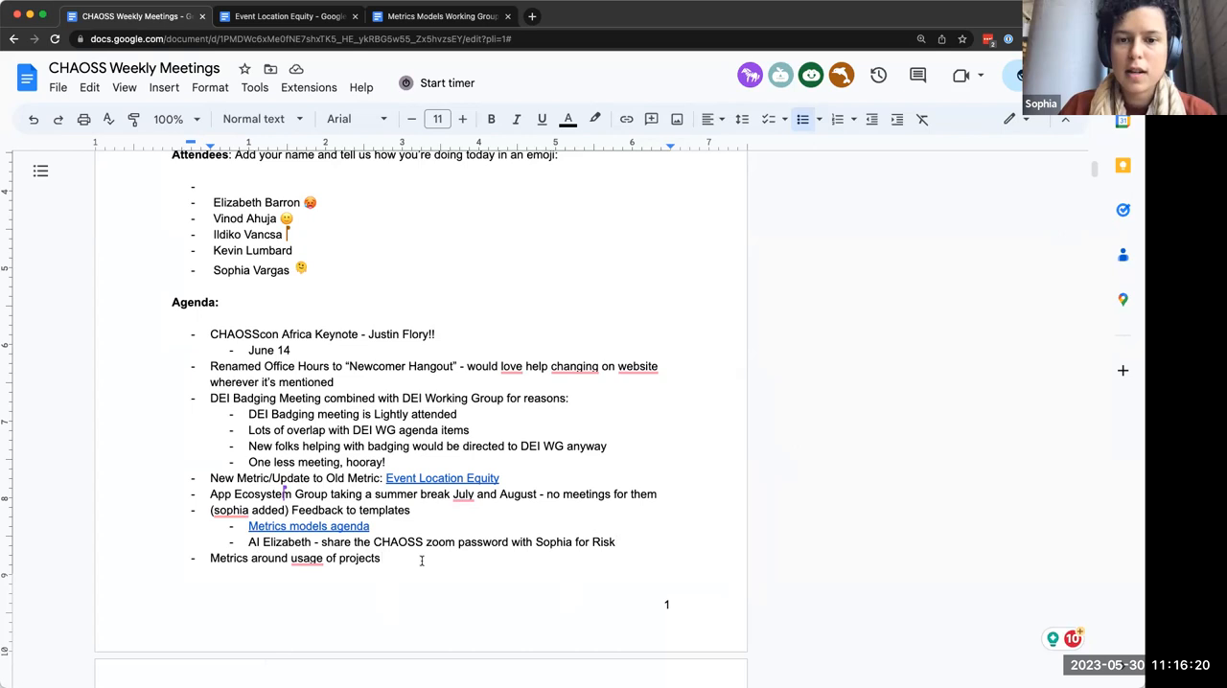
mouse_move(880, 389)
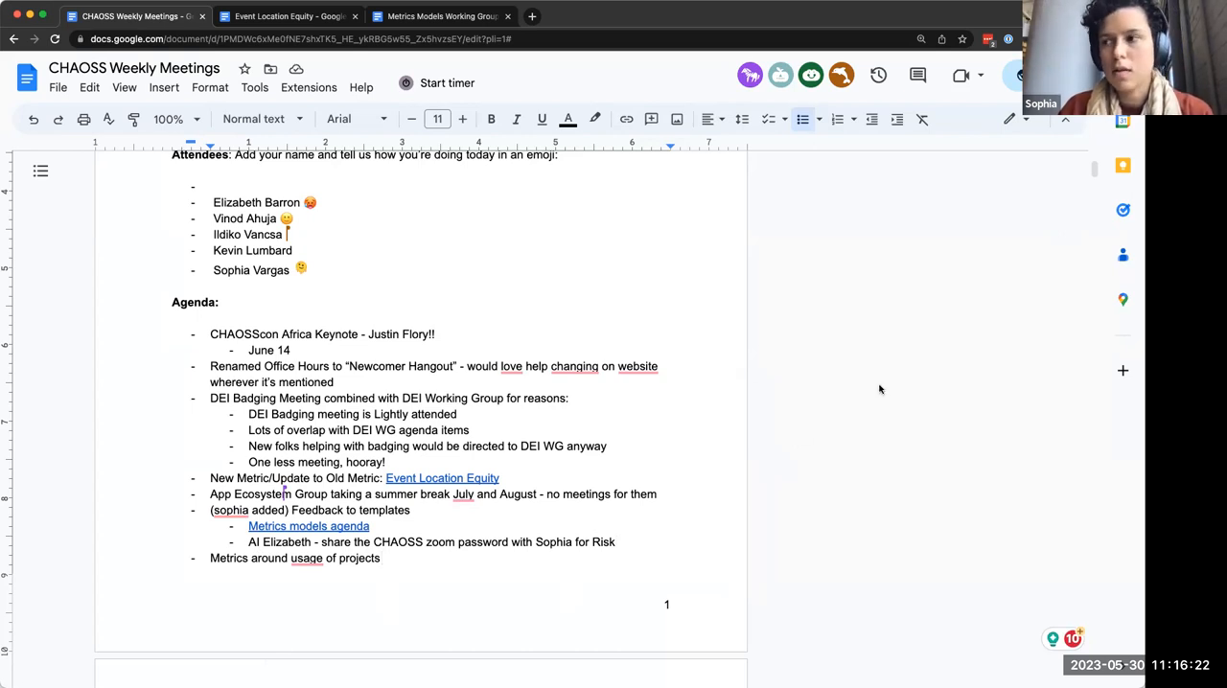
mouse_move(991, 317)
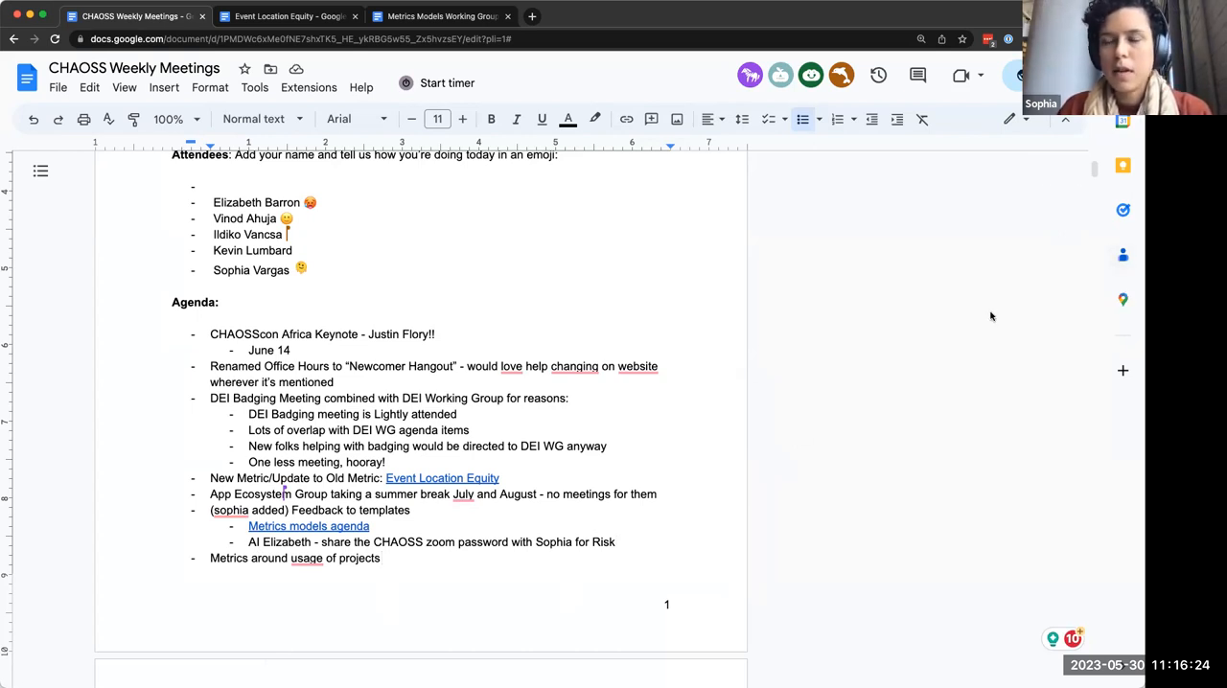
mouse_move(1137, 153)
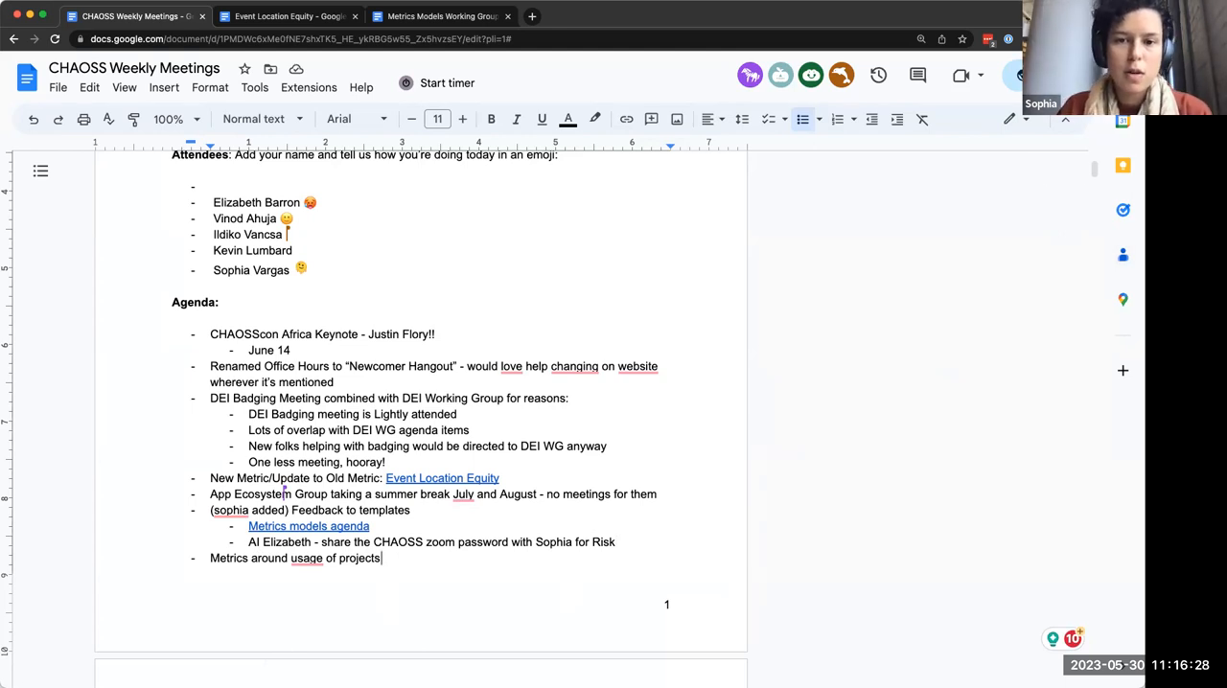
text(-)
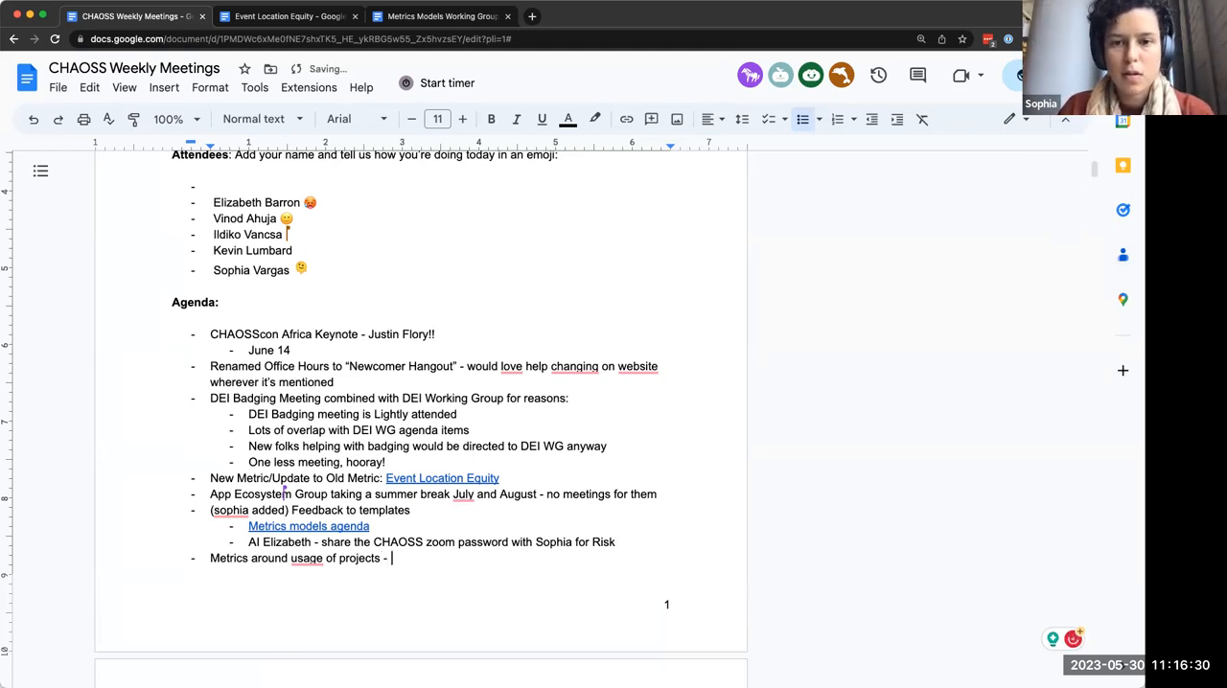
text(is this in)
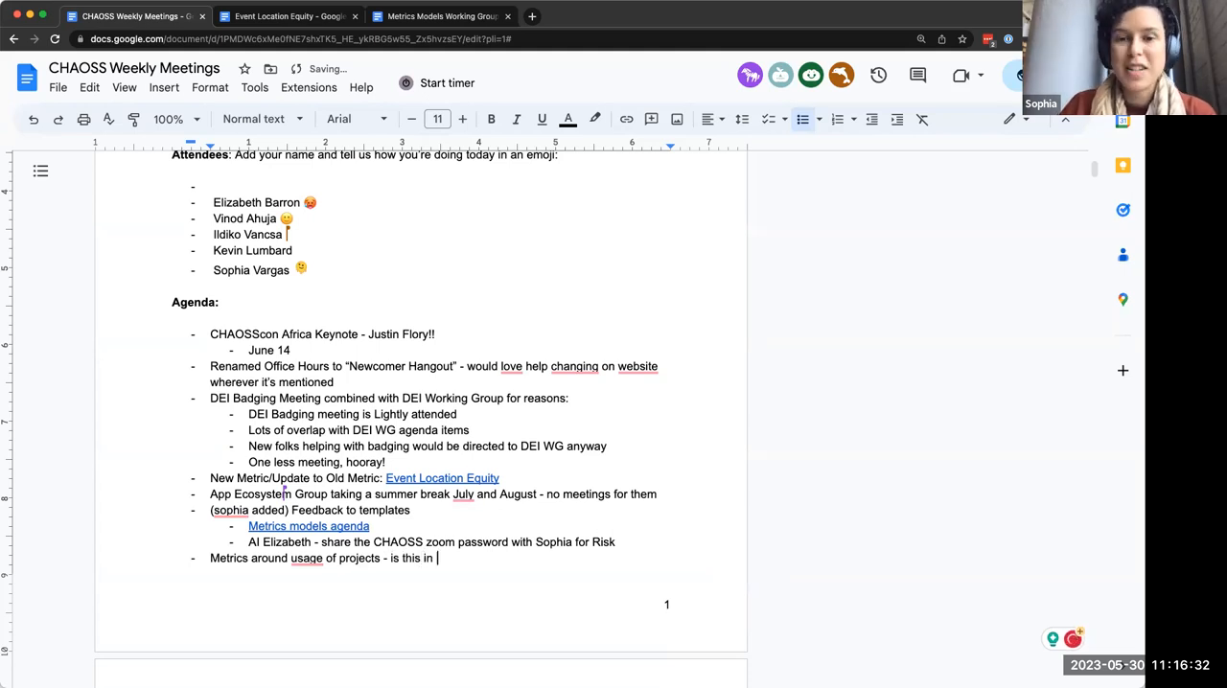
text(CHAOSS scope?)
text(Valu)
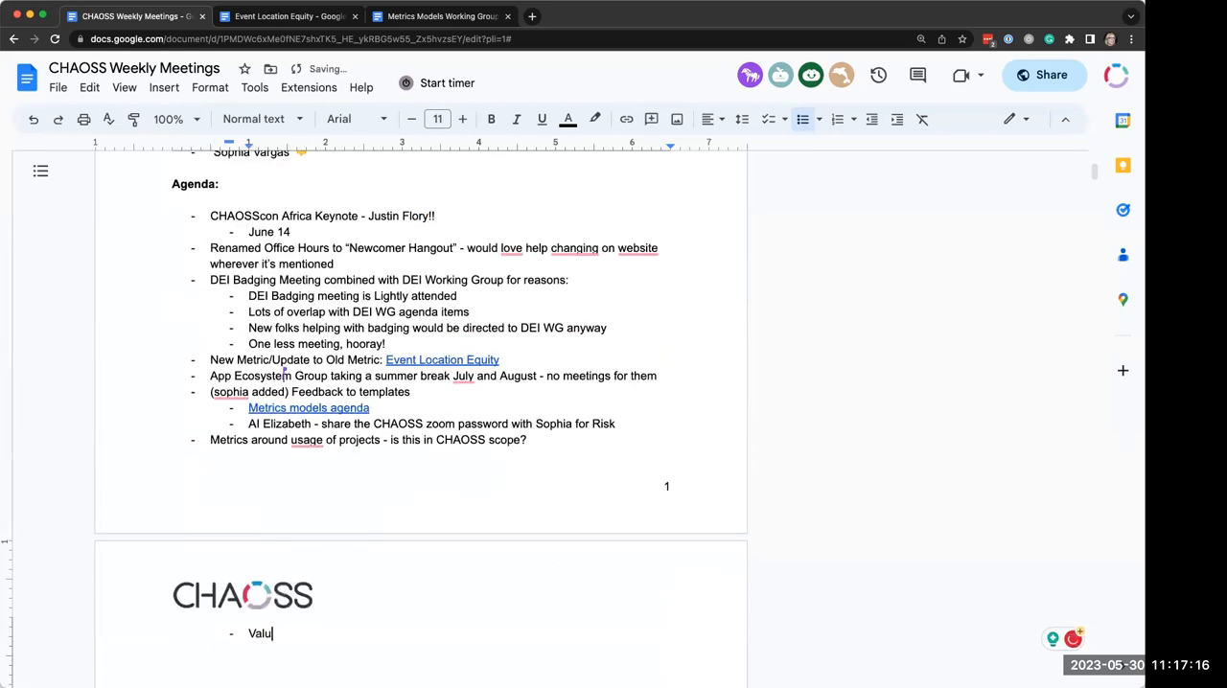
Note that the Value Working Group worked on such metrics, sometimes hard to define, mostly popularity
text(e Working Group used to work on met)
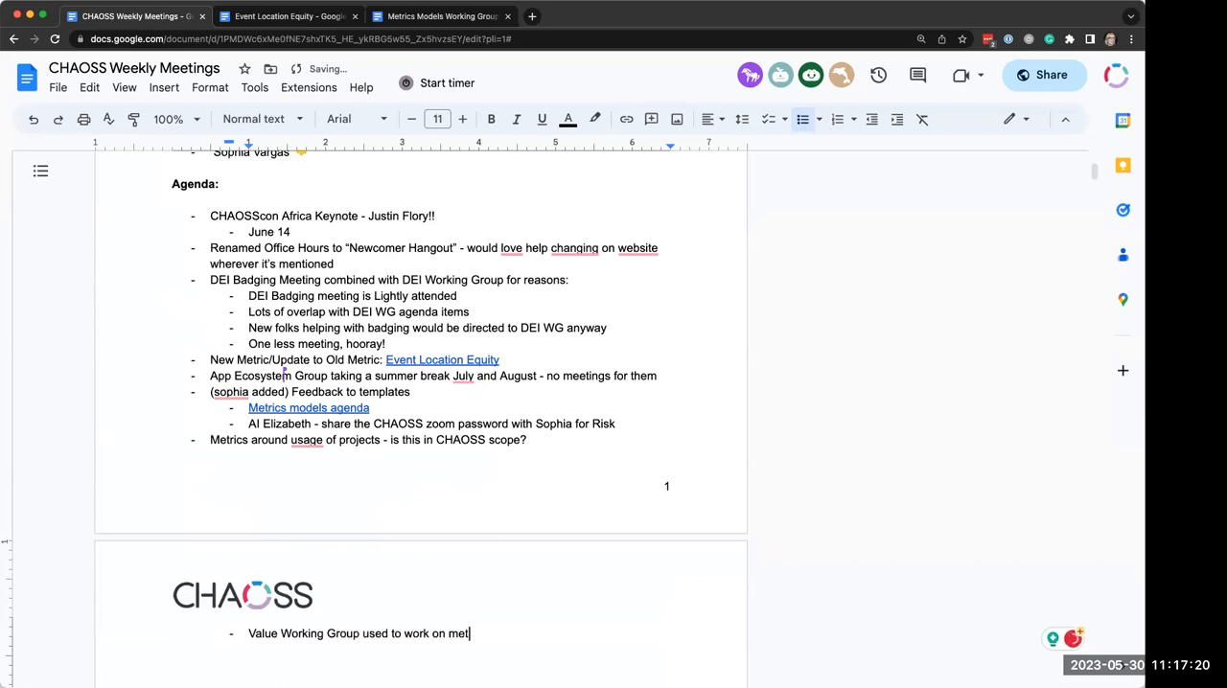
text(rics like this.)
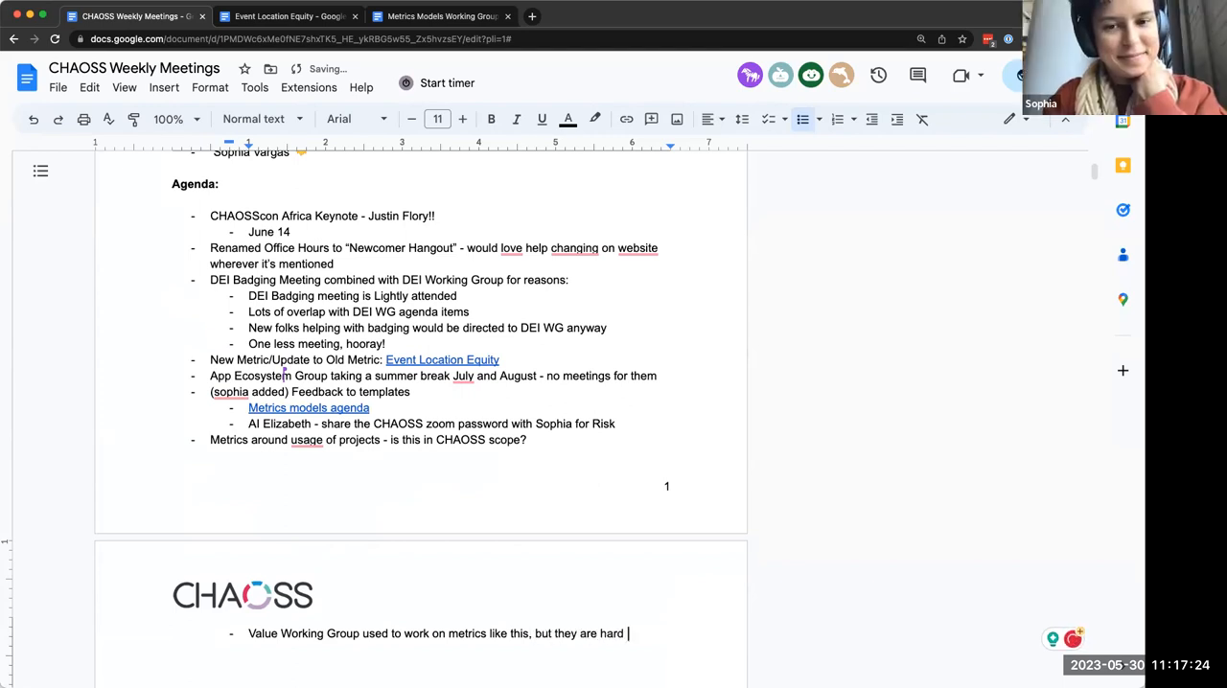
text(to define)
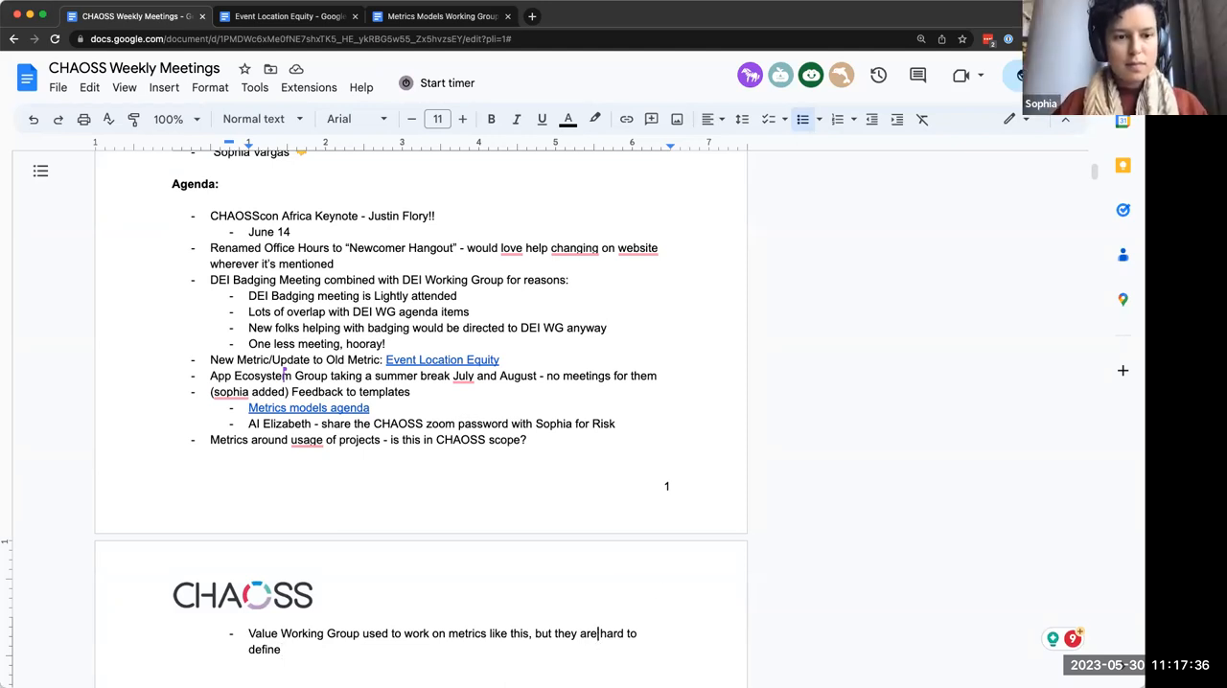
text(sometimes)
text(Mostly around)
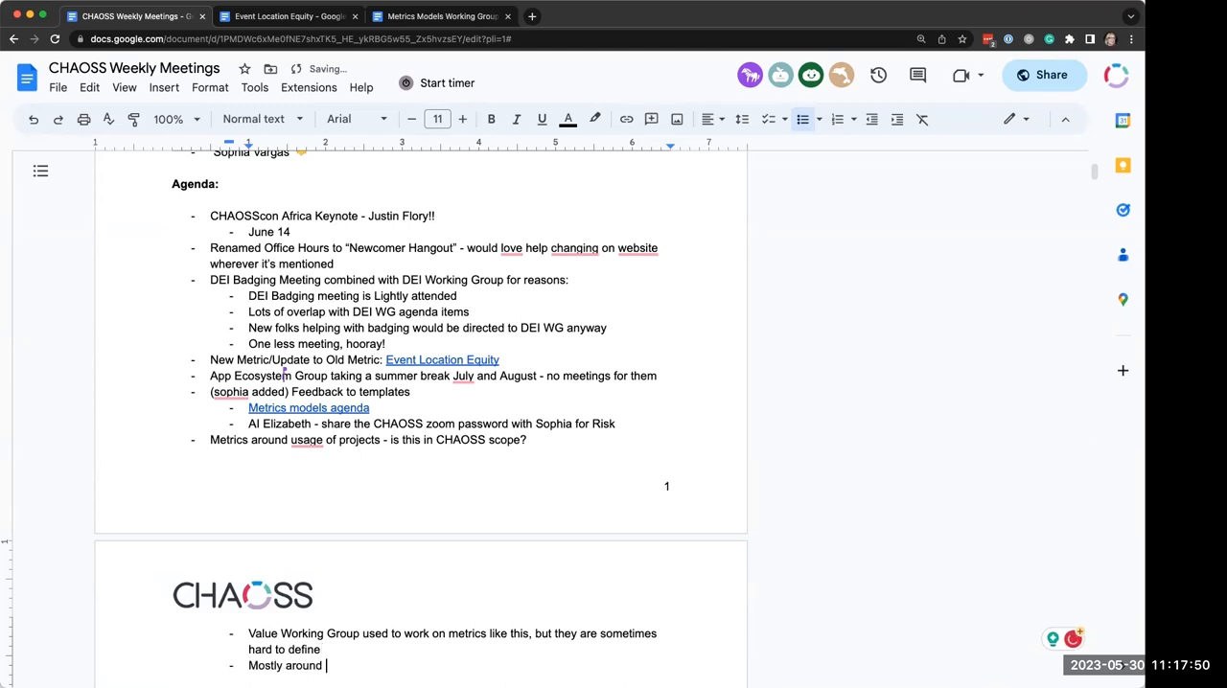
text(popularity)
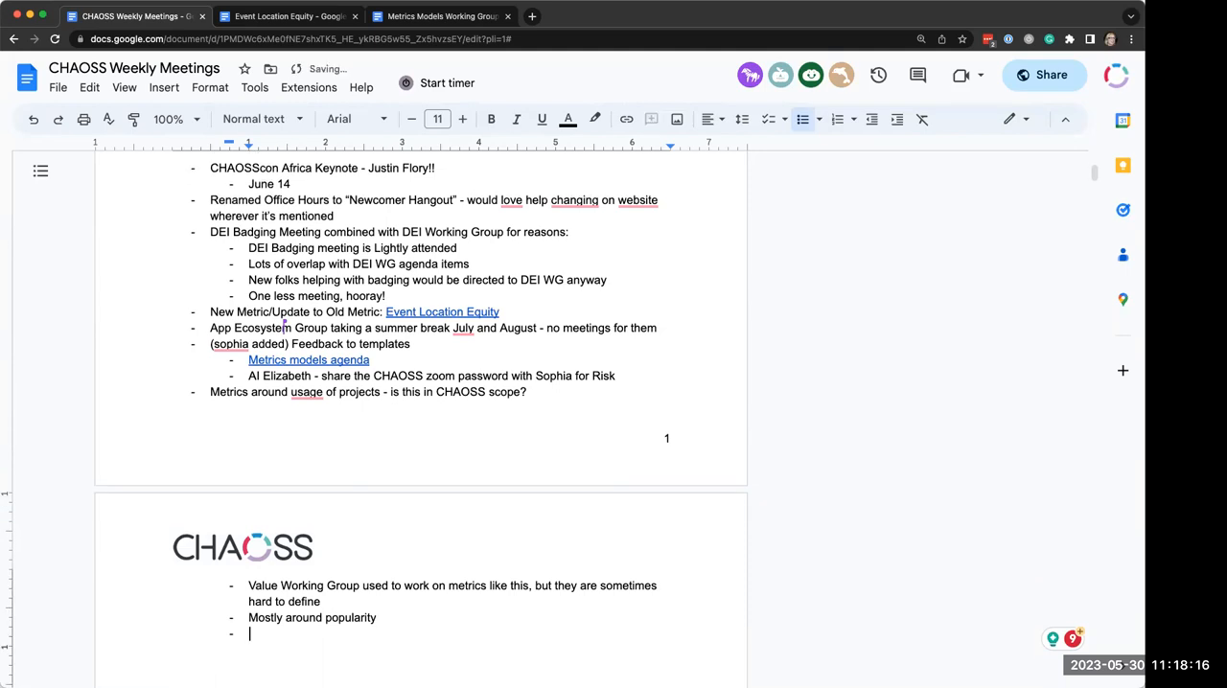
Add a 'Where would these be defined?' bullet proposing to define them and partner with OSPO WG
text(Where woul th)
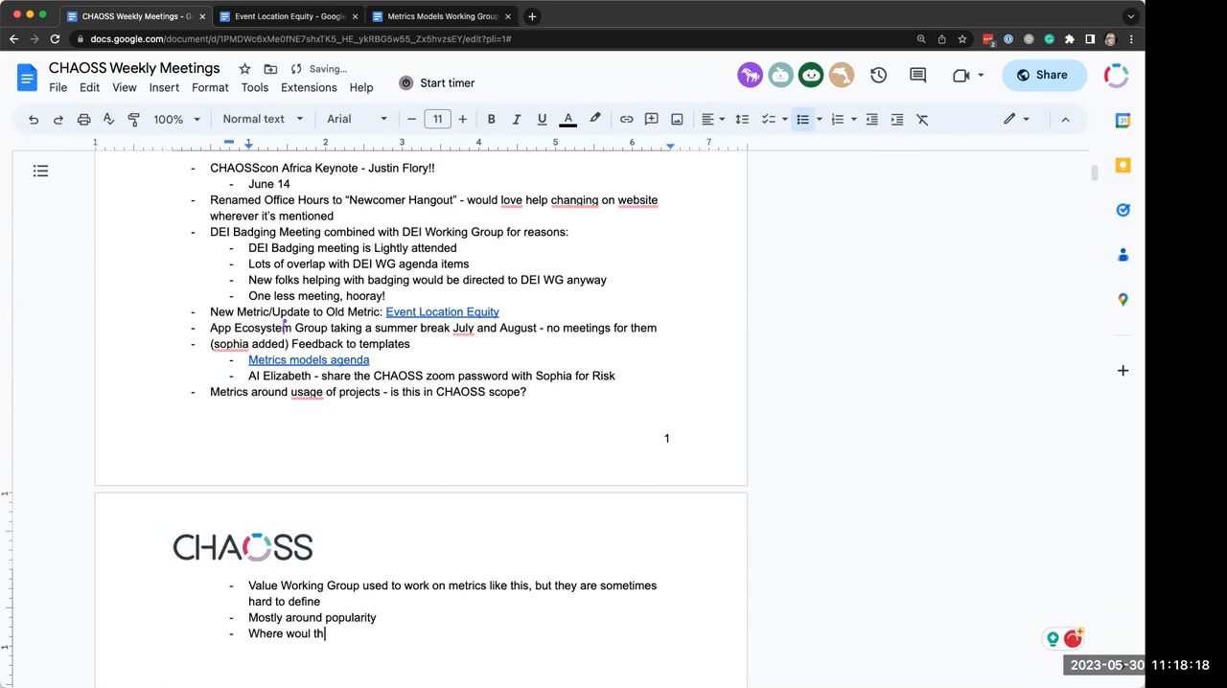
text(d these)
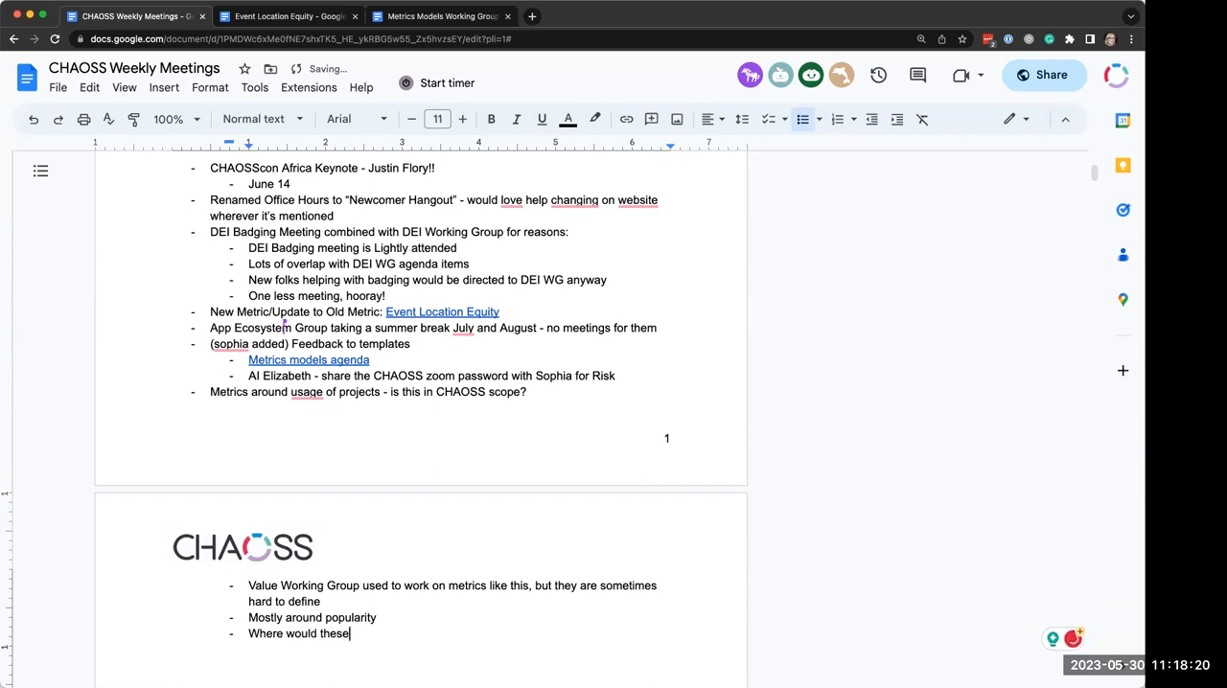
text(be defined? Common)
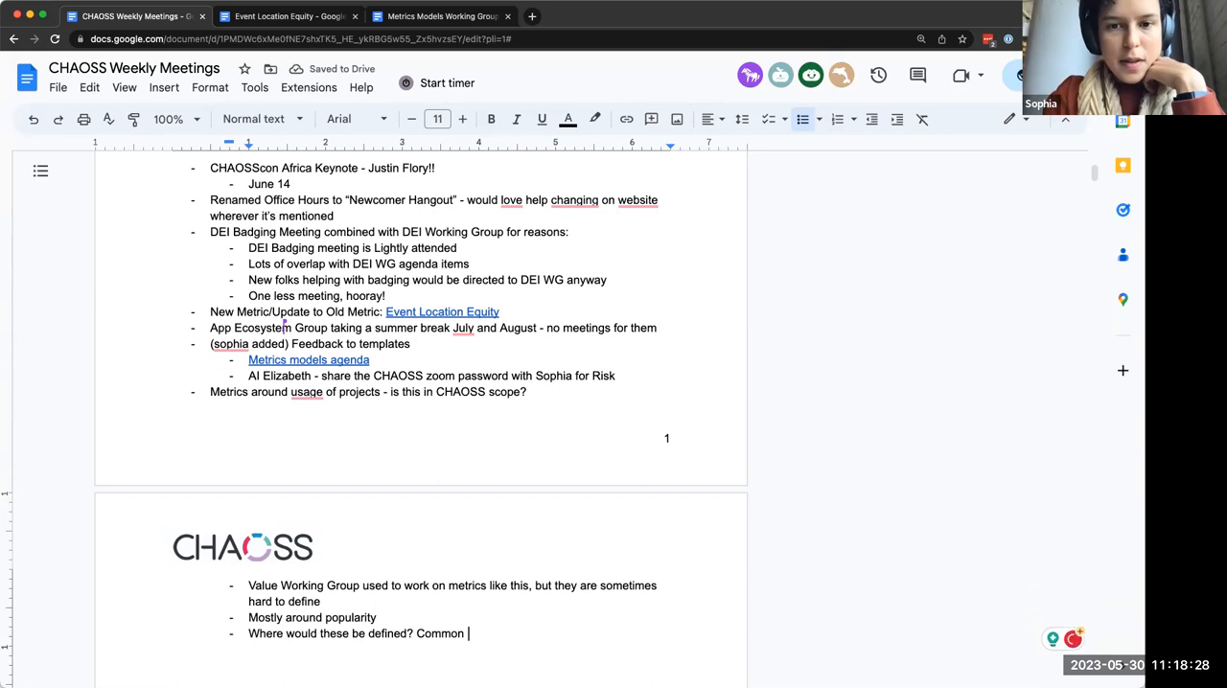
text(could define)
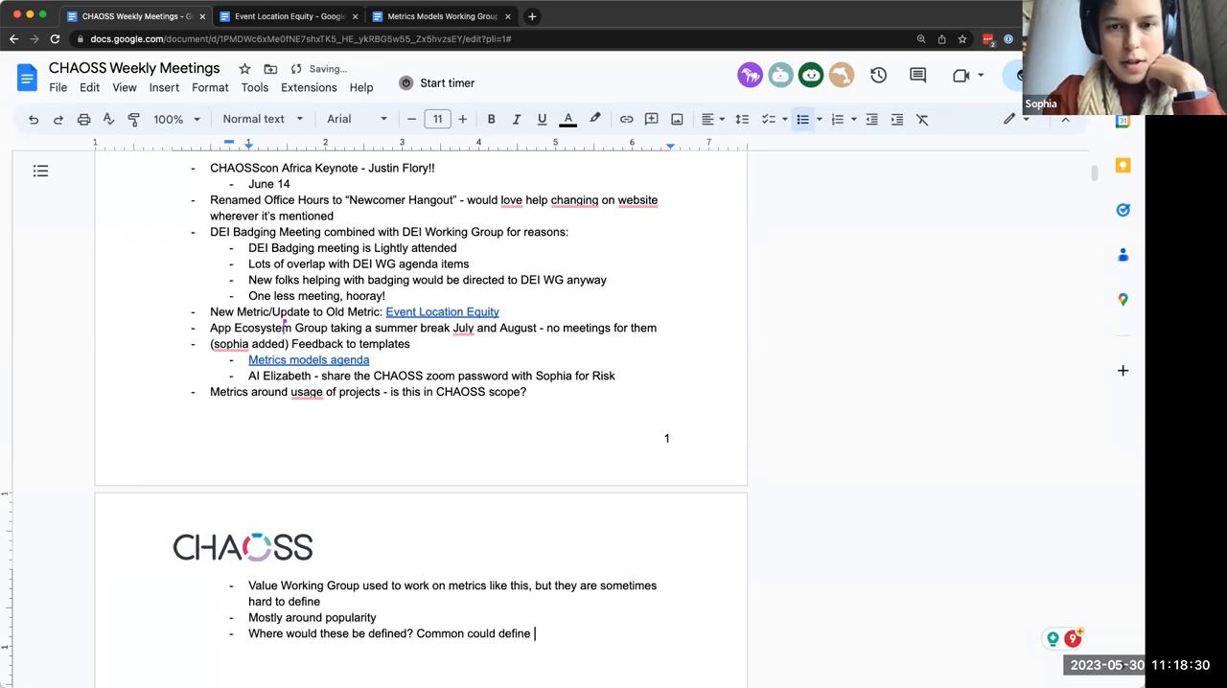
text(and)
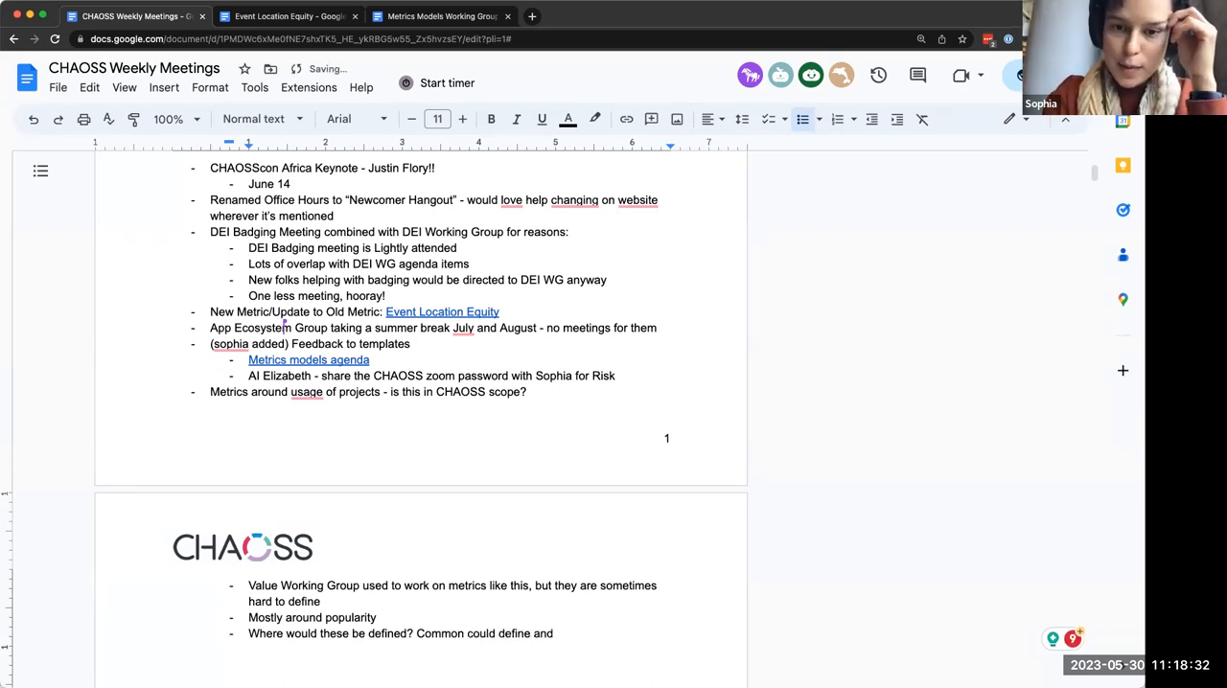
text(partner with)
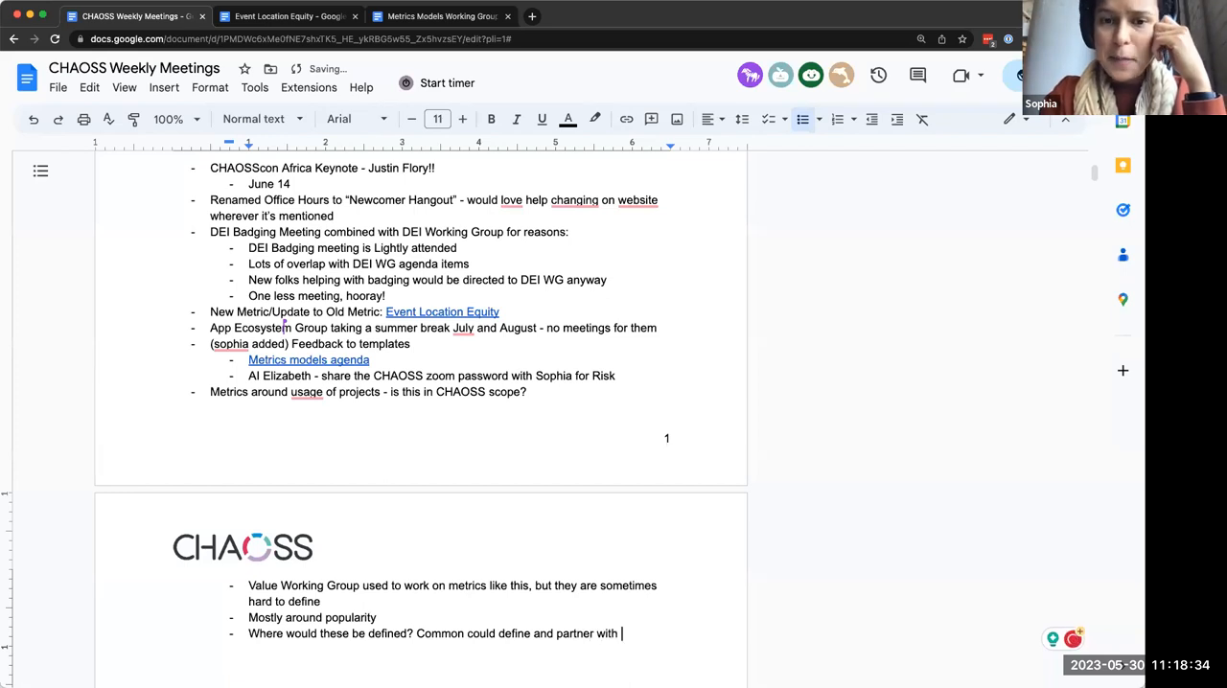
text(OSPO)
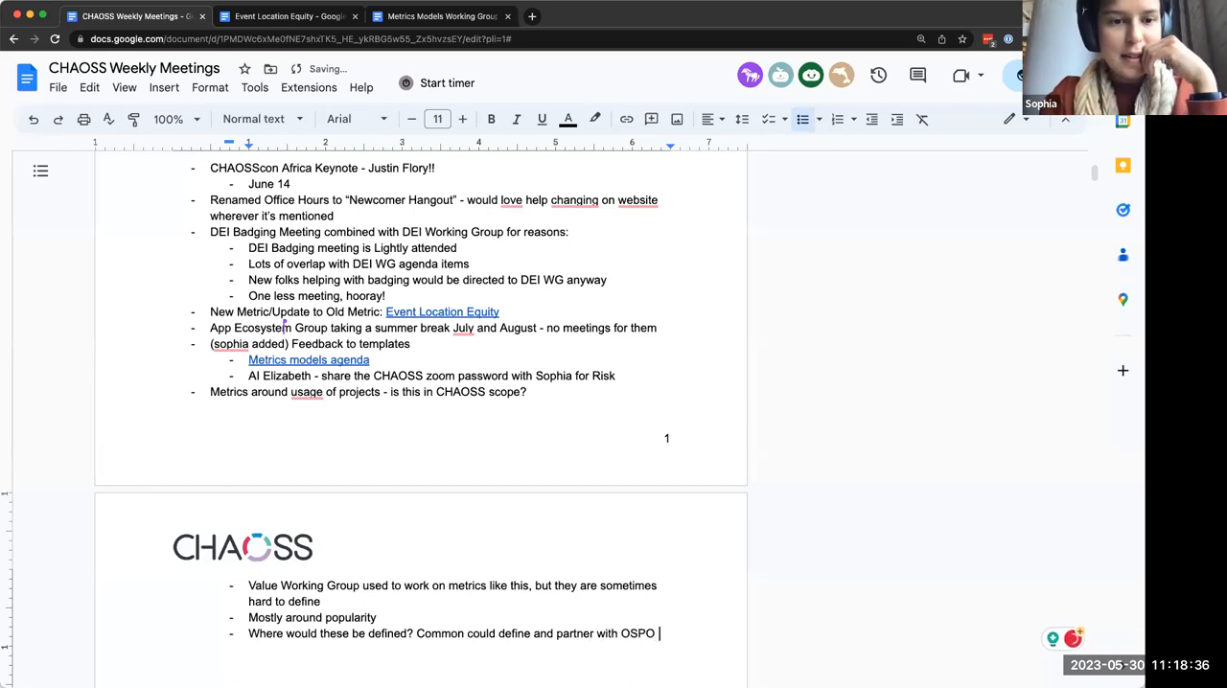
text(WG to)
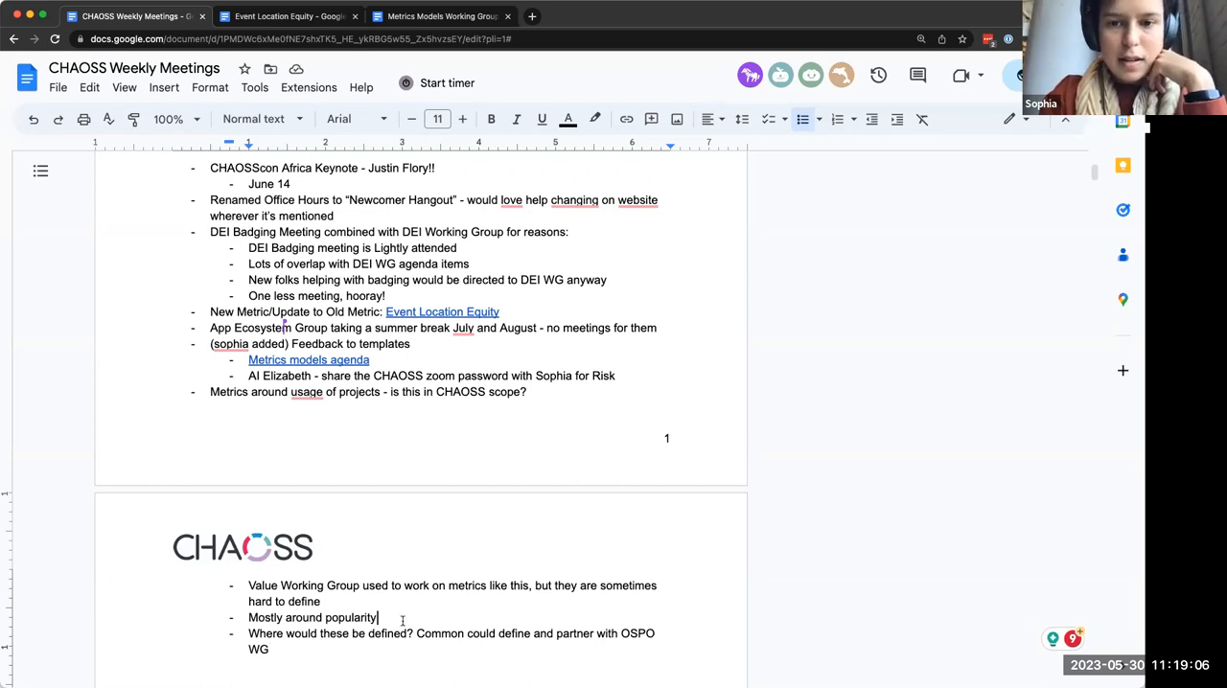
Append '; proxy for usage' and 'to define which metrics are important and needed' to the bullets
text(; pr)
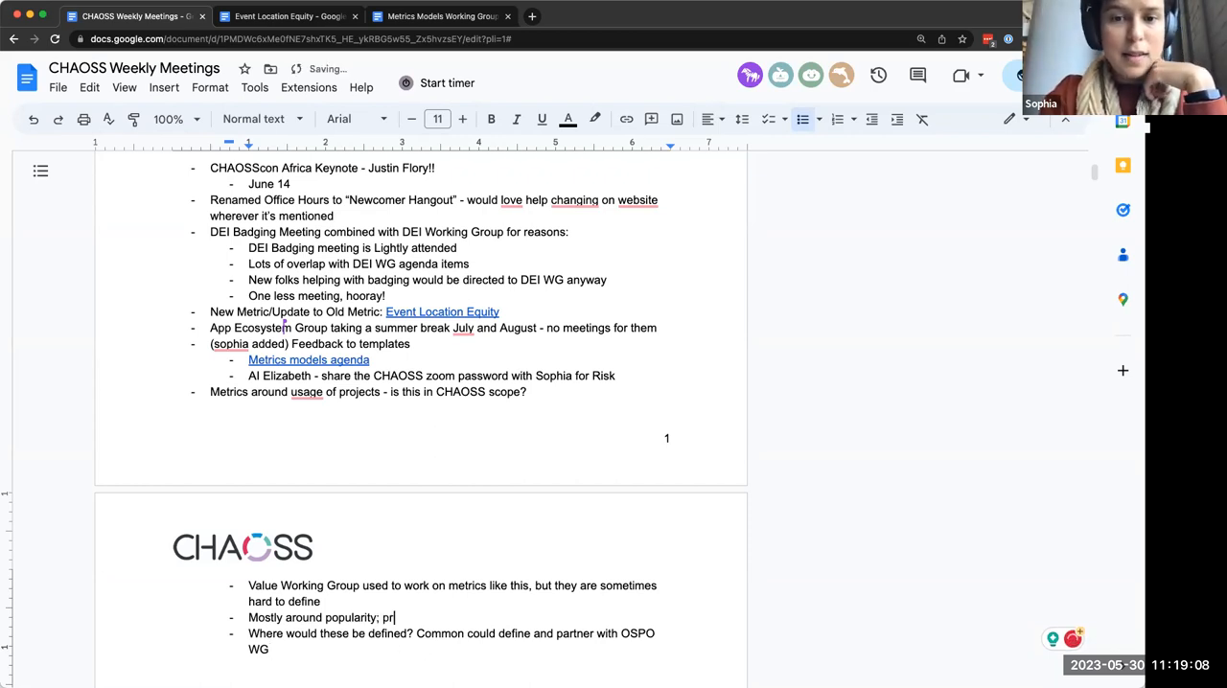
text(oxy for usage)
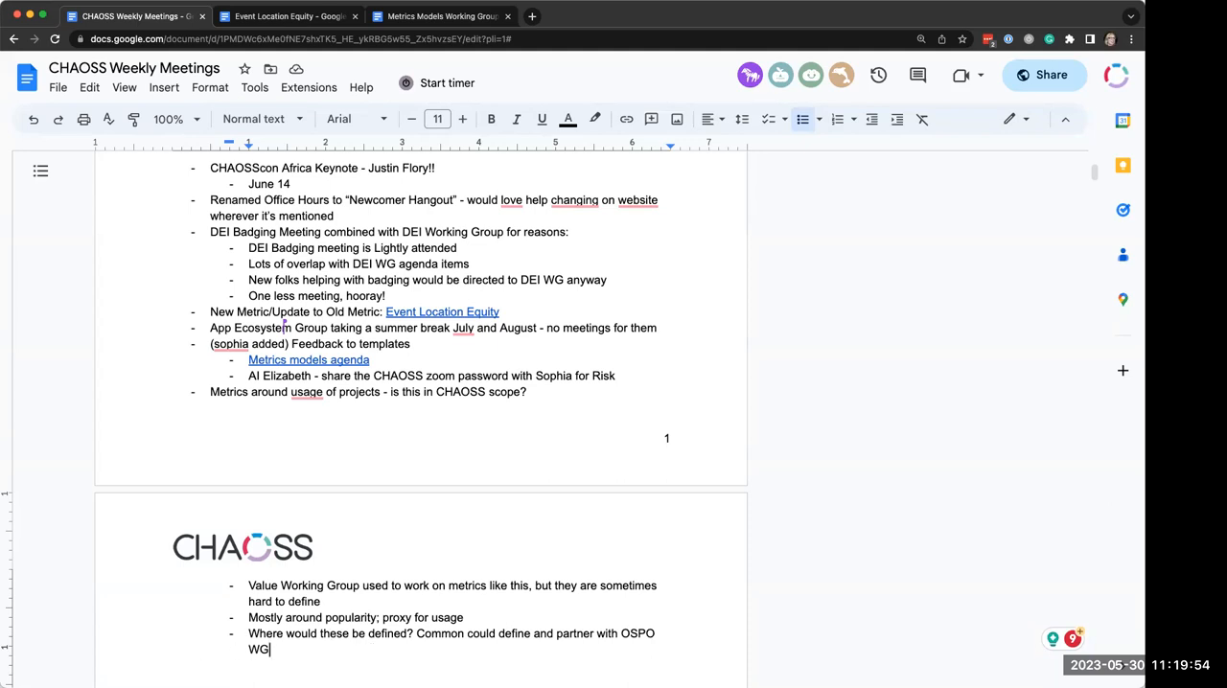
text(to define which met)
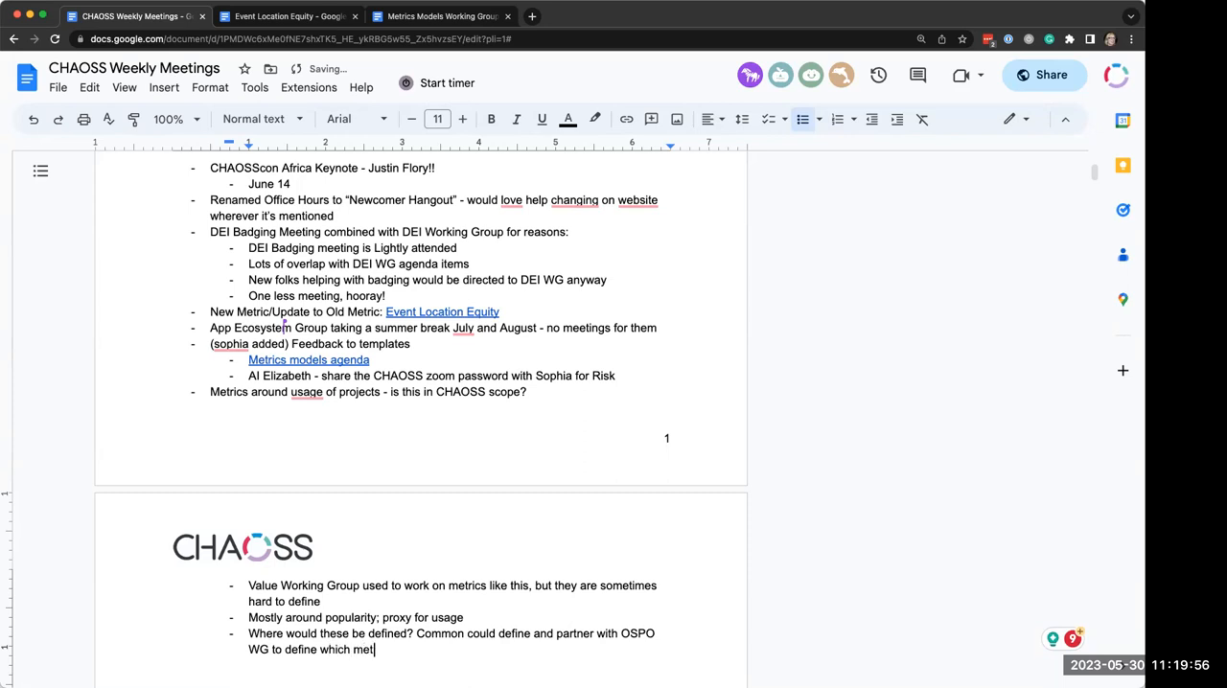
text(rics are impo)
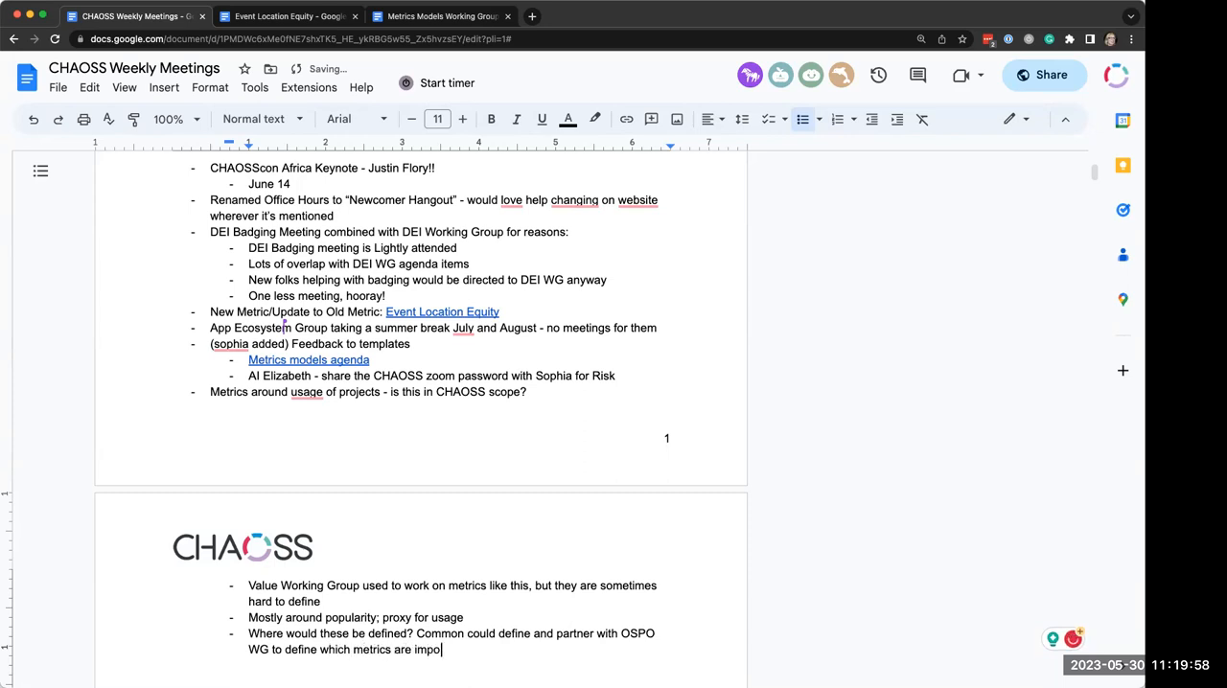
text(rtant)
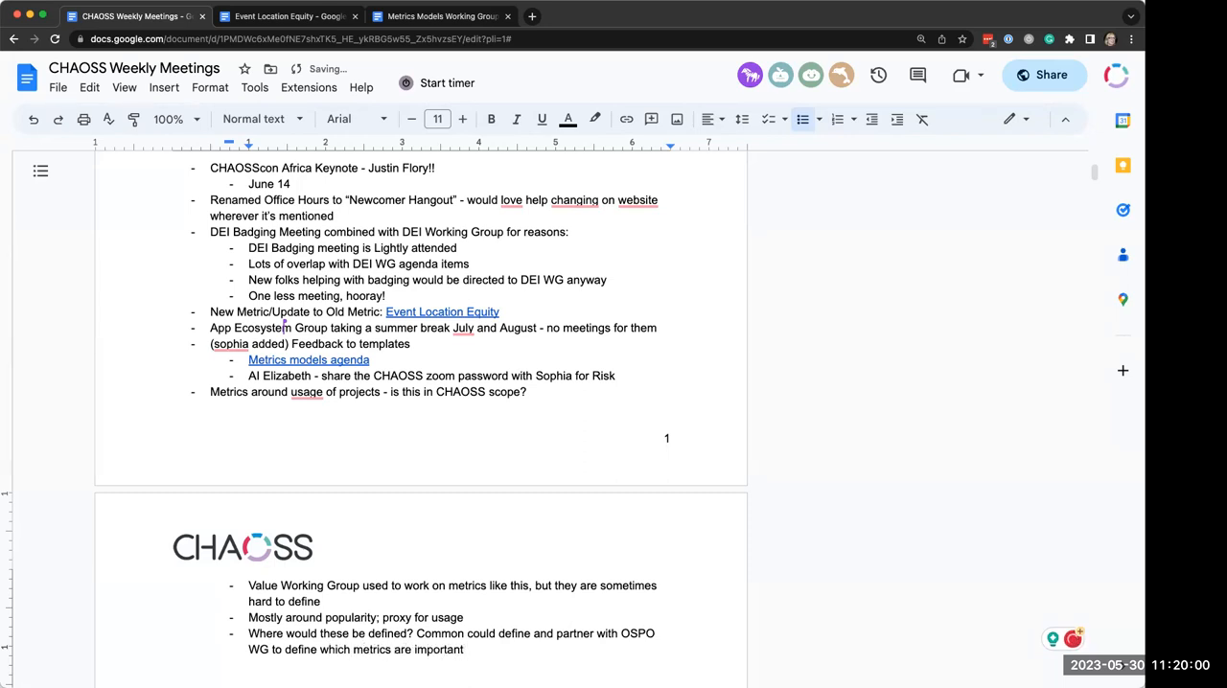
text(and needed)
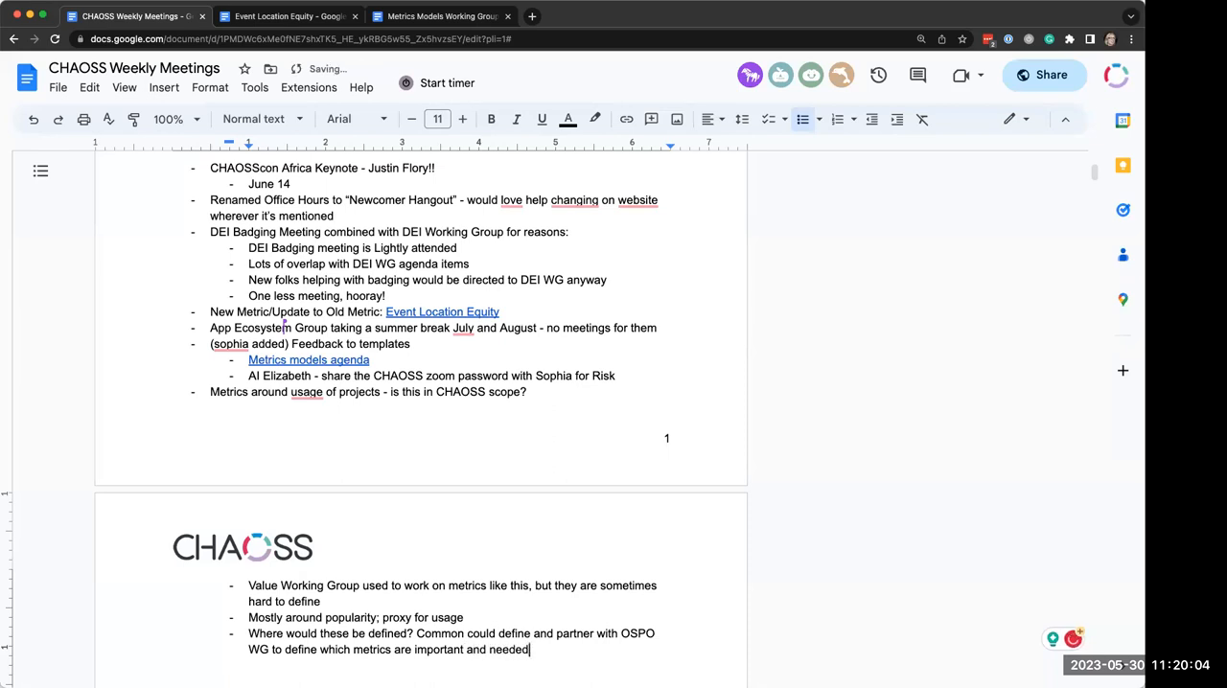
Add sub-bullet 'AI: Add to agenda for next OSPO WG to brainstorm some new metrics (this week)'
text(Add)
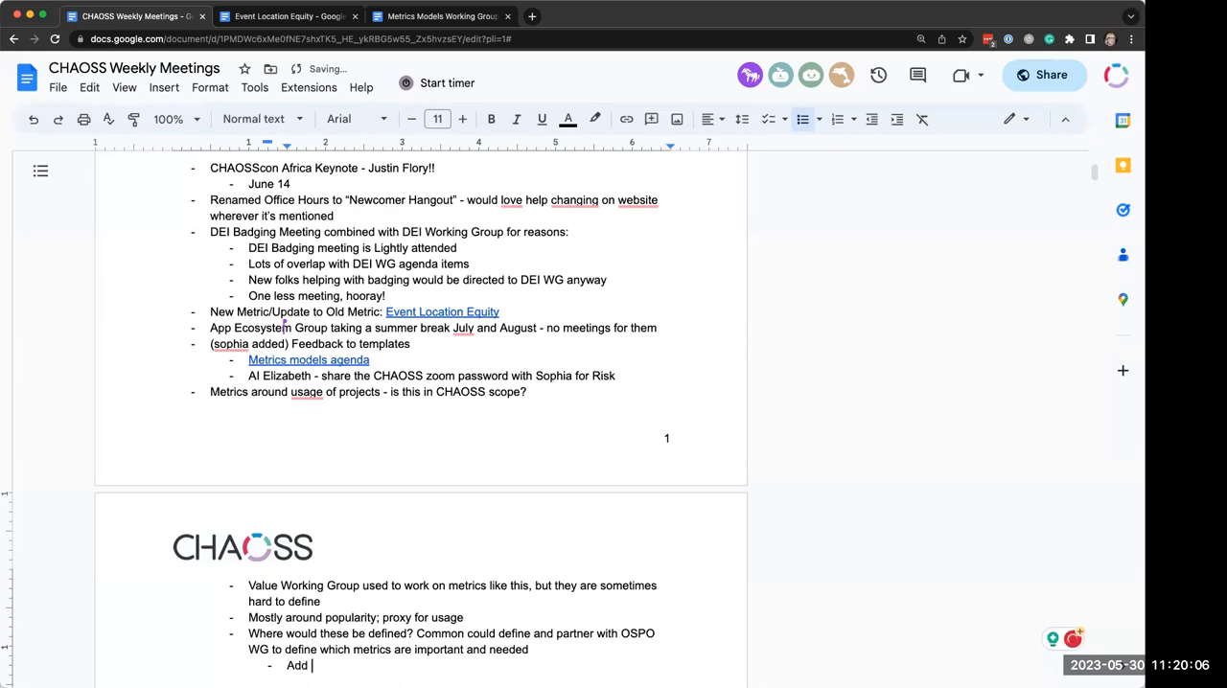
text(to agenda it)
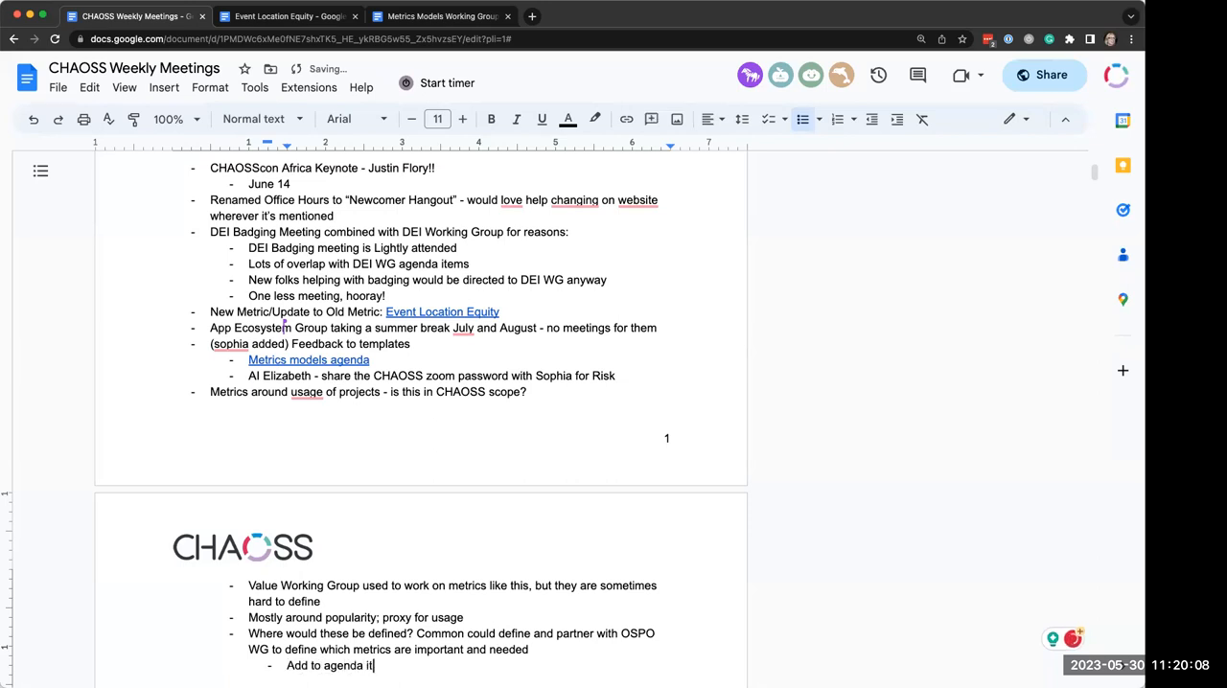
text(for next)
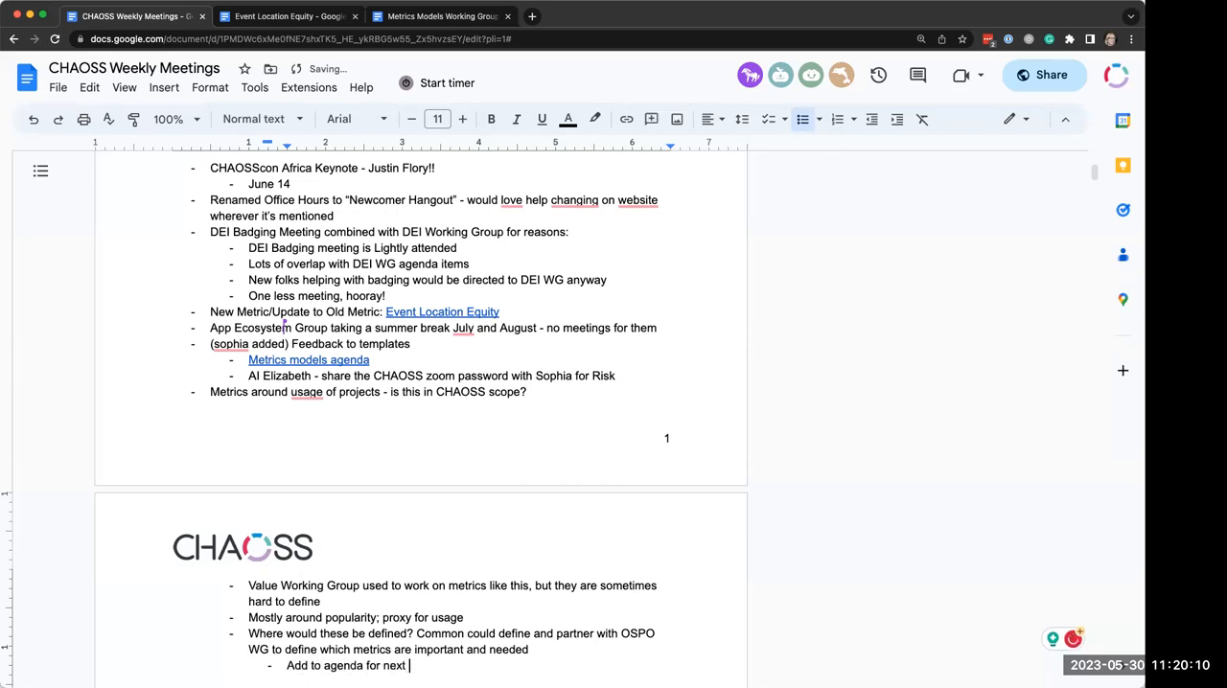
text(OSPO WG)
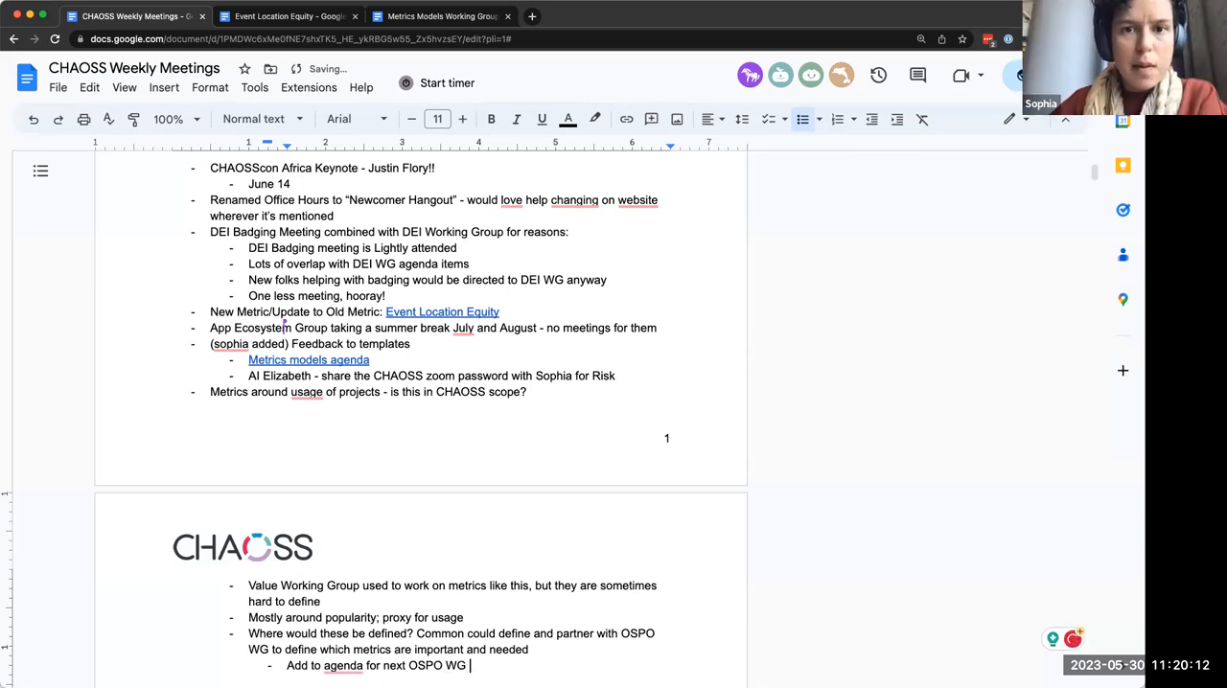
text(to brainstorm some)
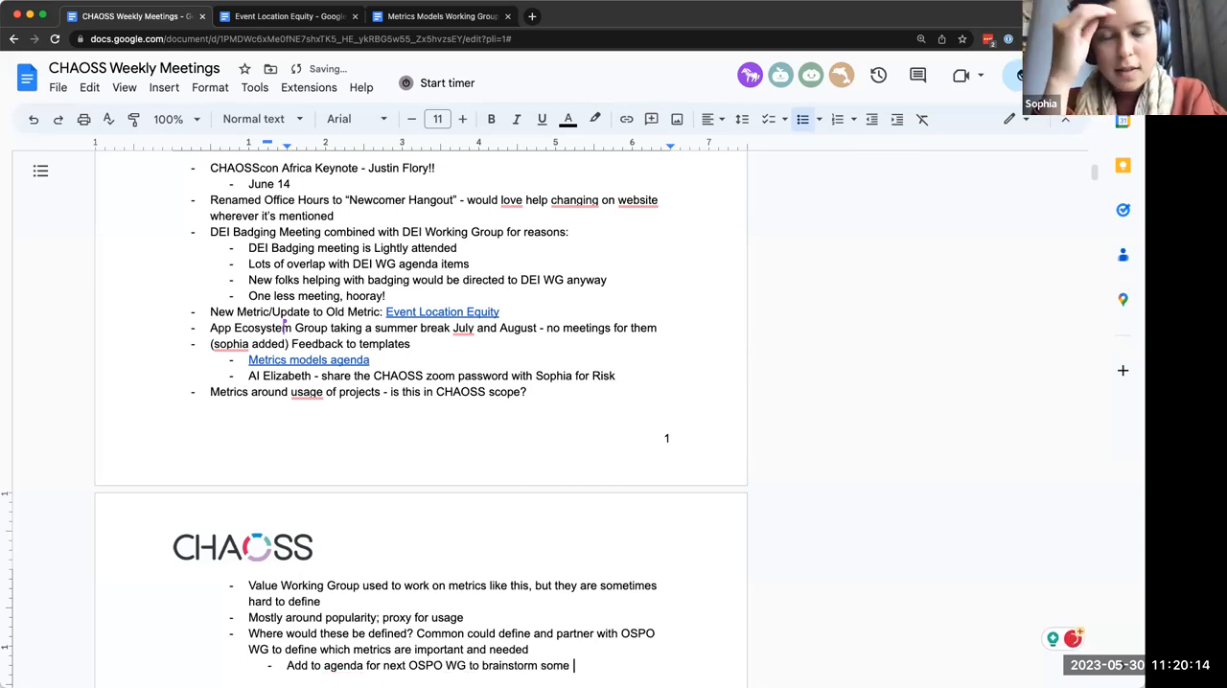
text(new metrics)
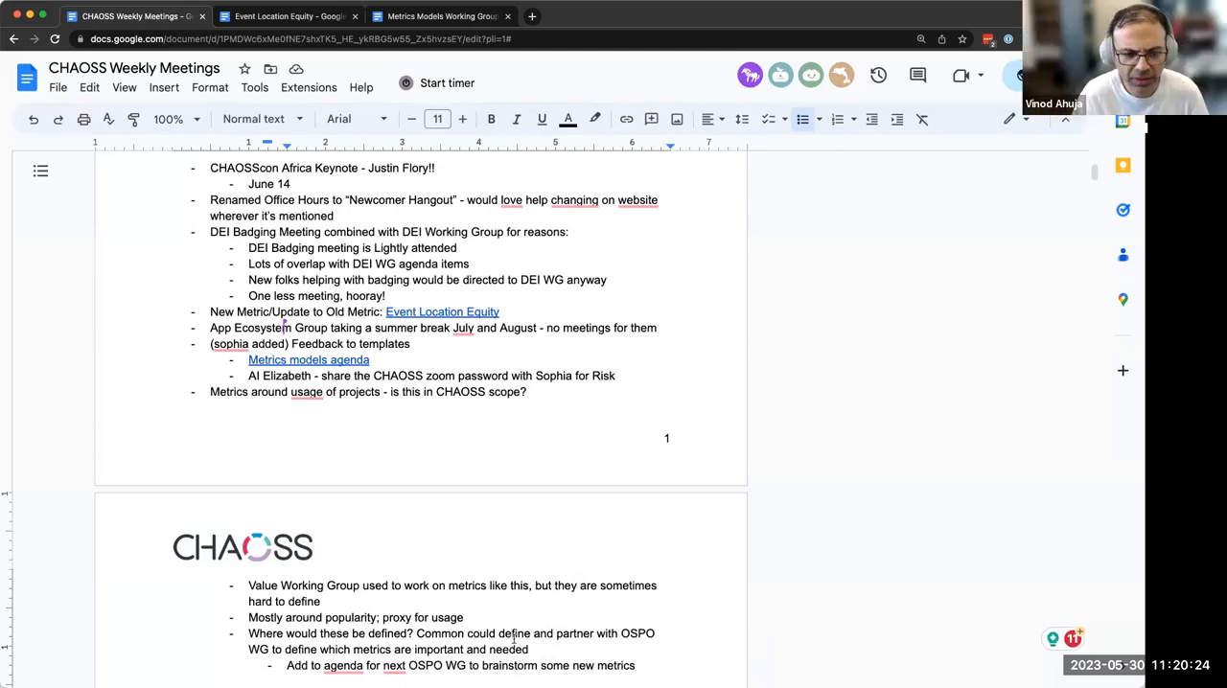
text((this week)
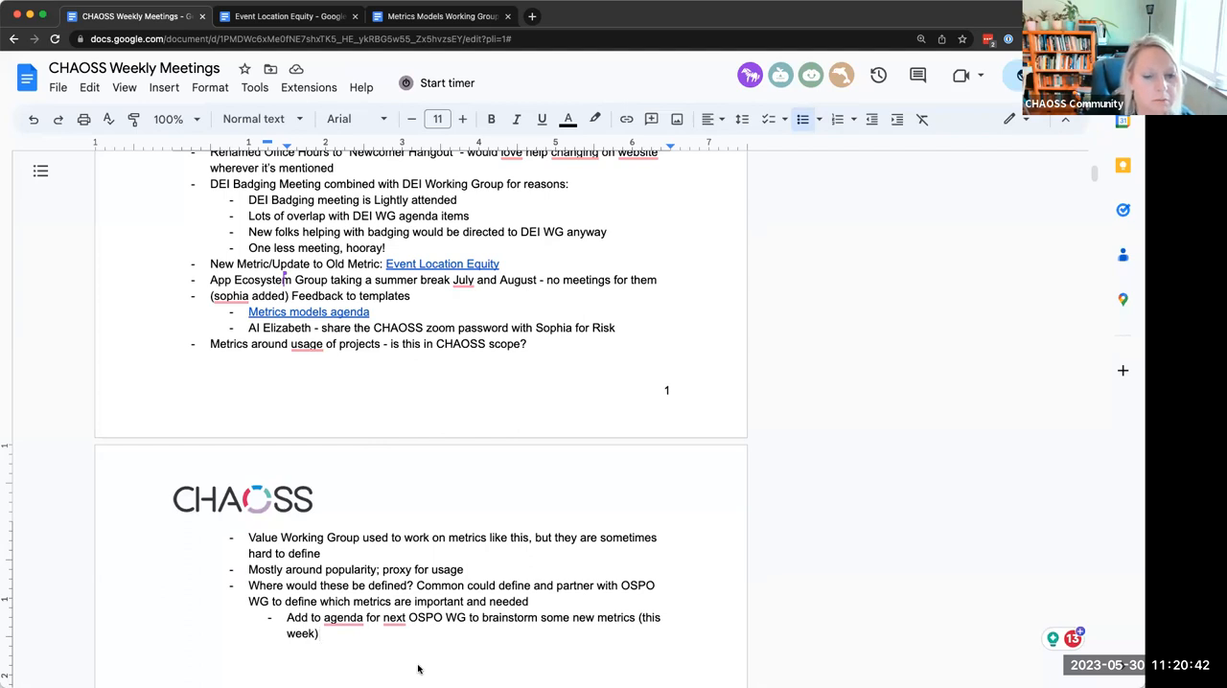
mouse_move(287, 628)
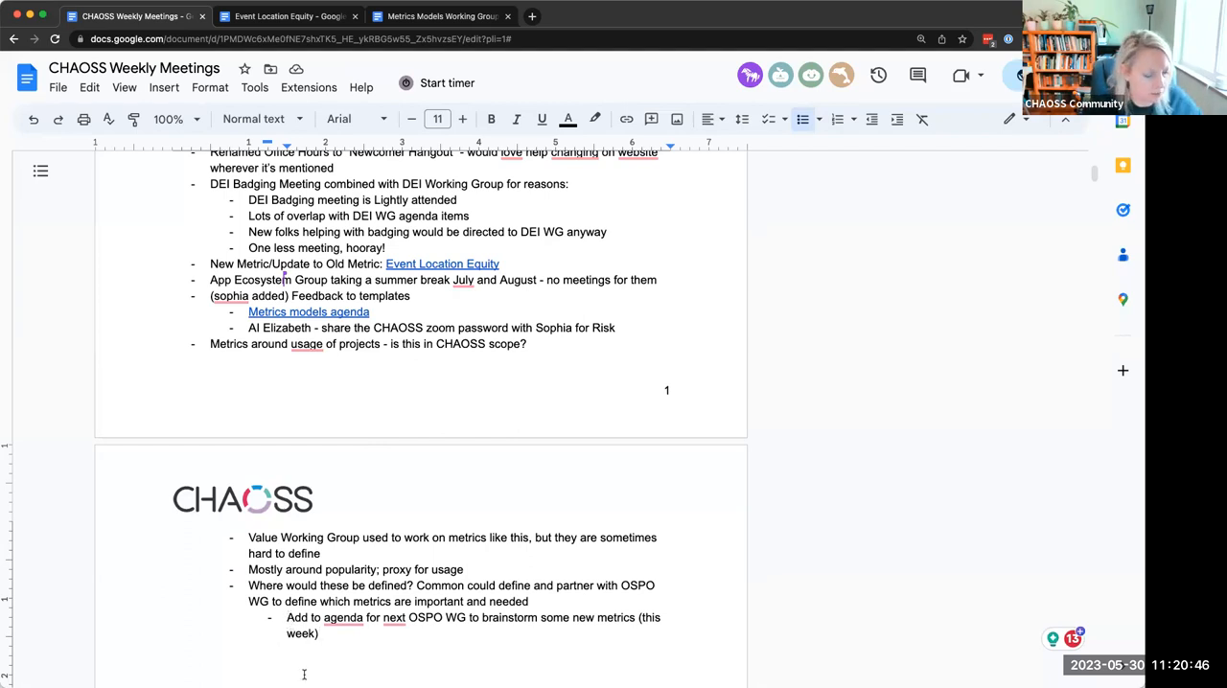
text(AI:)
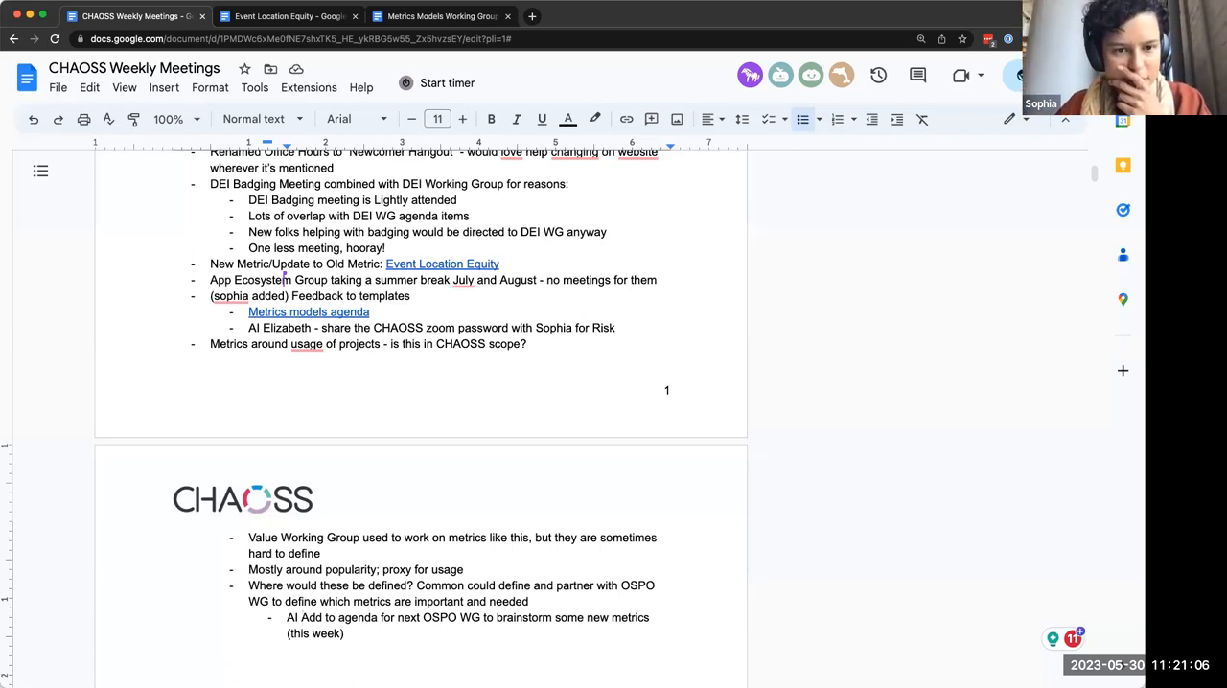
Assign the action item to Sophia and scroll through the notes to review them
text(Sophia -)
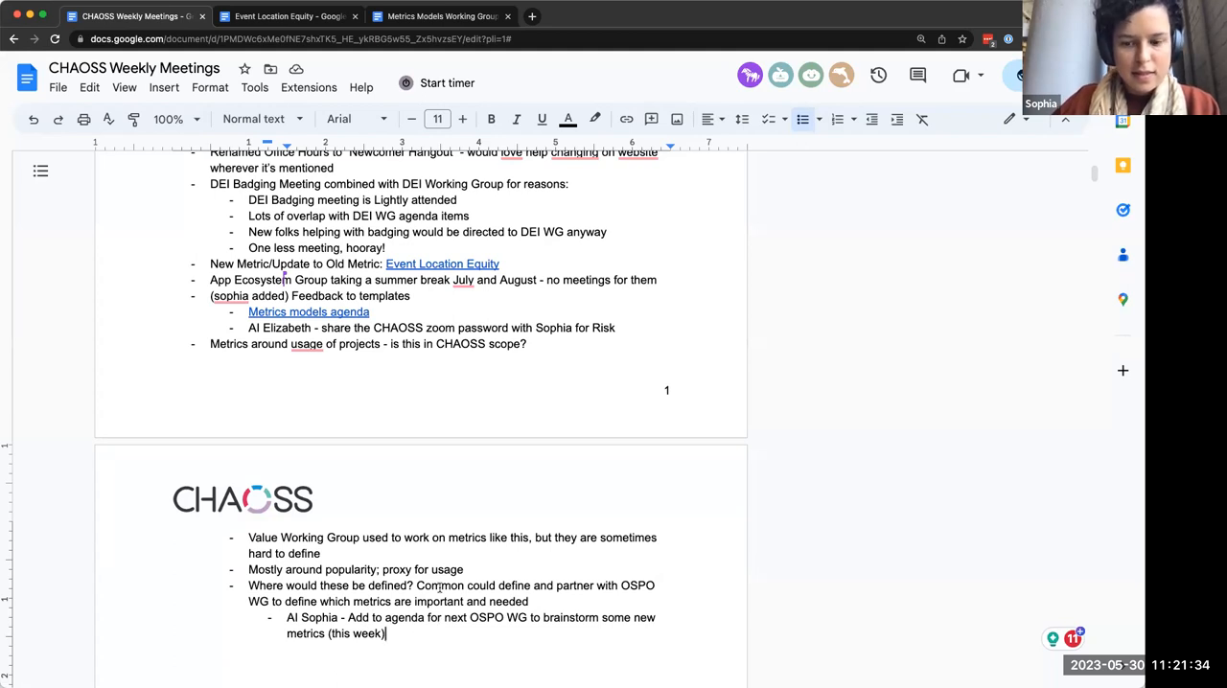
scroll(up, 3)
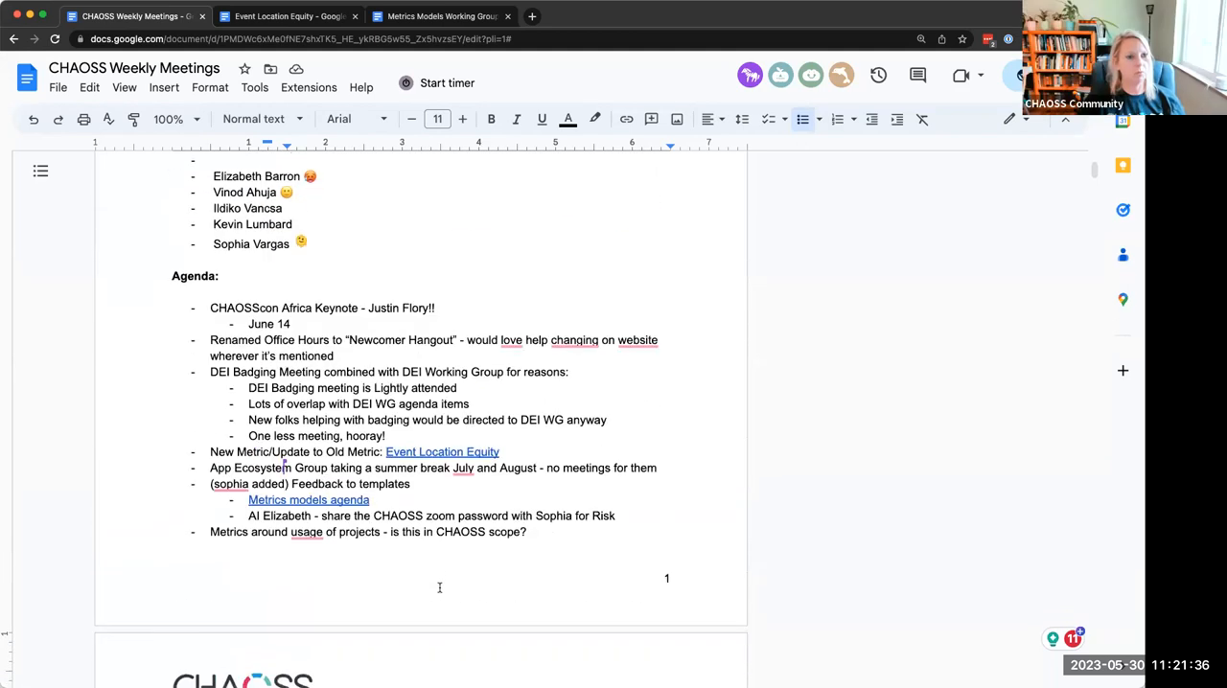
scroll(down, 3)
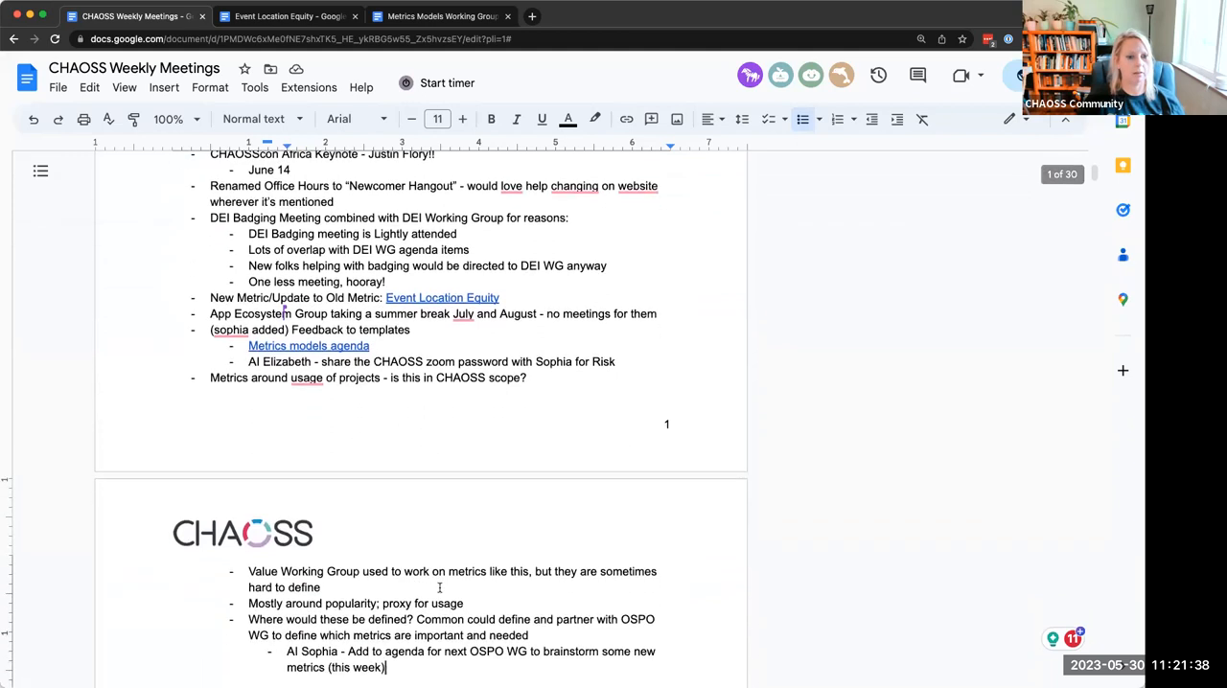
scroll(down, 3)
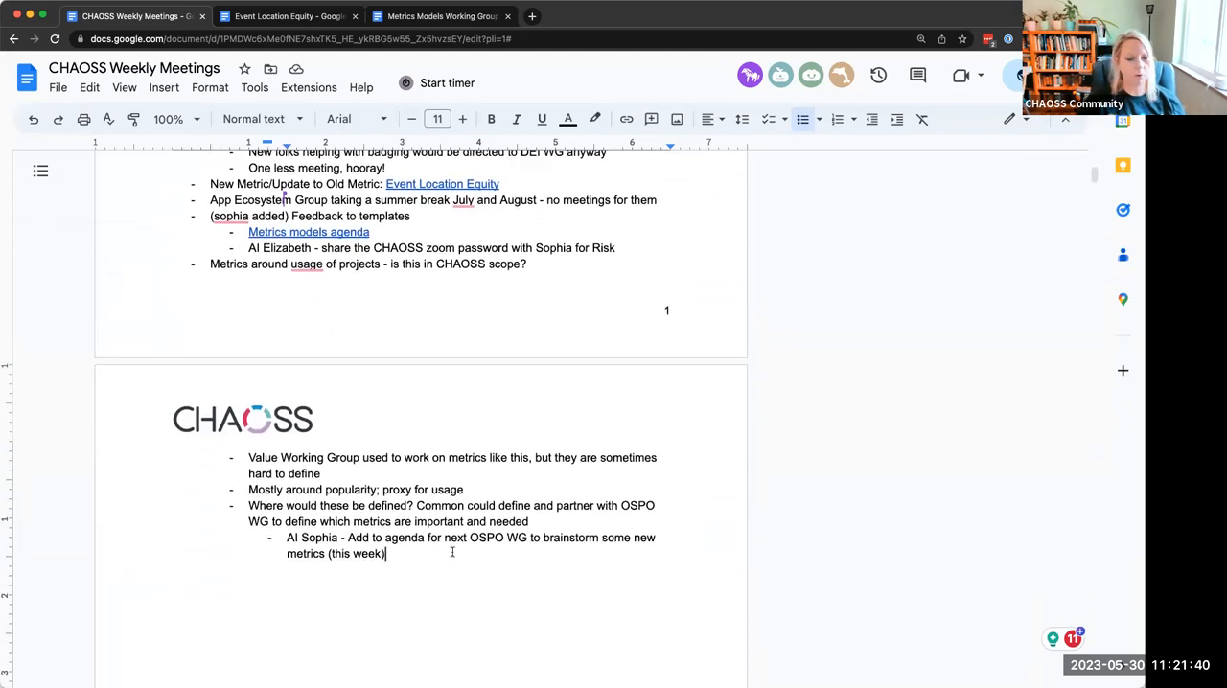